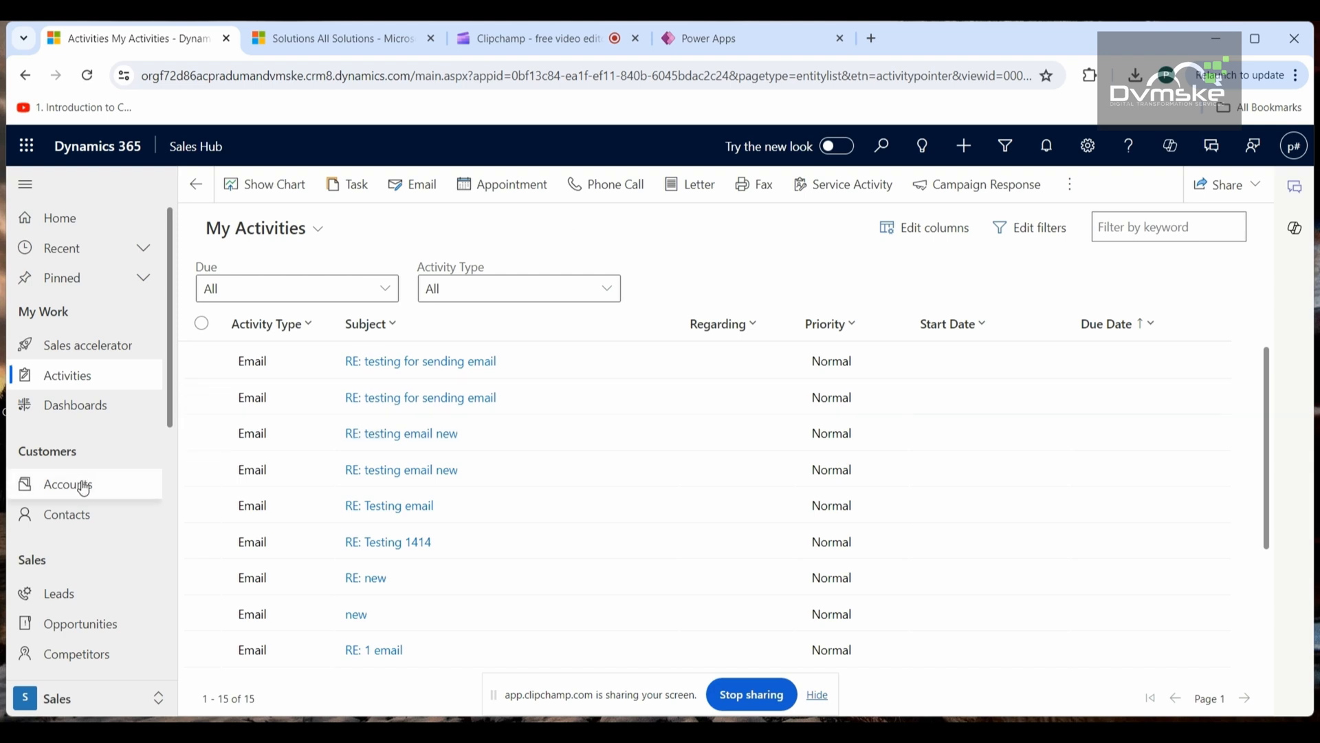
Open the Trial account record from My Active Accounts in Sales Hub.
left_click(67, 484)
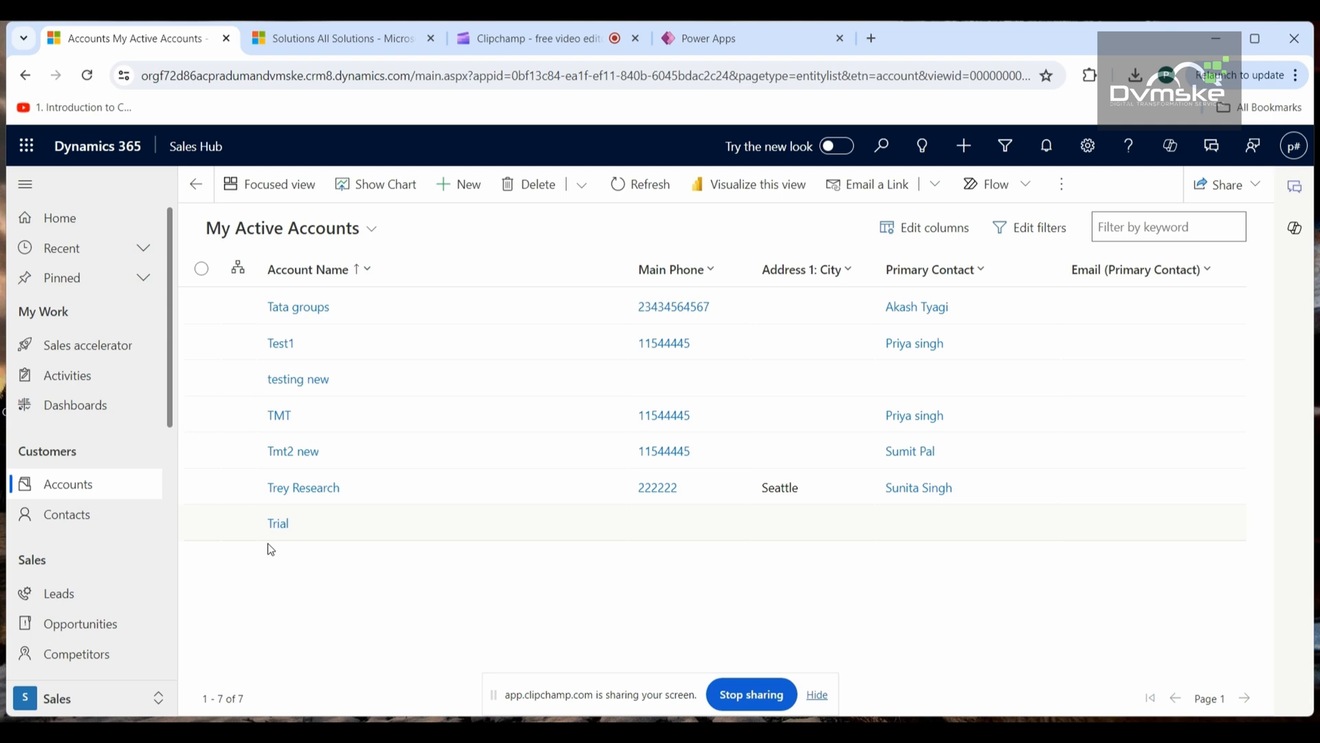
left_click(277, 523)
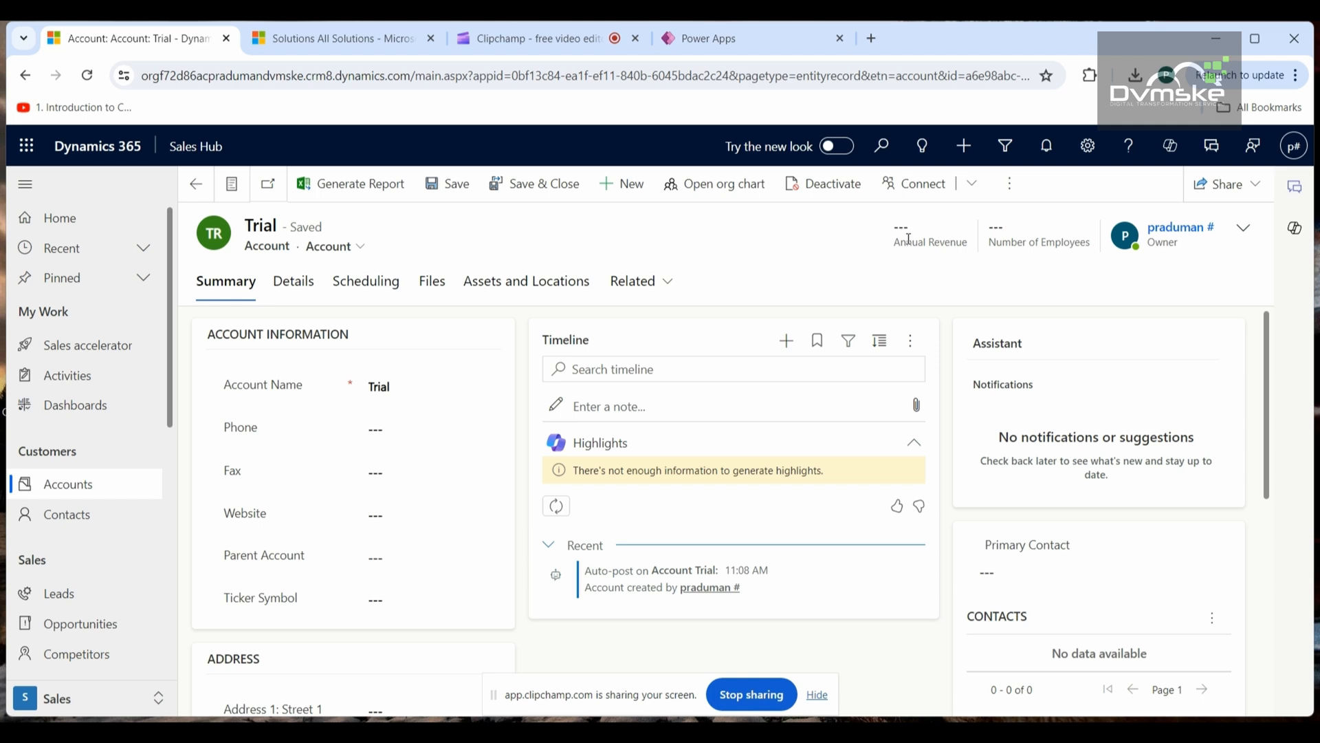
Enter 8000 as the Trial account's Annual Revenue and save the record.
left_click(1245, 229)
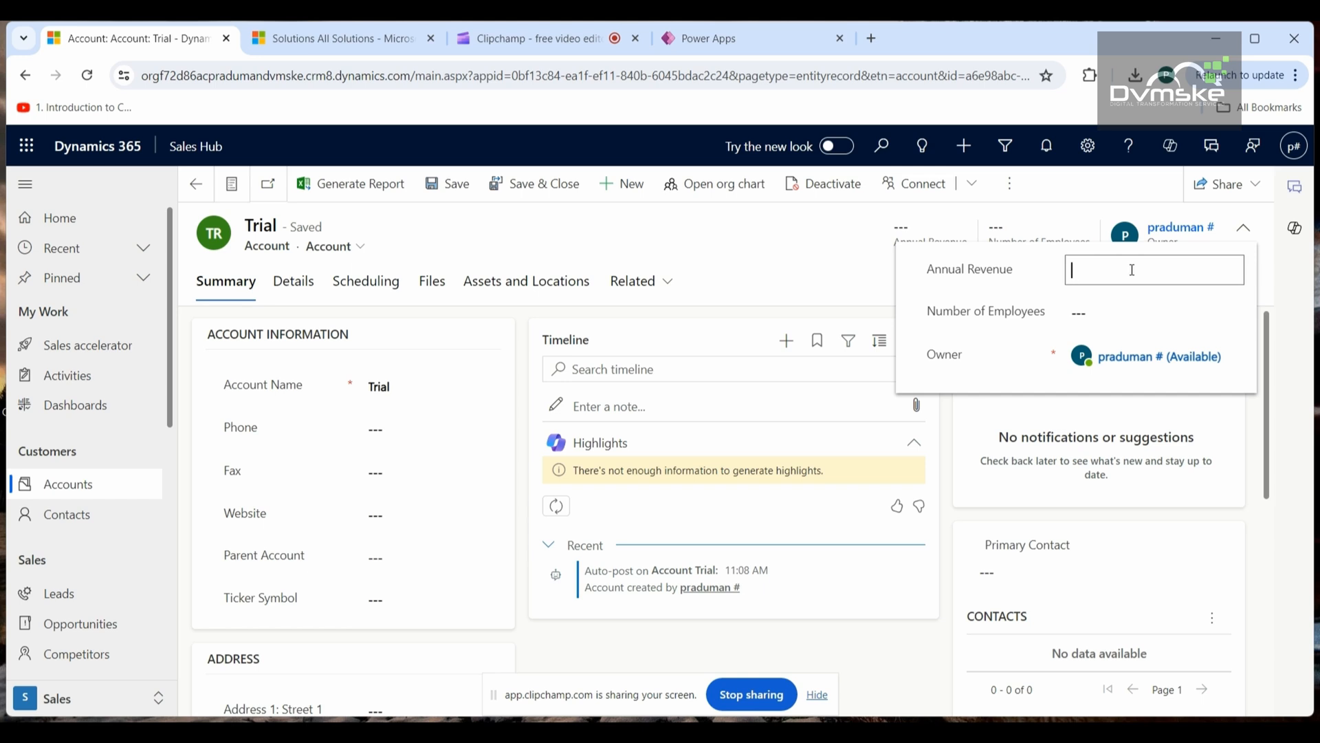
type("8000")
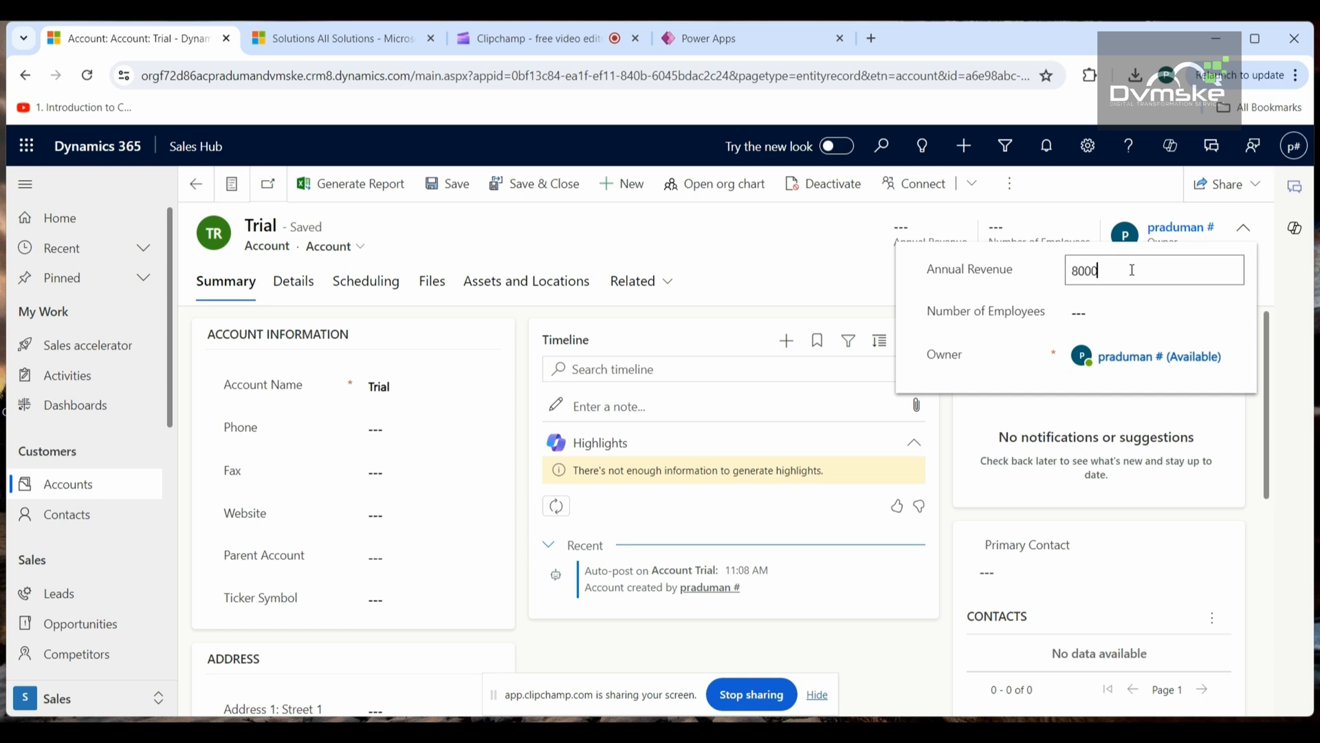
left_click(806, 244)
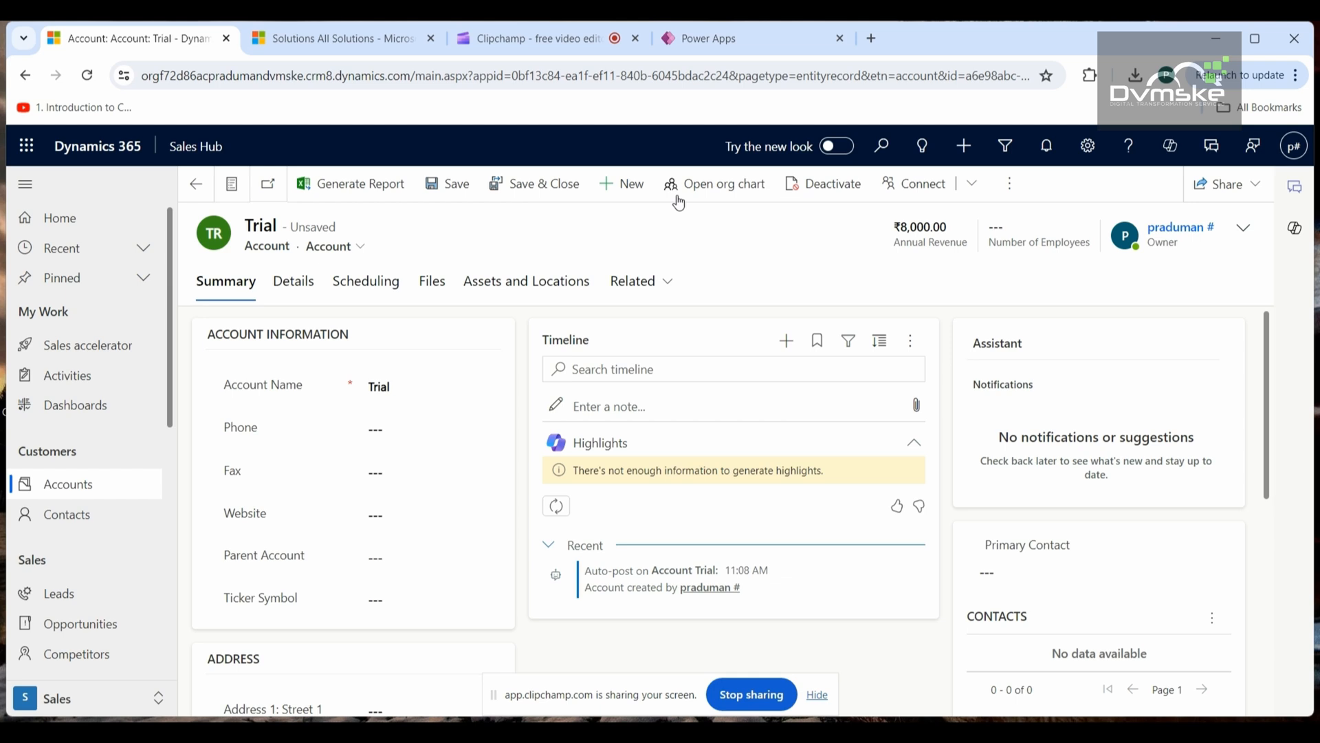
left_click(447, 184)
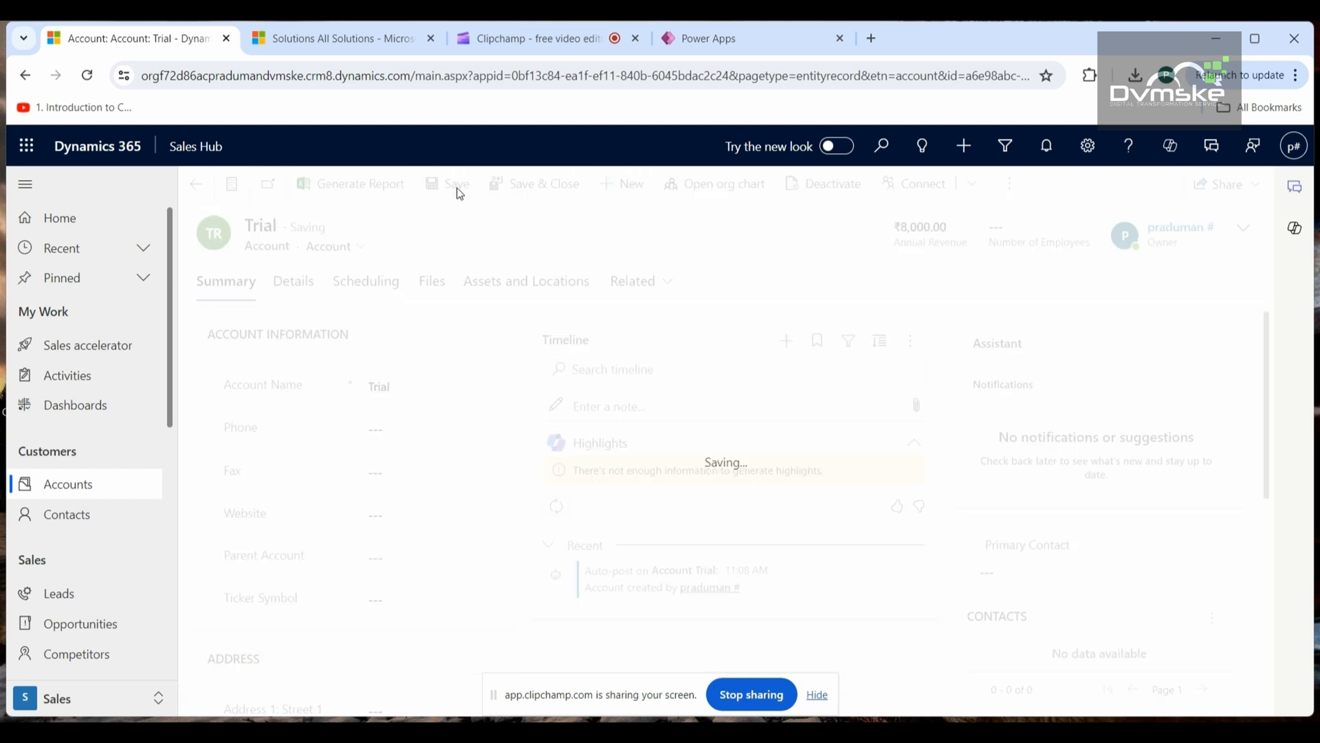
left_click(457, 184)
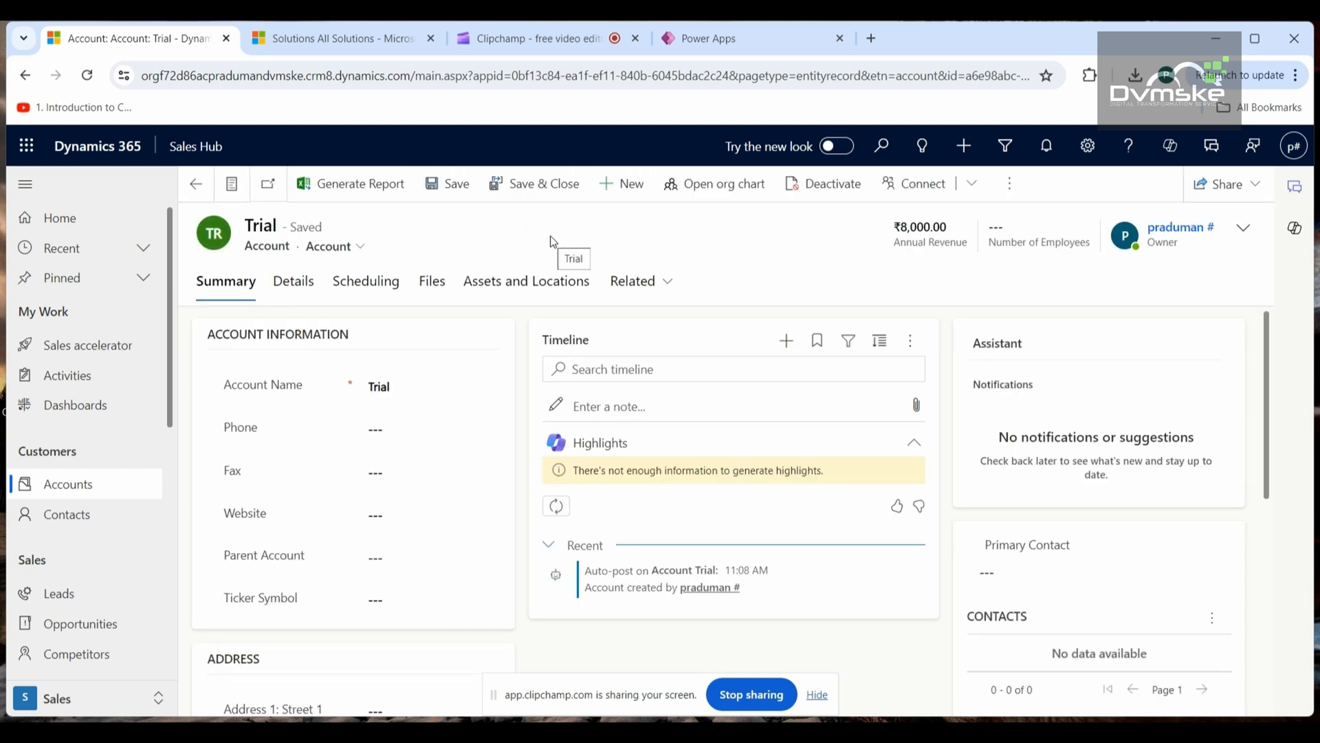
mouse_move(750, 250)
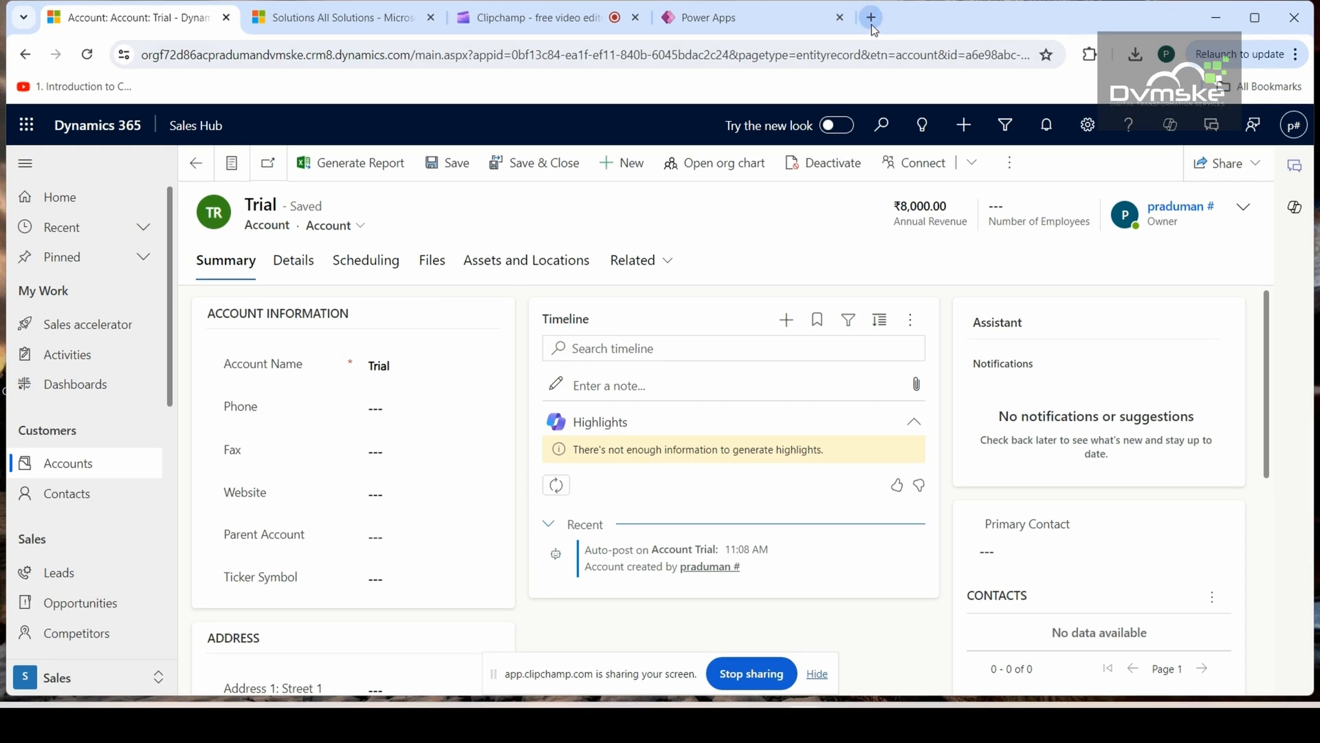
In a new tab, navigate Power Apps Solutions to the Account table in Forms Solution.
left_click(870, 16)
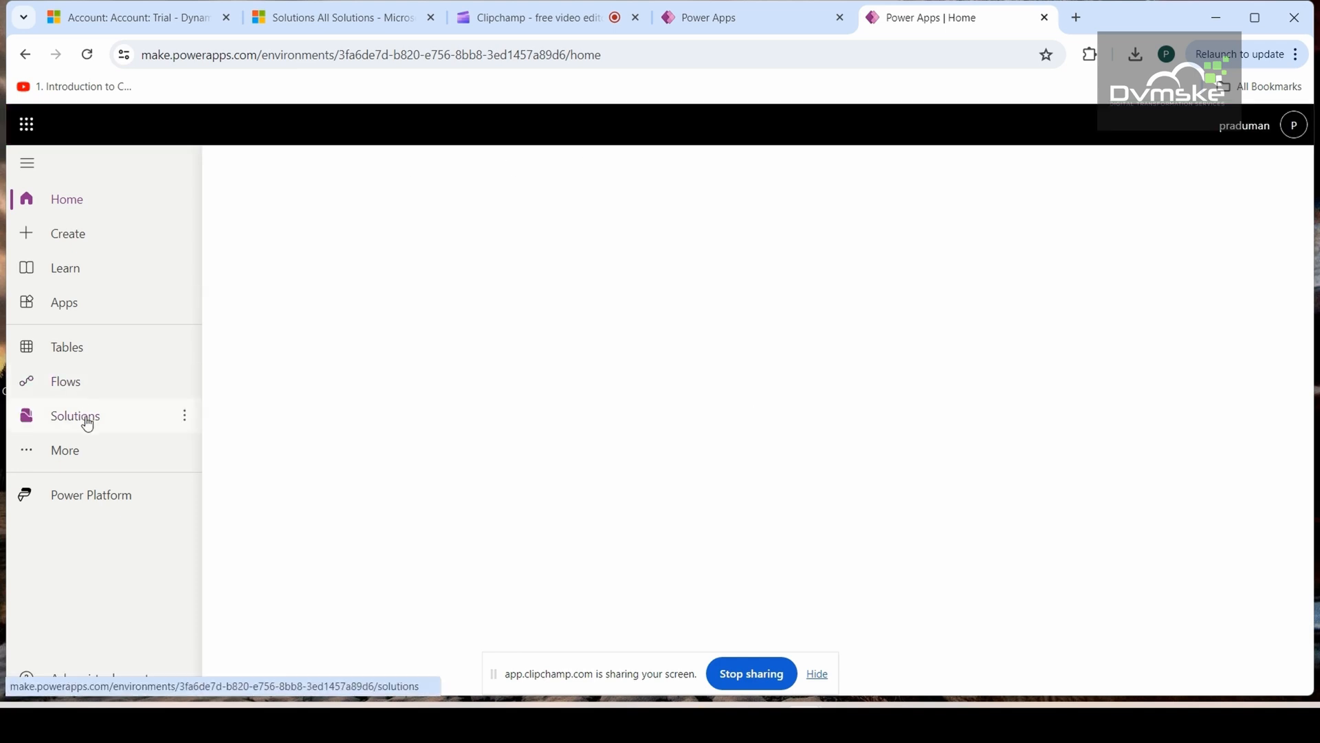
left_click(75, 415)
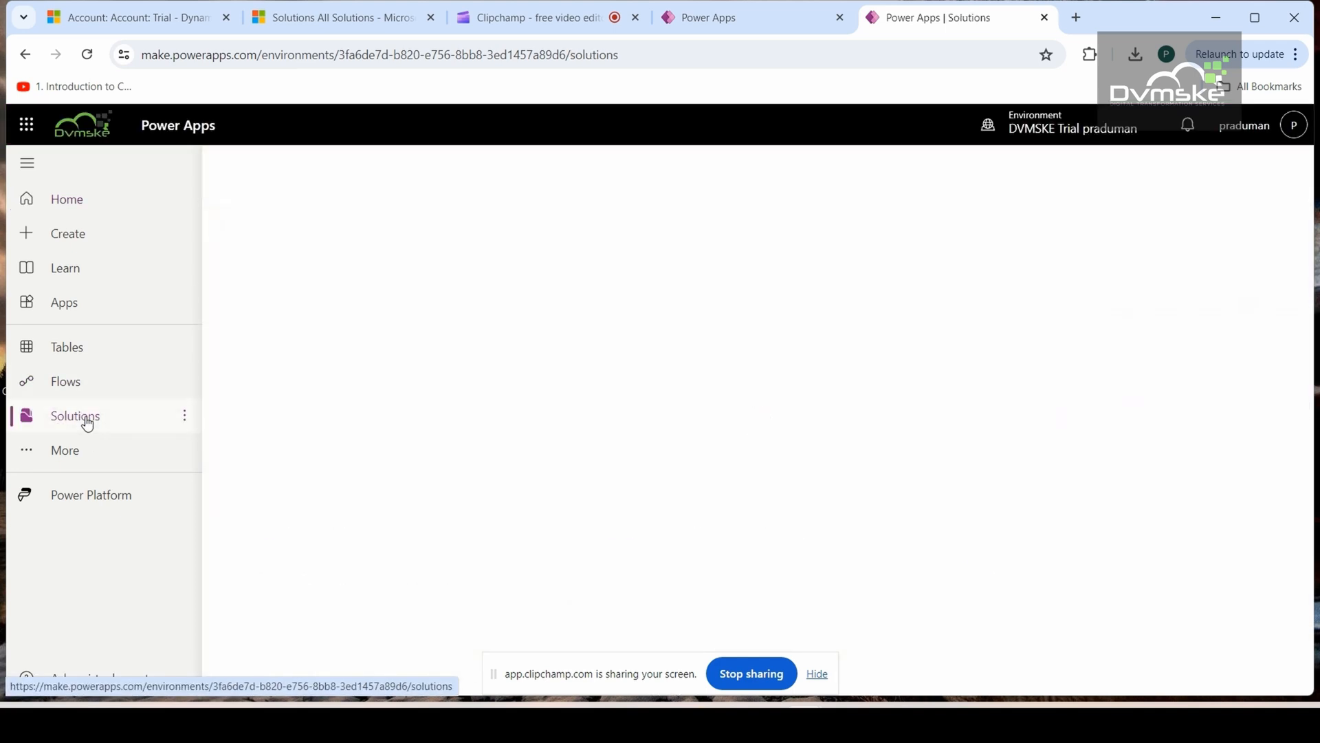
left_click(75, 415)
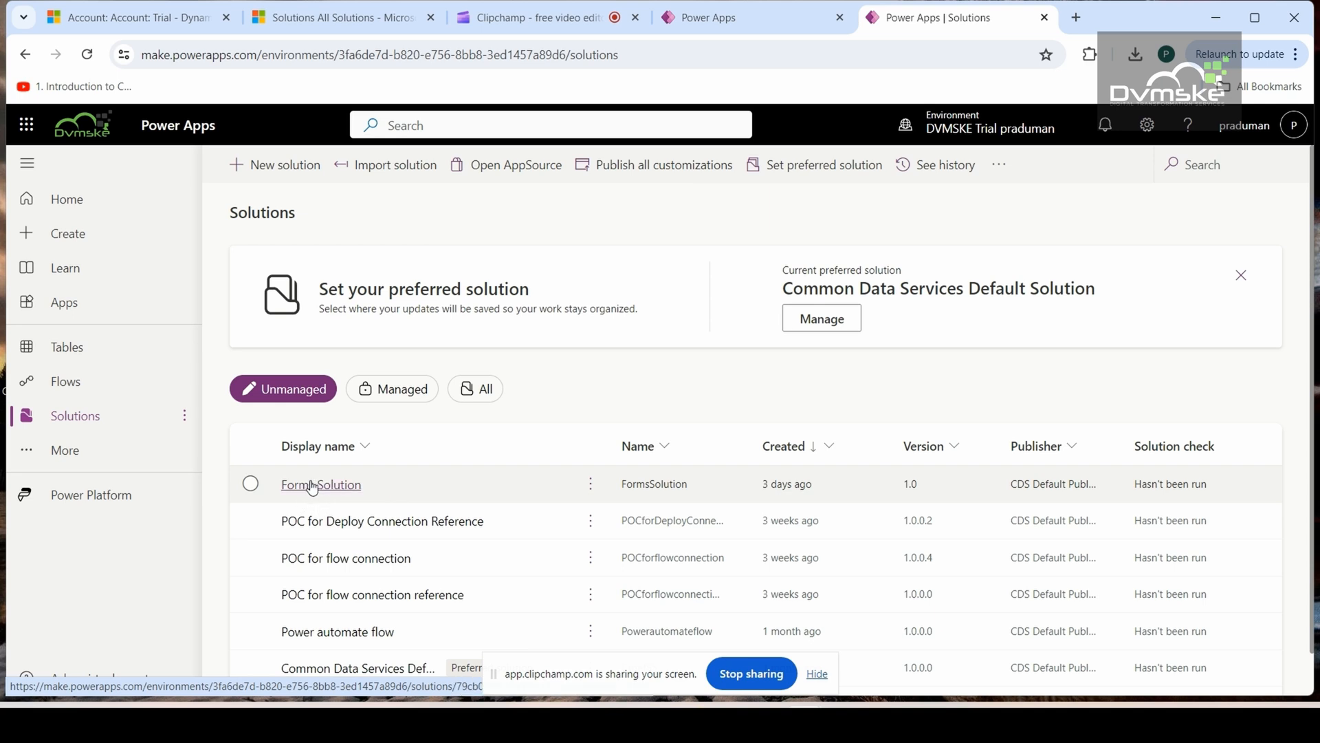
left_click(321, 484)
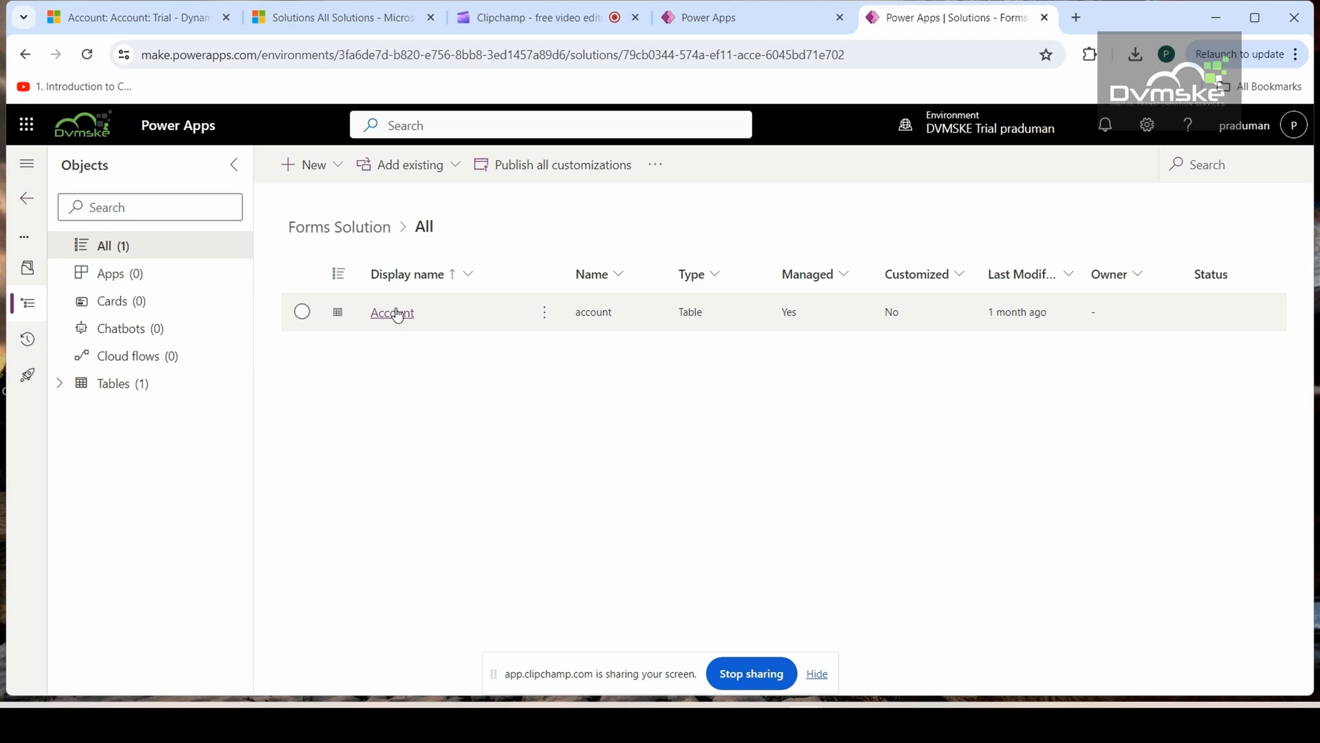
left_click(391, 312)
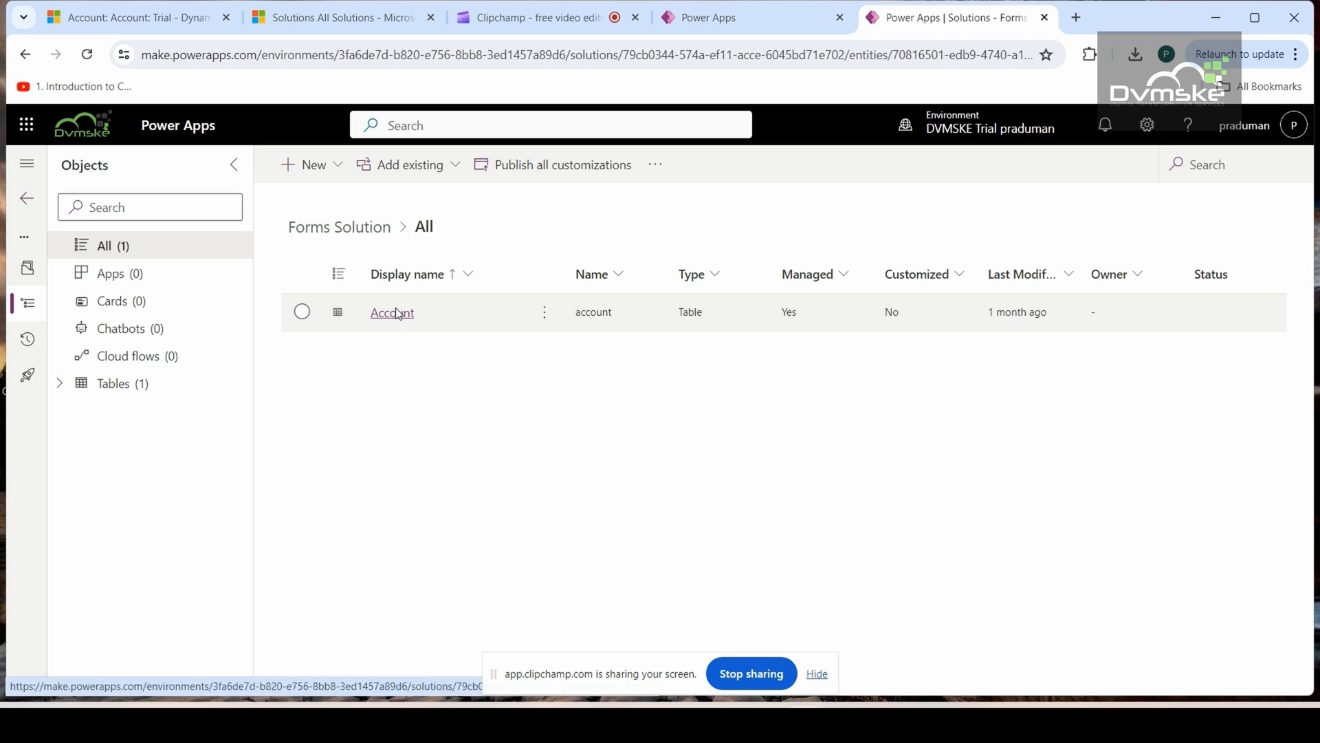
left_click(391, 312)
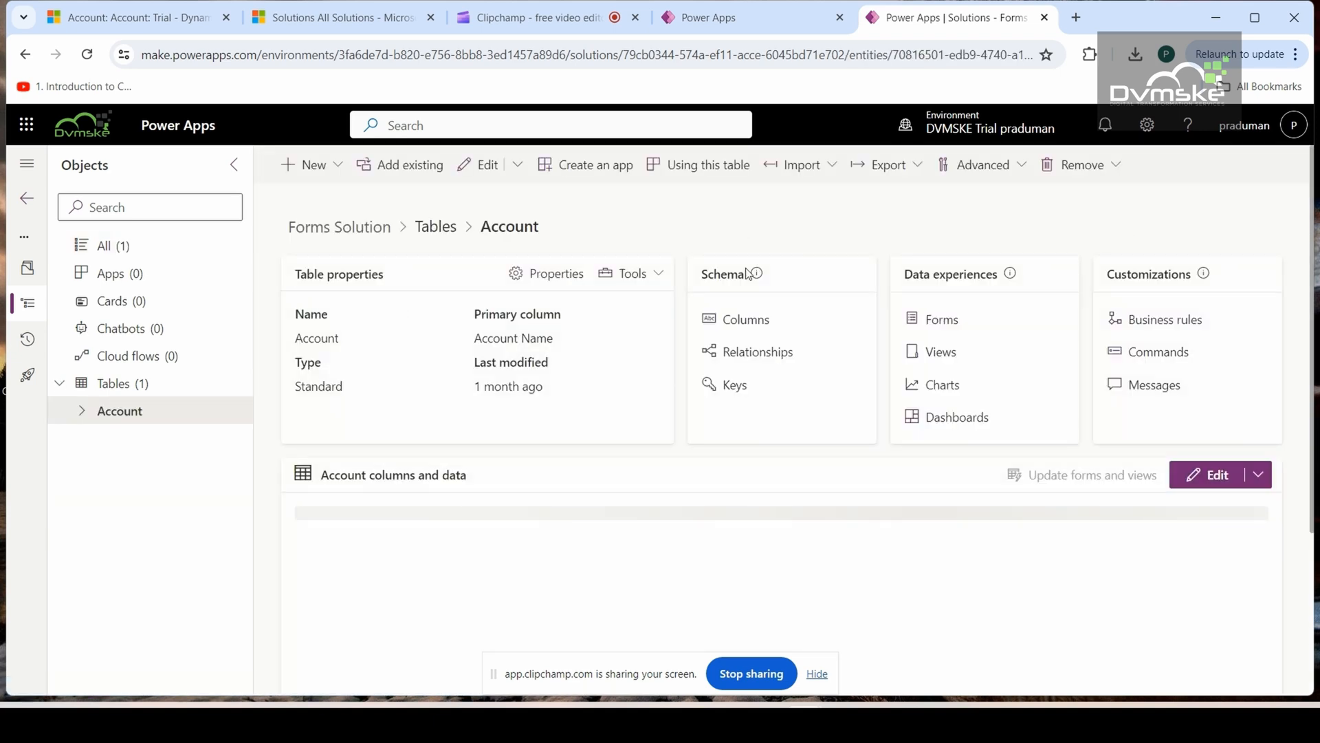
mouse_move(1164, 319)
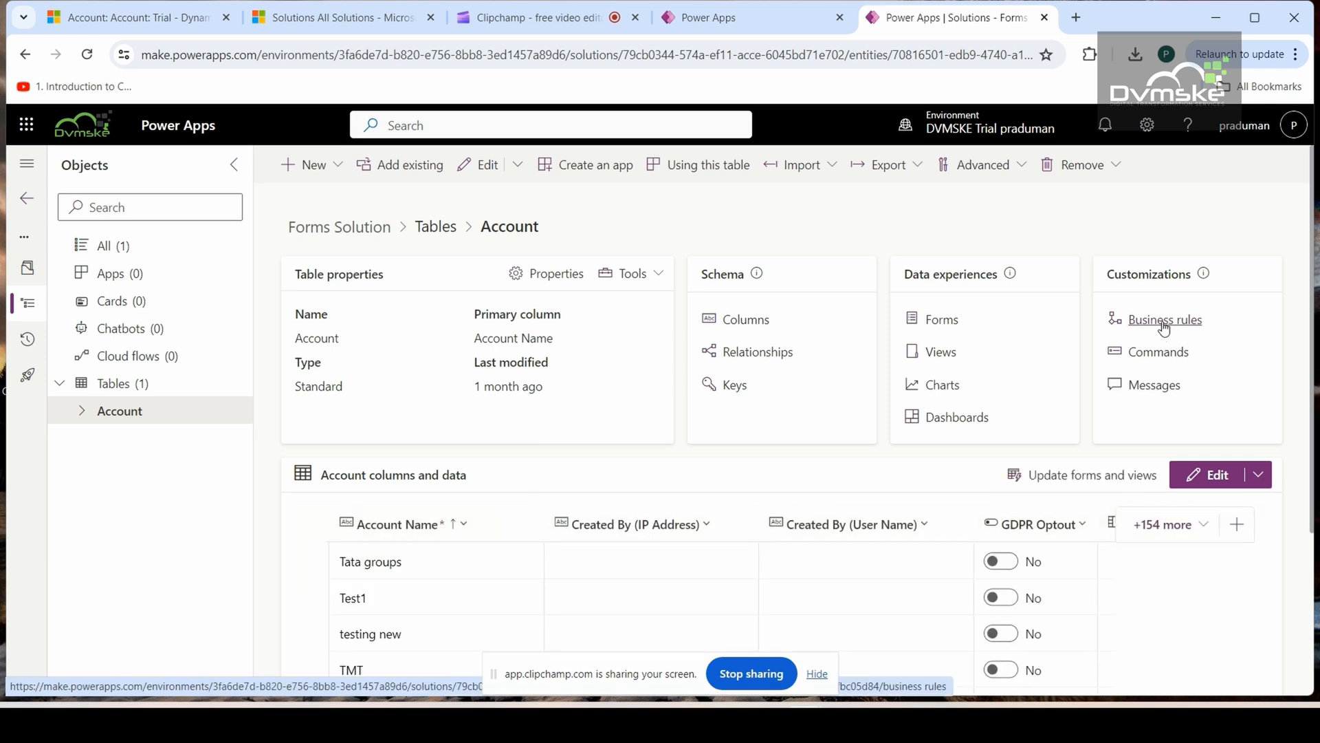
Start a new business rule from the Account table's Business rules.
left_click(1164, 319)
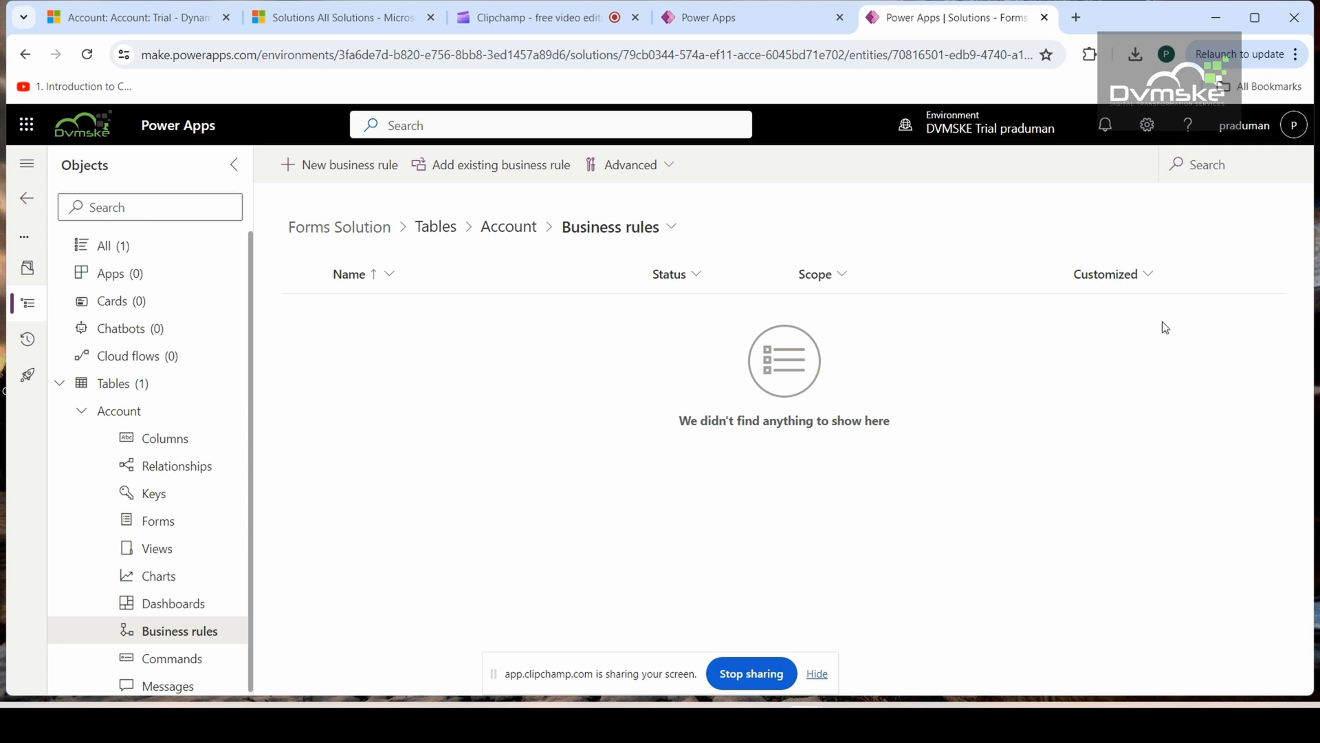
mouse_move(339, 215)
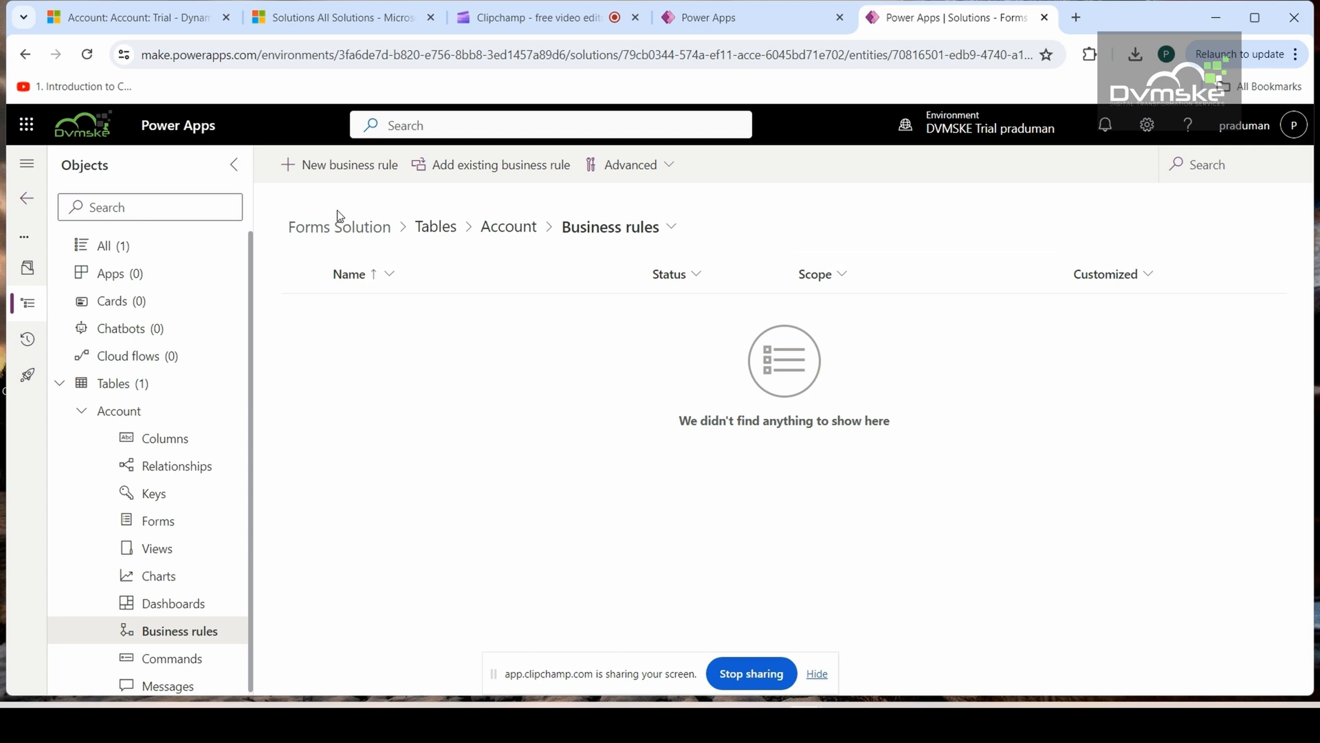
left_click(348, 164)
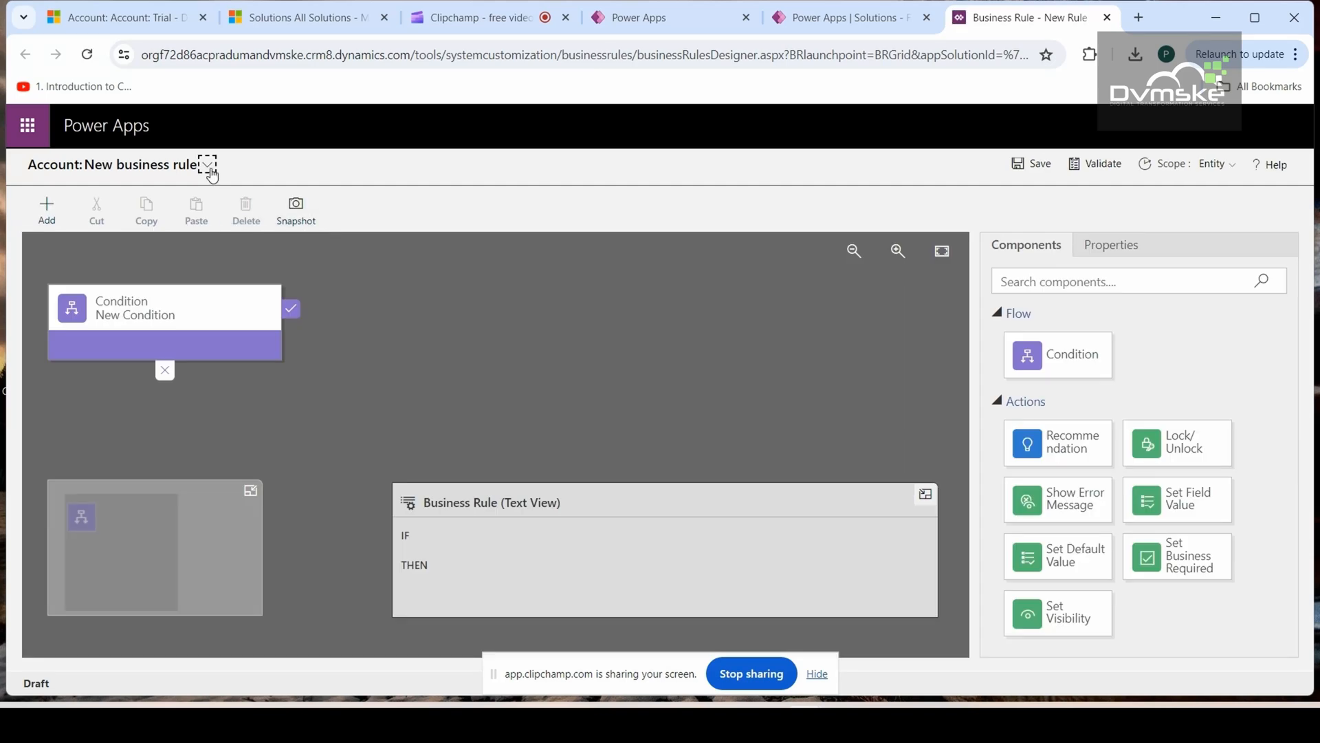
Name the rule Annual Revenue with the description Testing in the rule header.
left_click(207, 164)
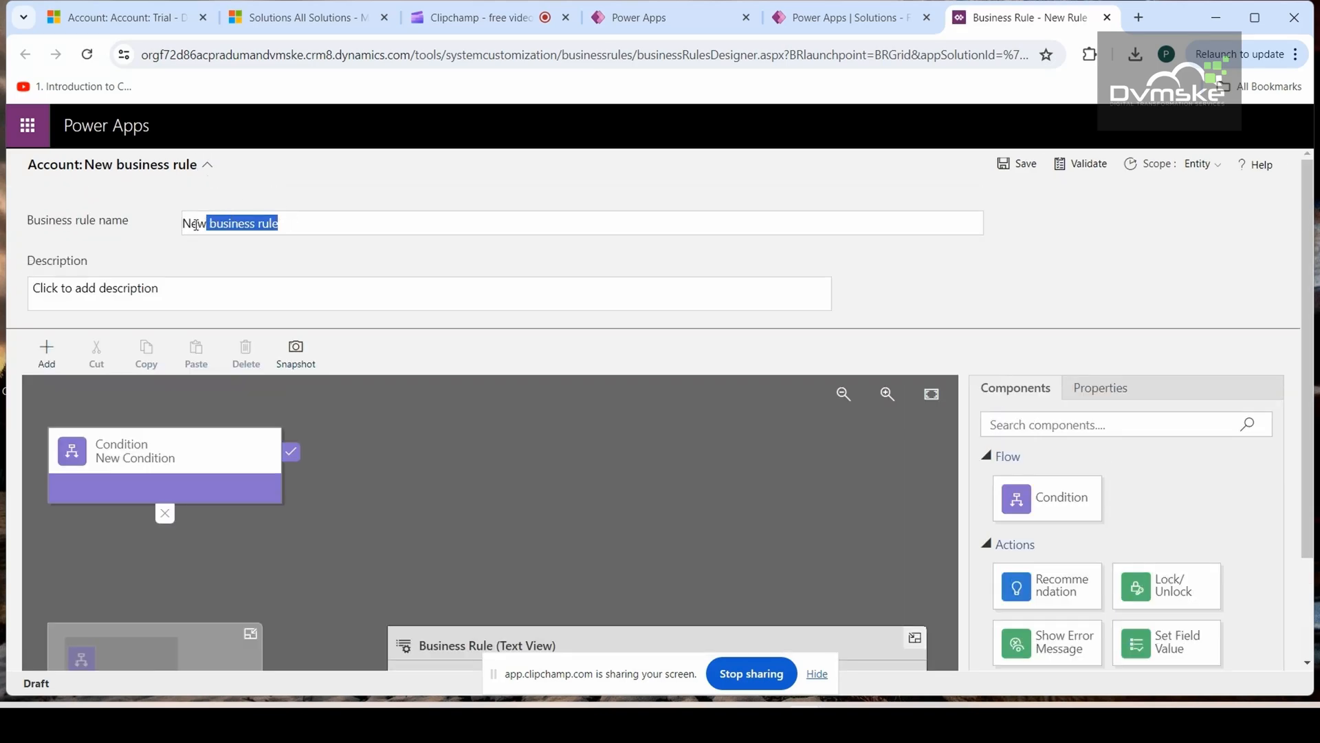
type("A")
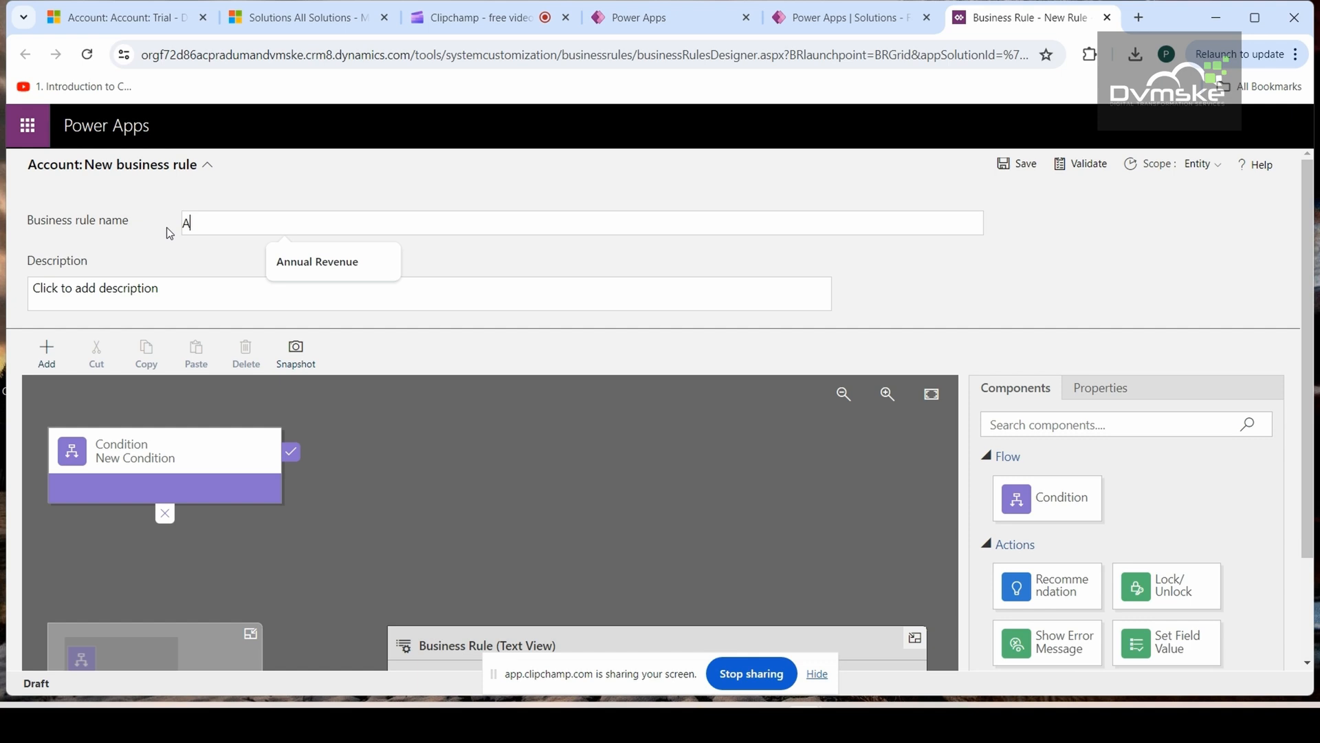
left_click(316, 261)
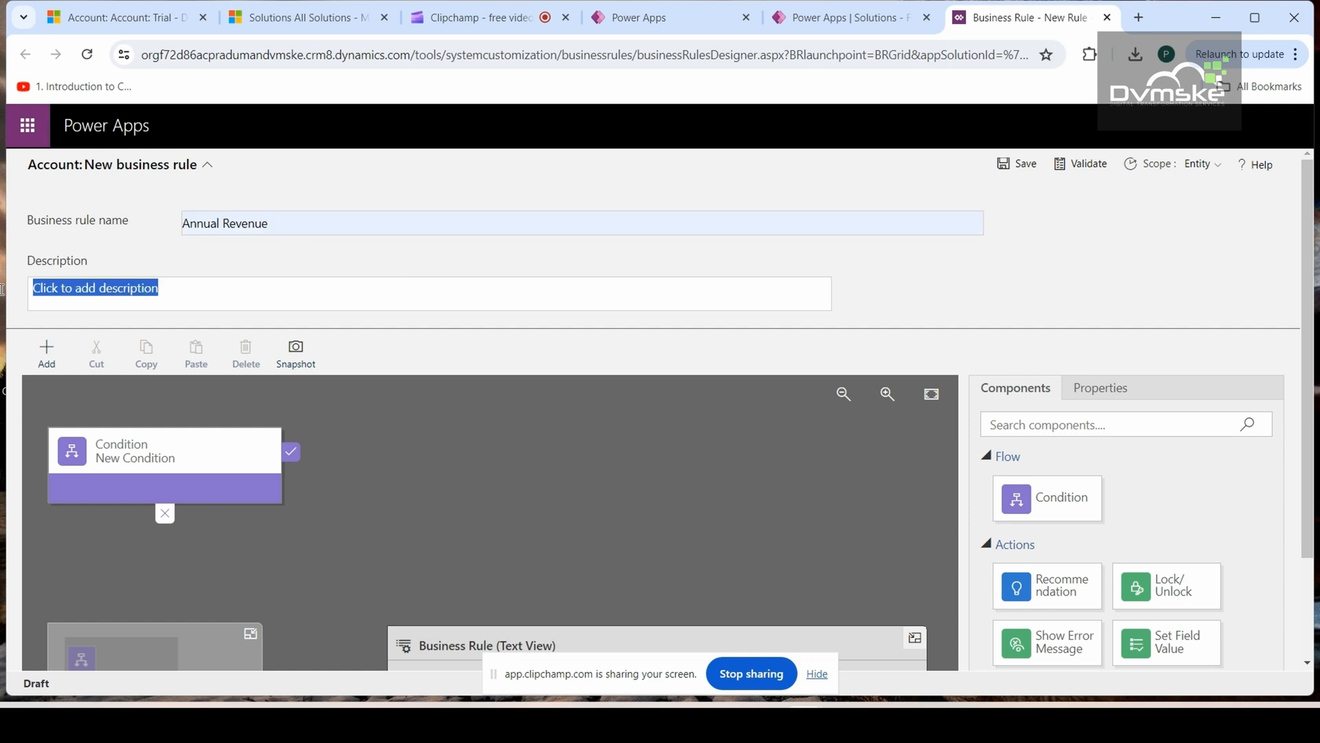
type("Te")
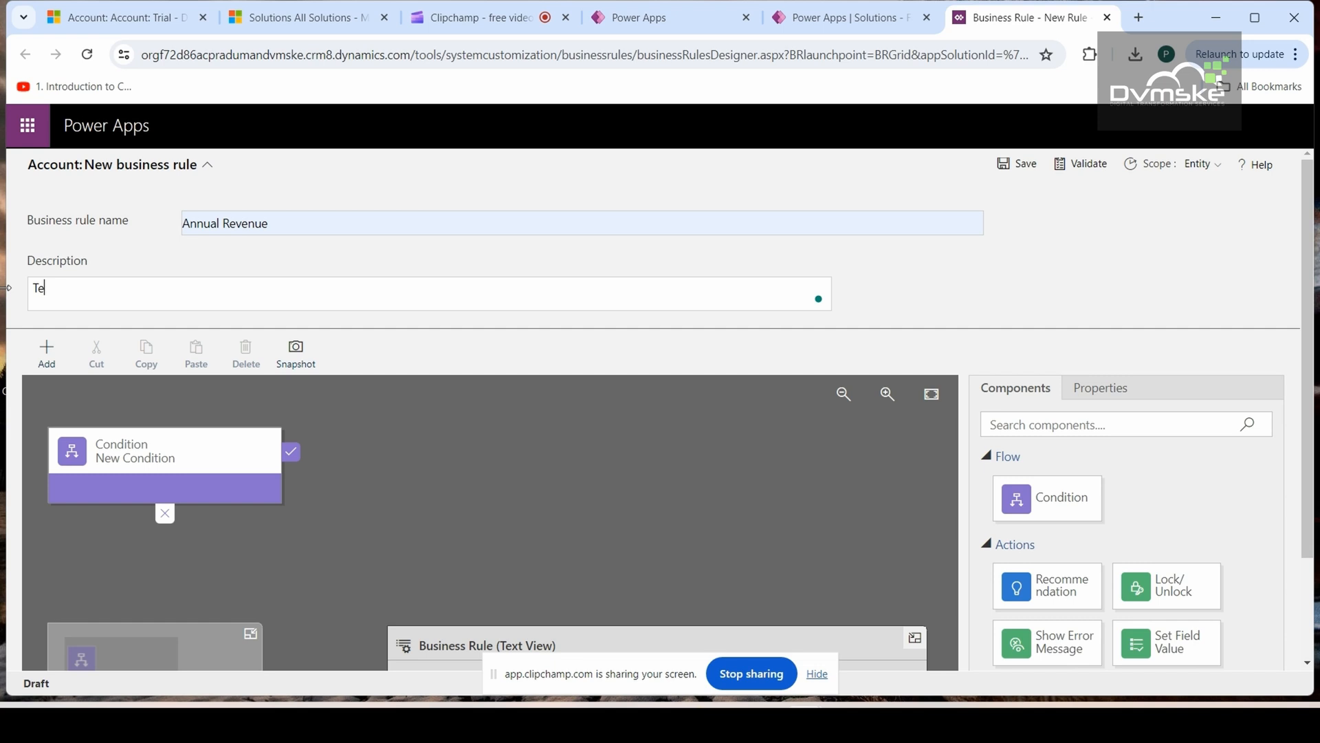
type("sting")
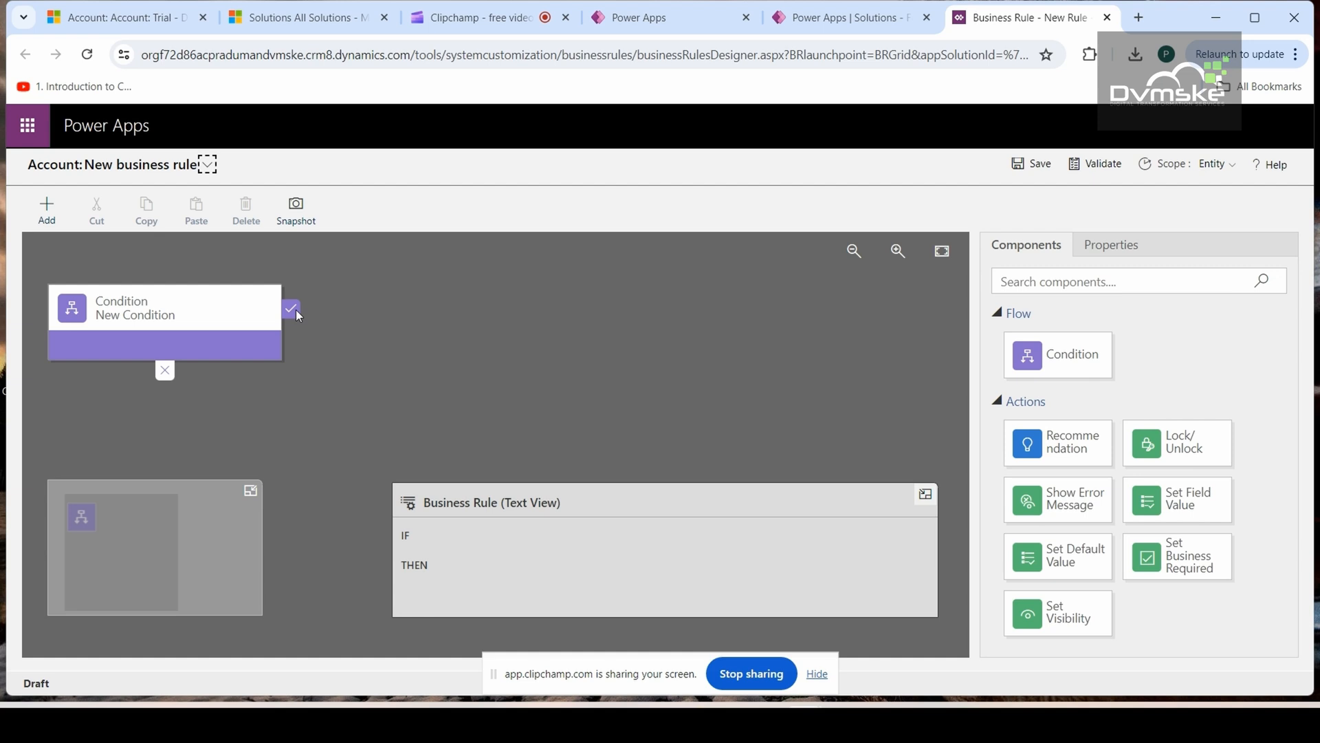
mouse_move(166, 371)
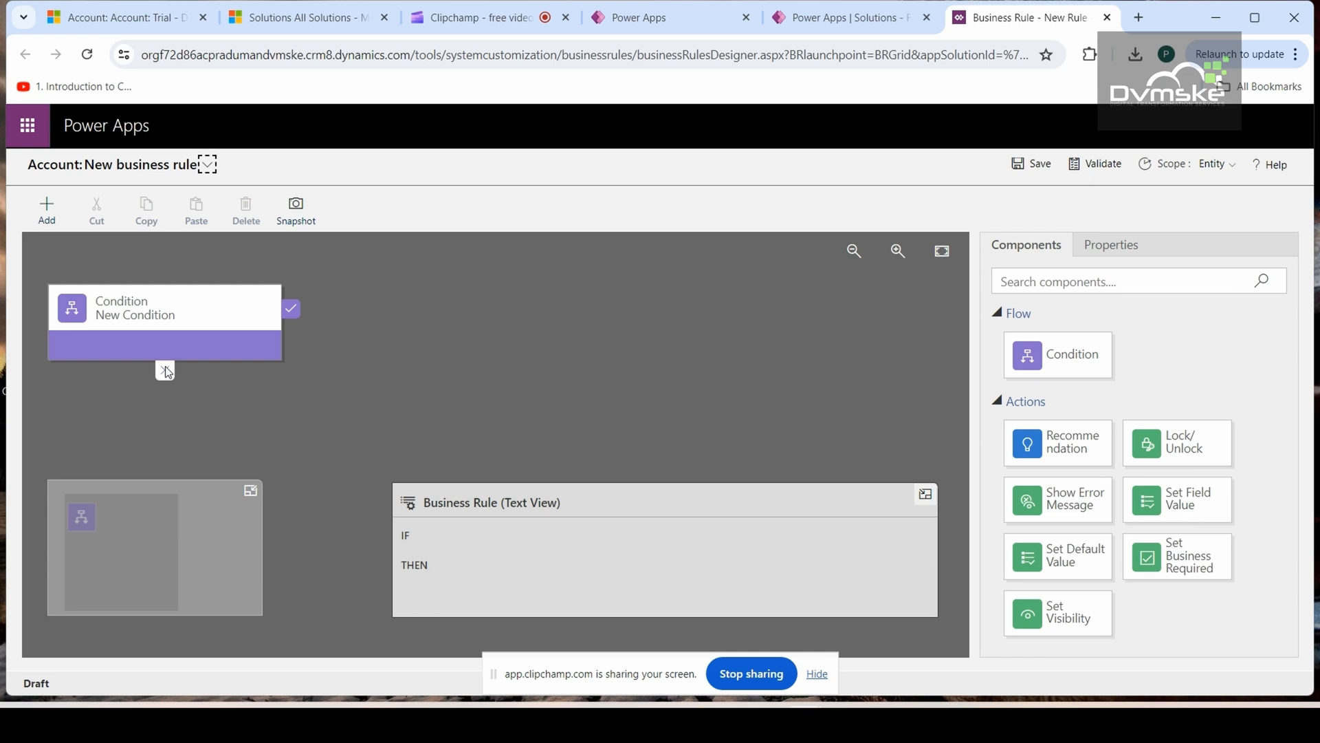
Name the condition Annual Revenue testing in its Properties pane.
left_click(164, 308)
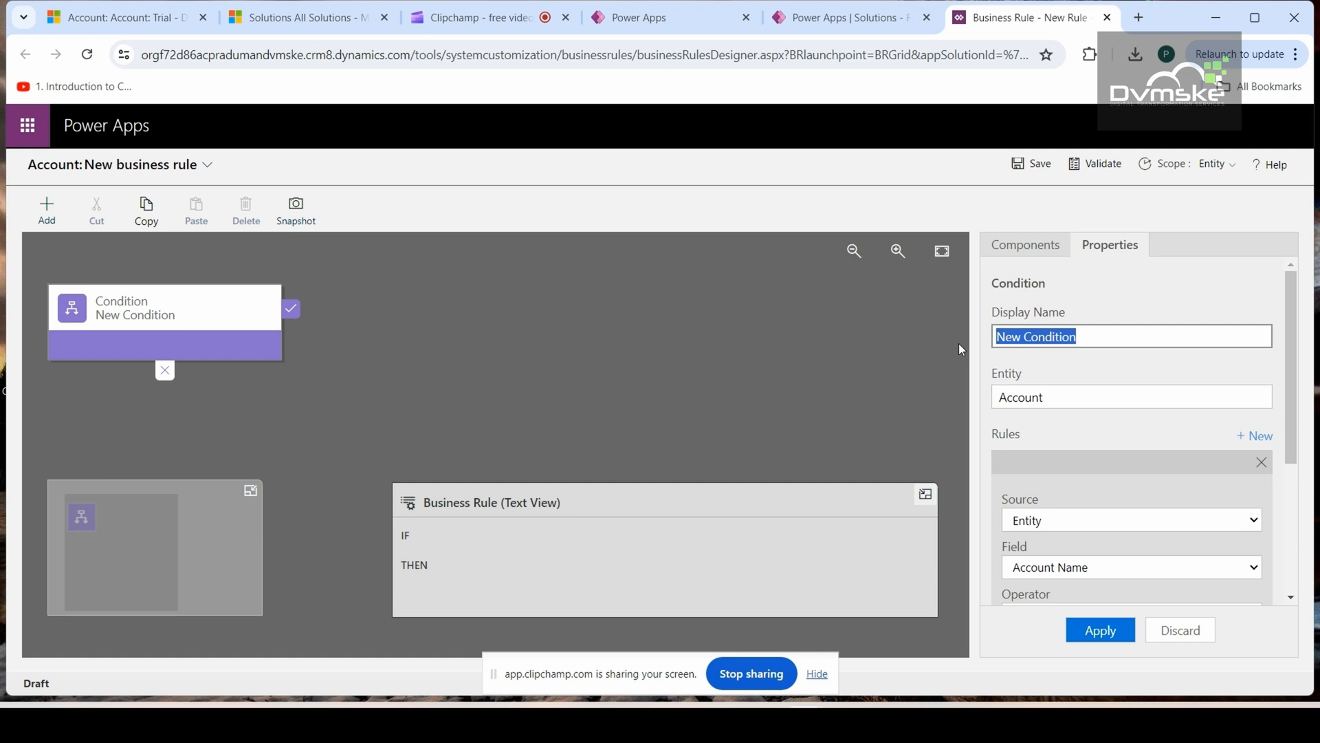
type("A")
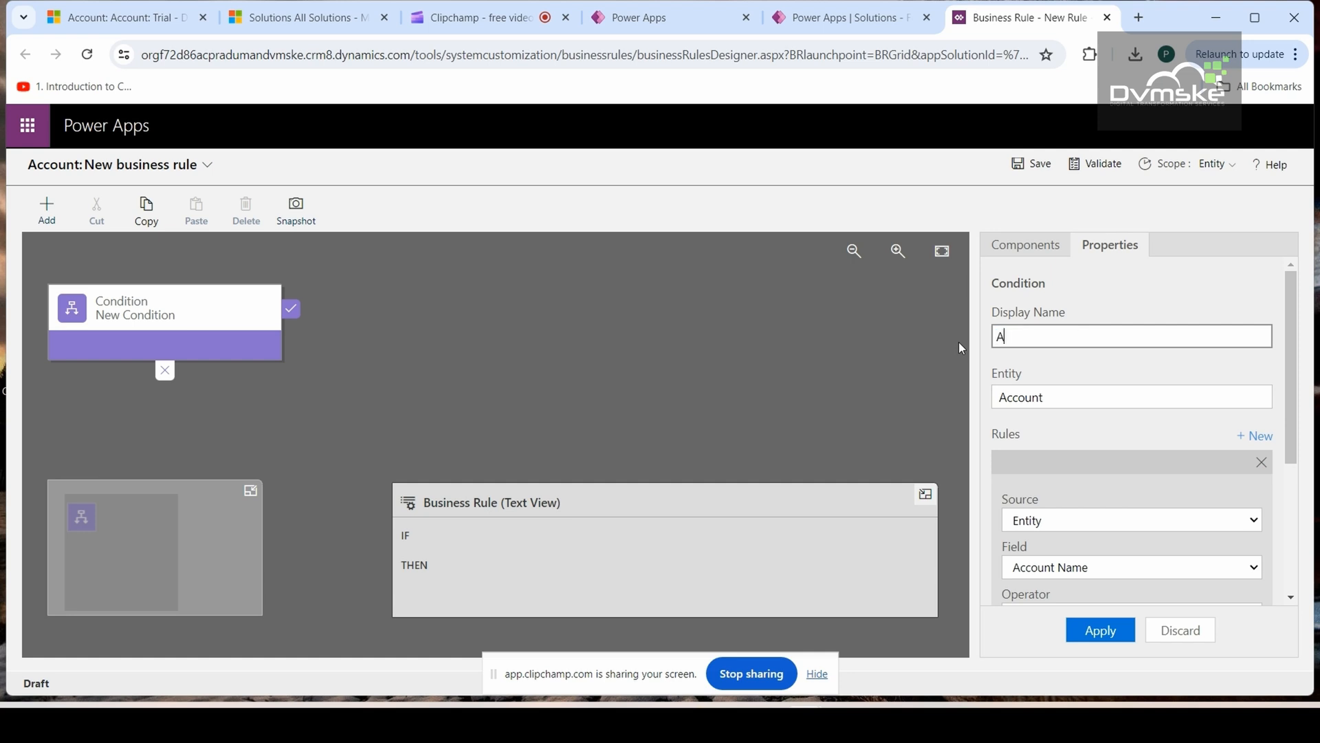
type("nnual")
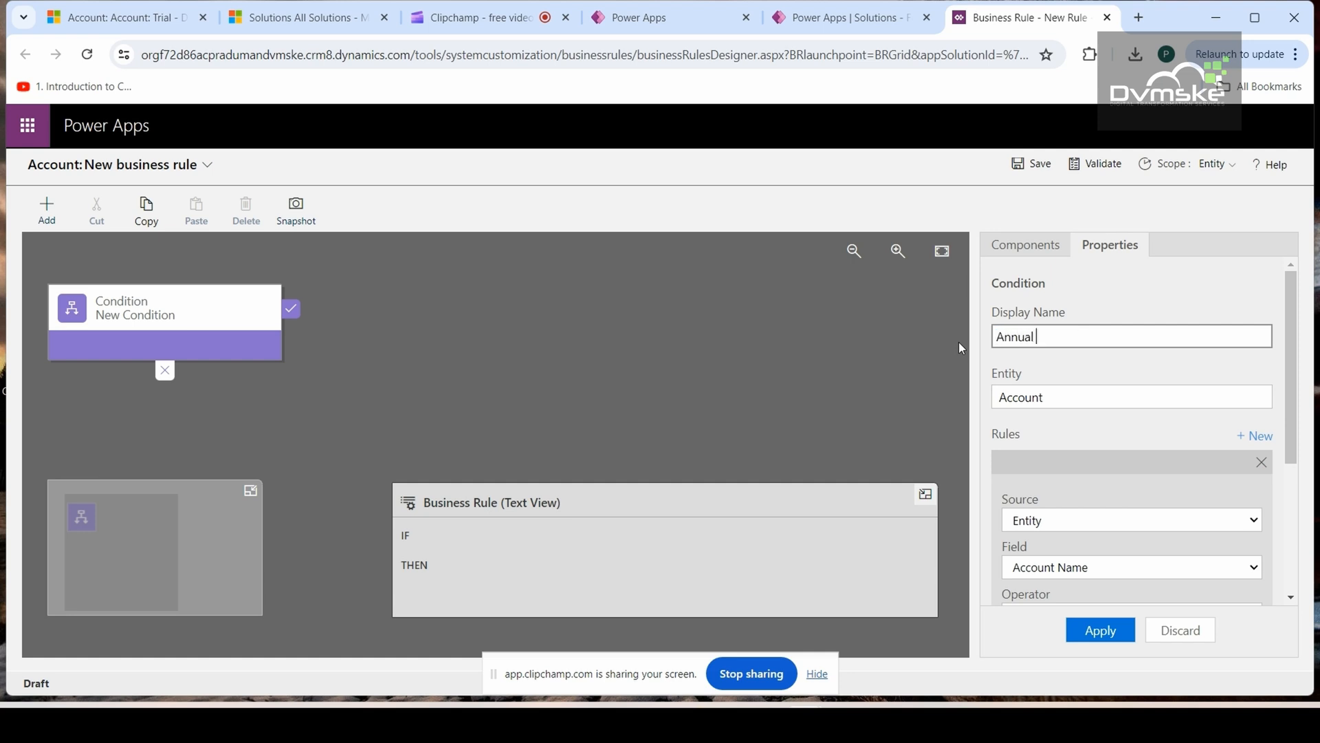
type("Revenue test")
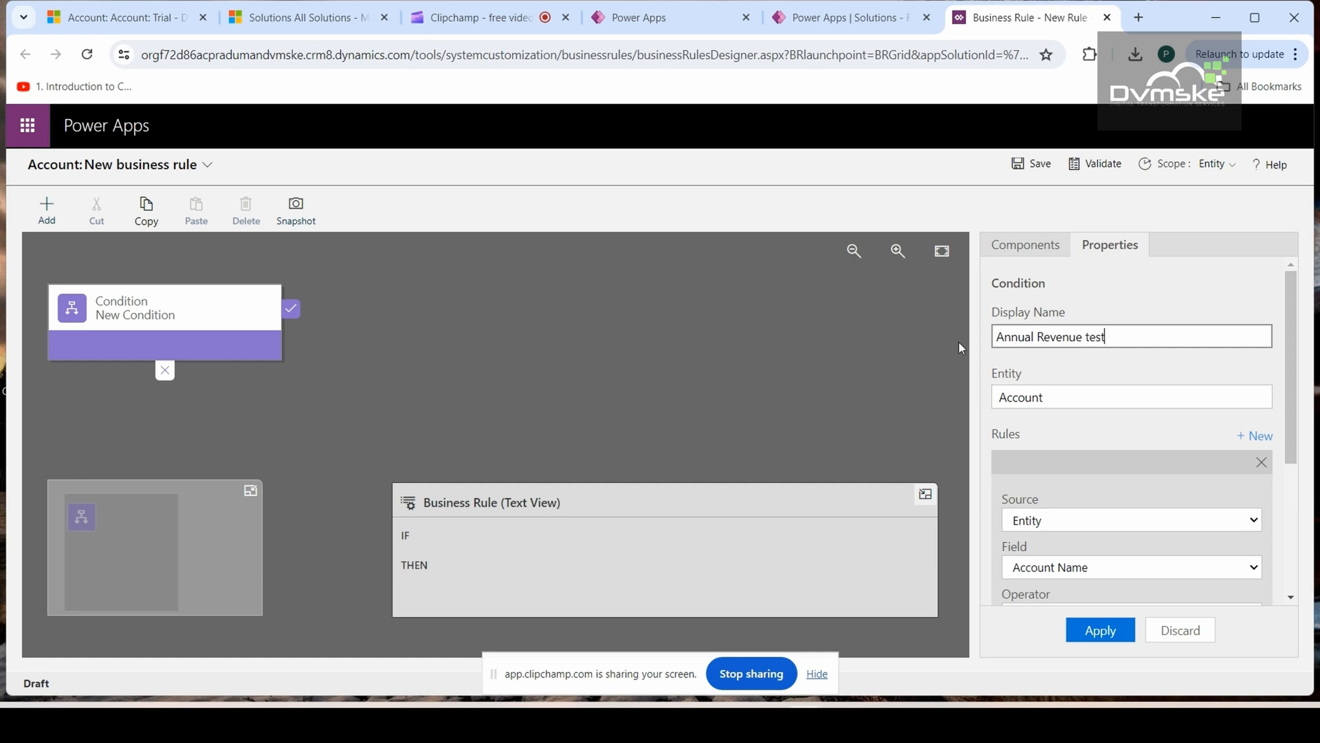
type("ing")
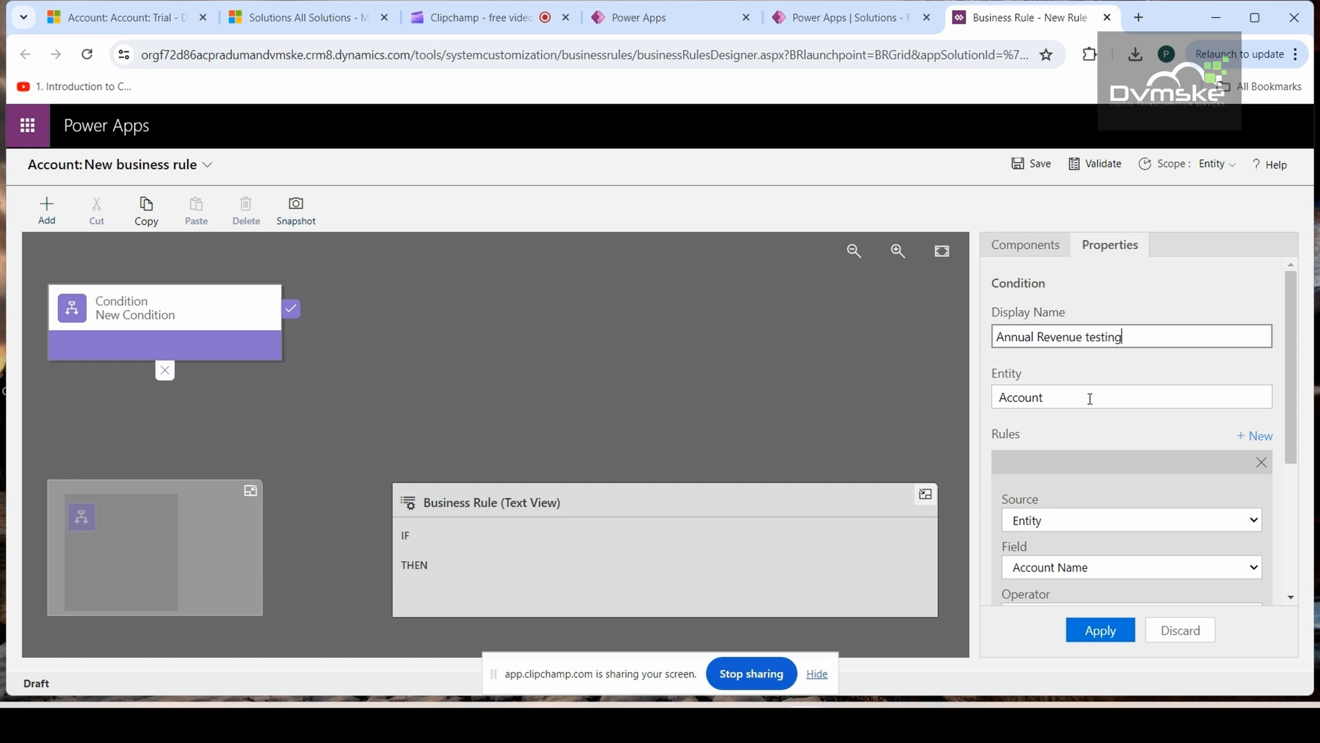
mouse_move(1099, 437)
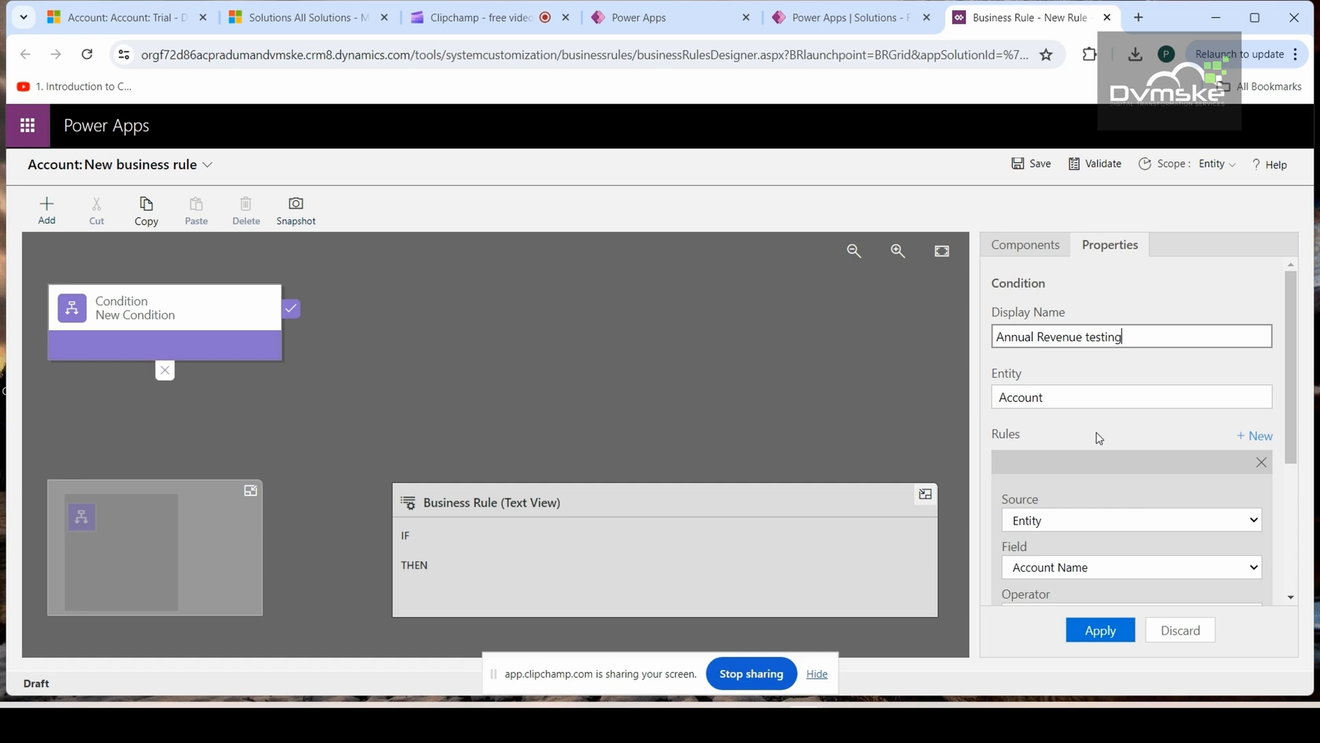
scroll("down", 3)
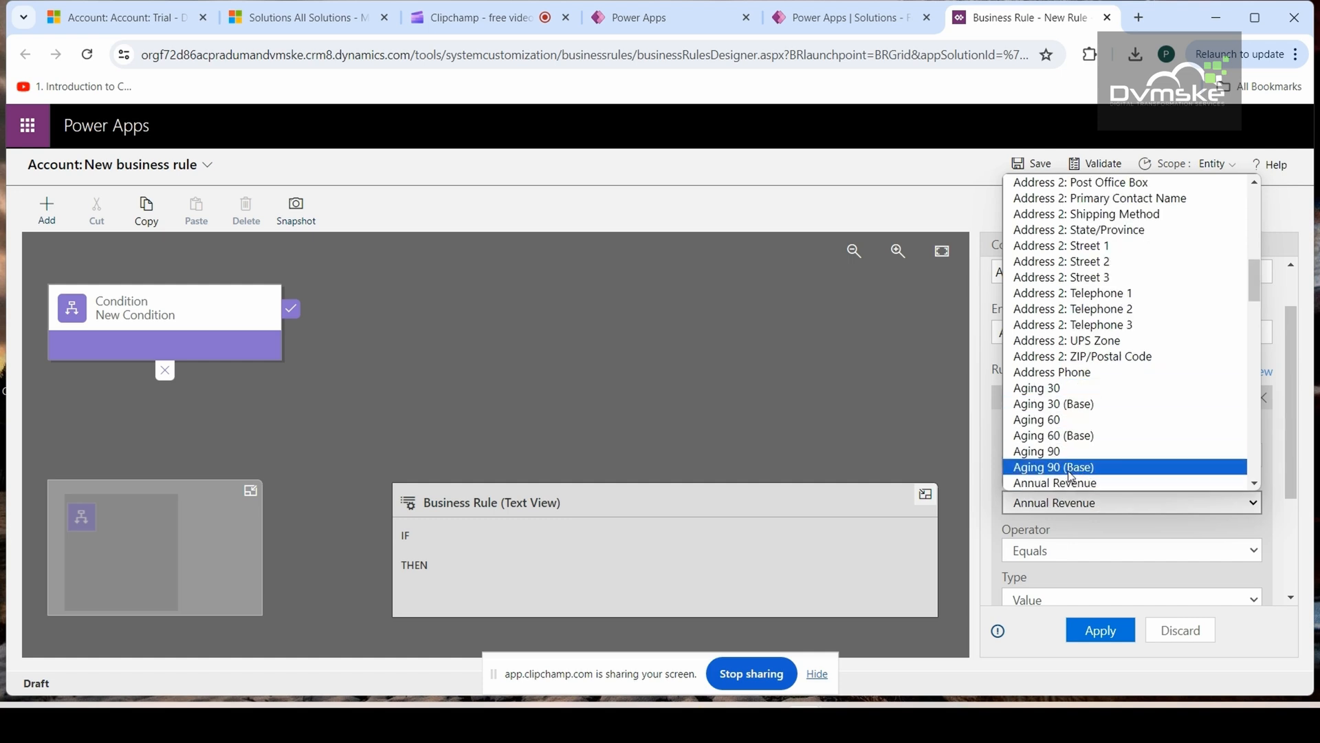
Set the condition to Annual Revenue is greater than or equal to value 8000 and apply it.
left_click(1053, 482)
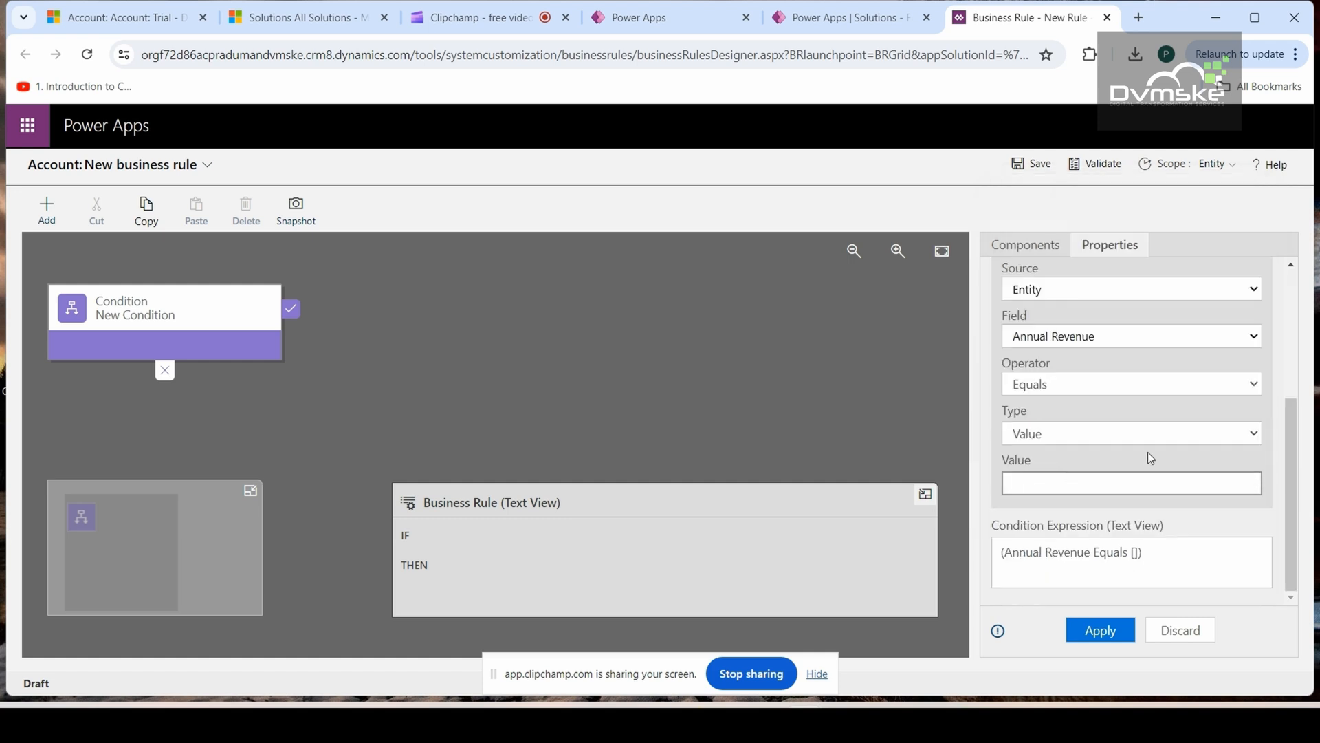
left_click(1130, 483)
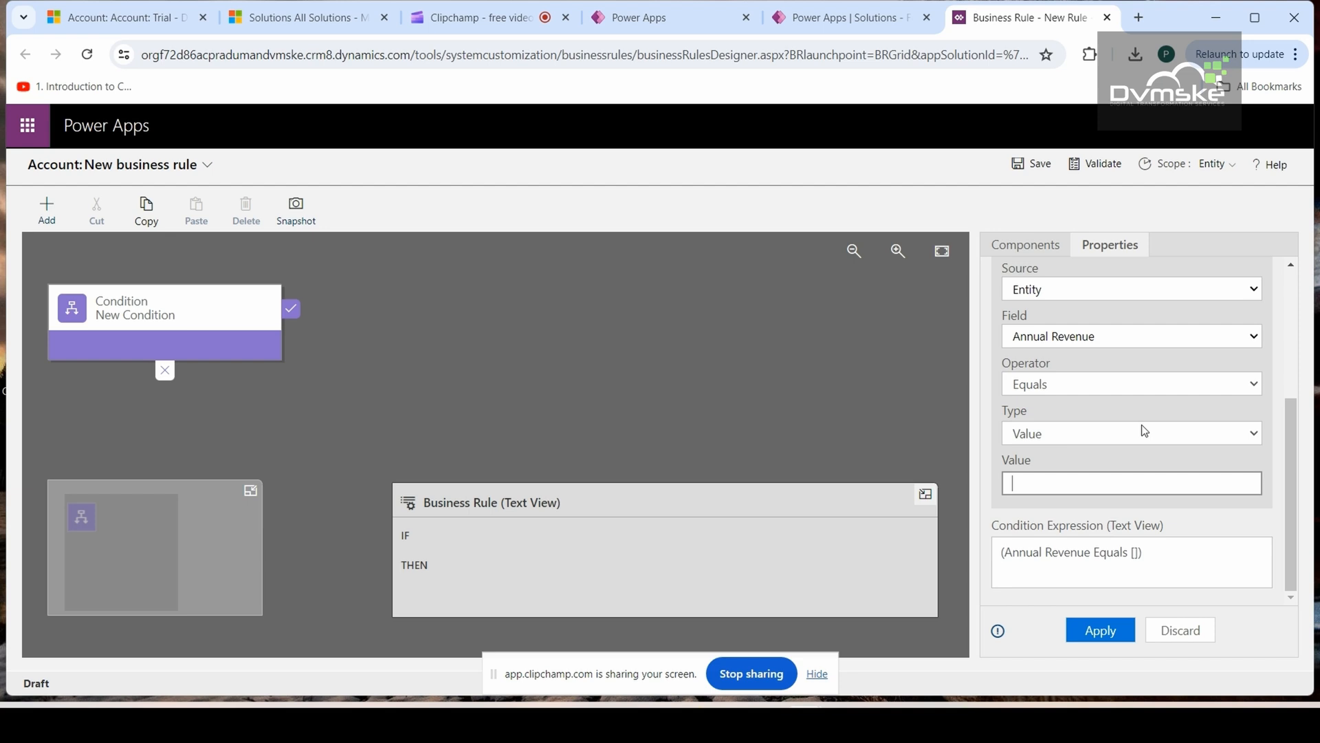
mouse_move(1197, 374)
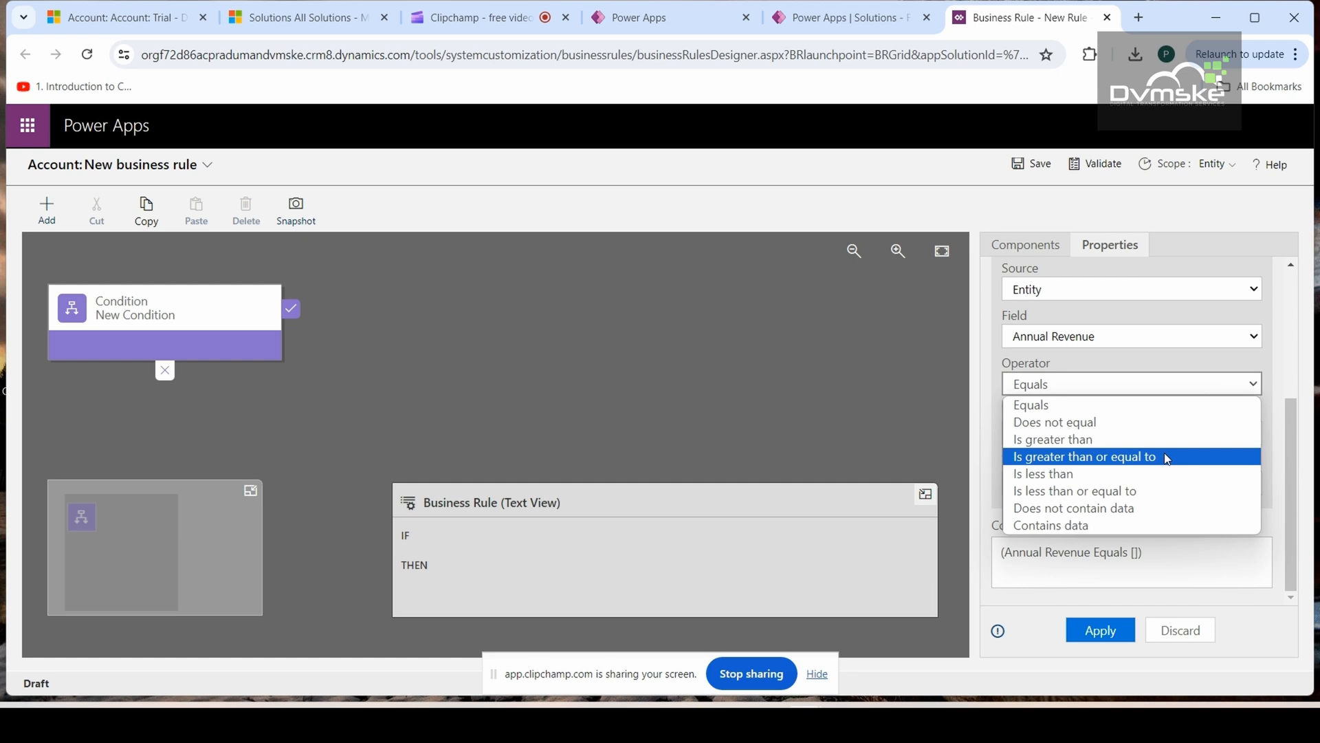
left_click(1085, 457)
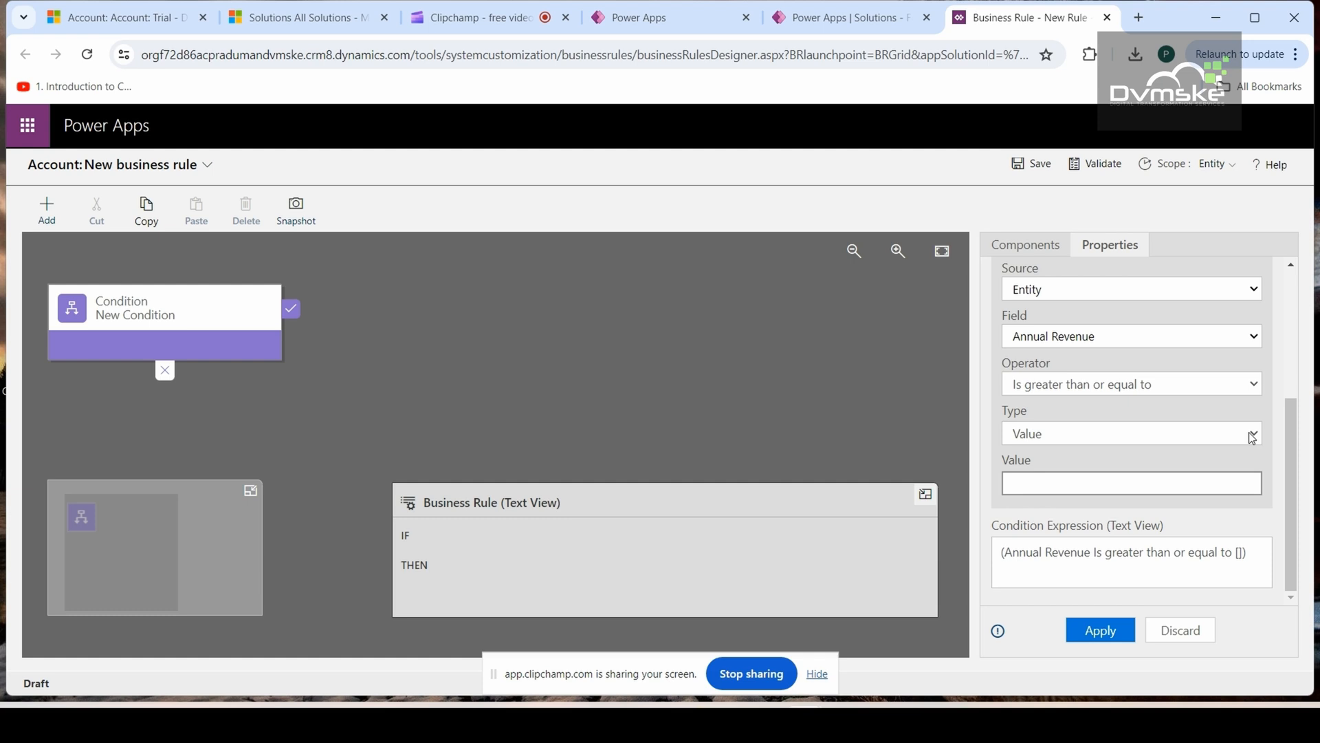
left_click(1130, 432)
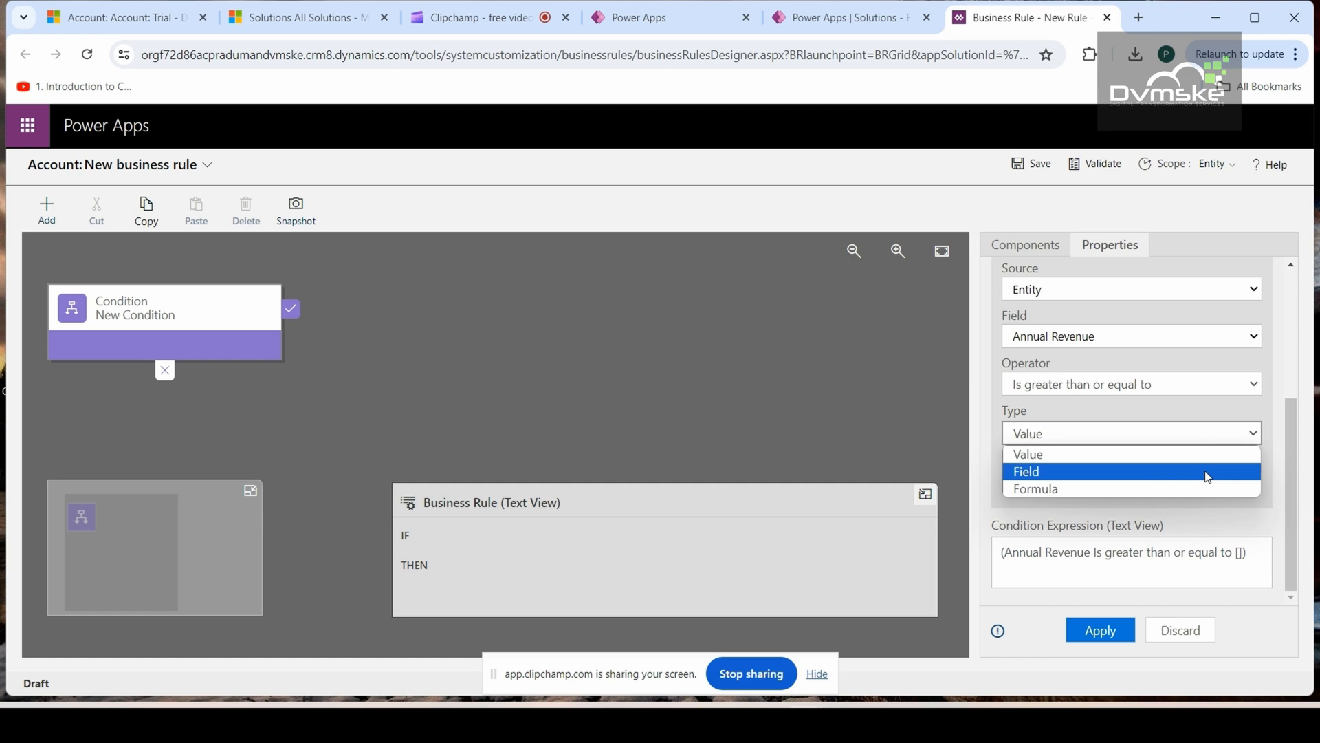
mouse_move(1036, 489)
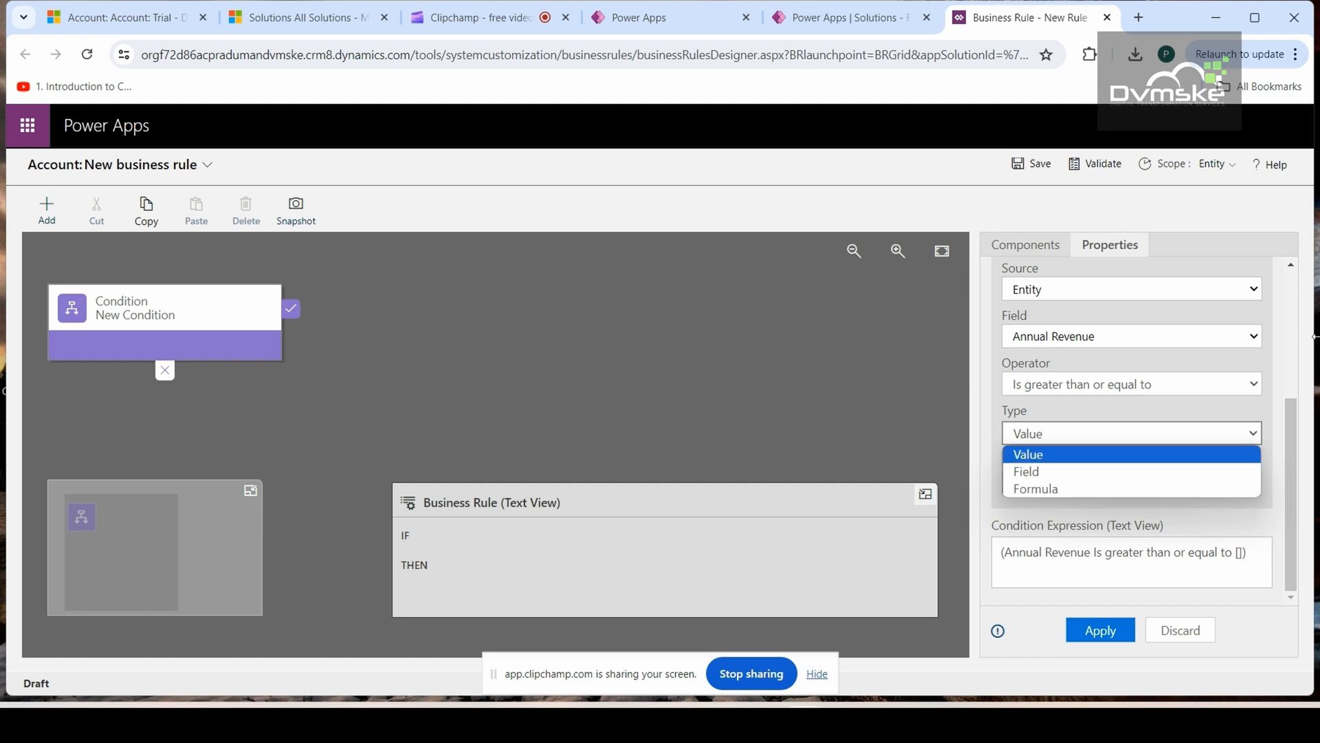
left_click(1028, 454)
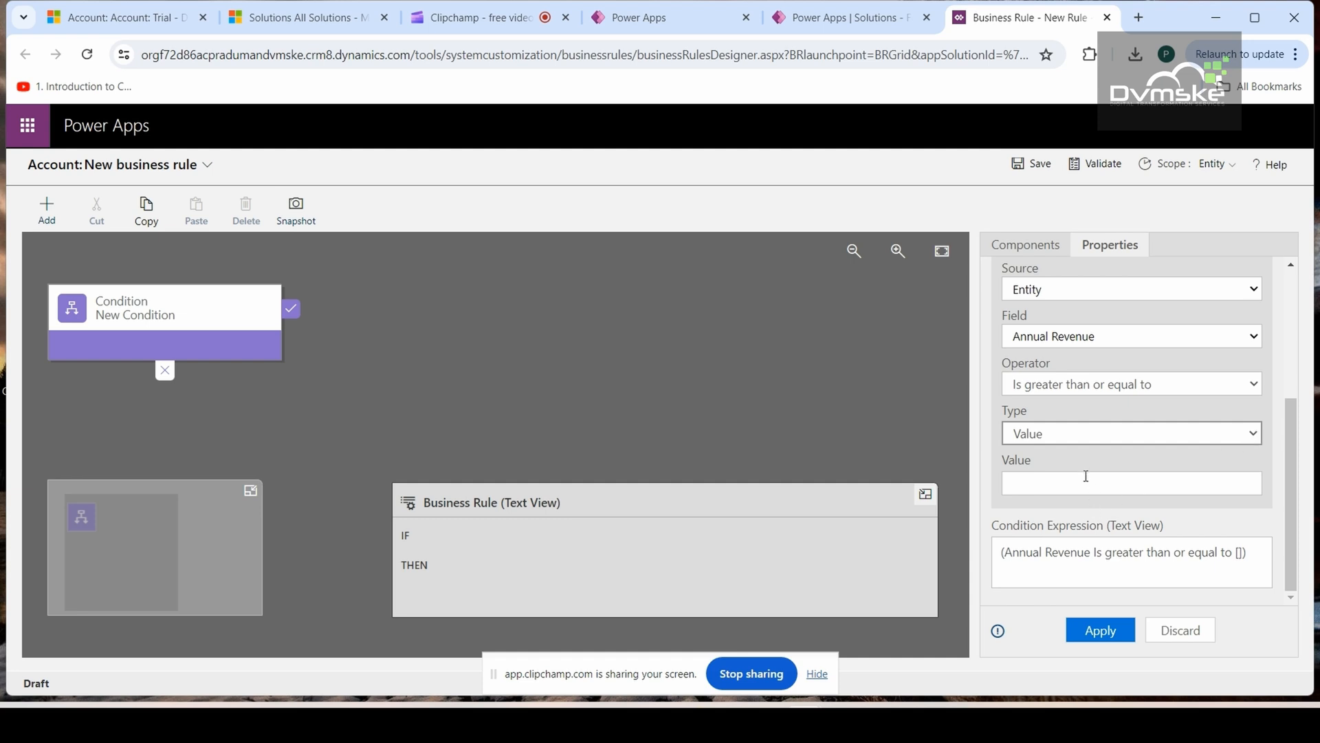
type("8")
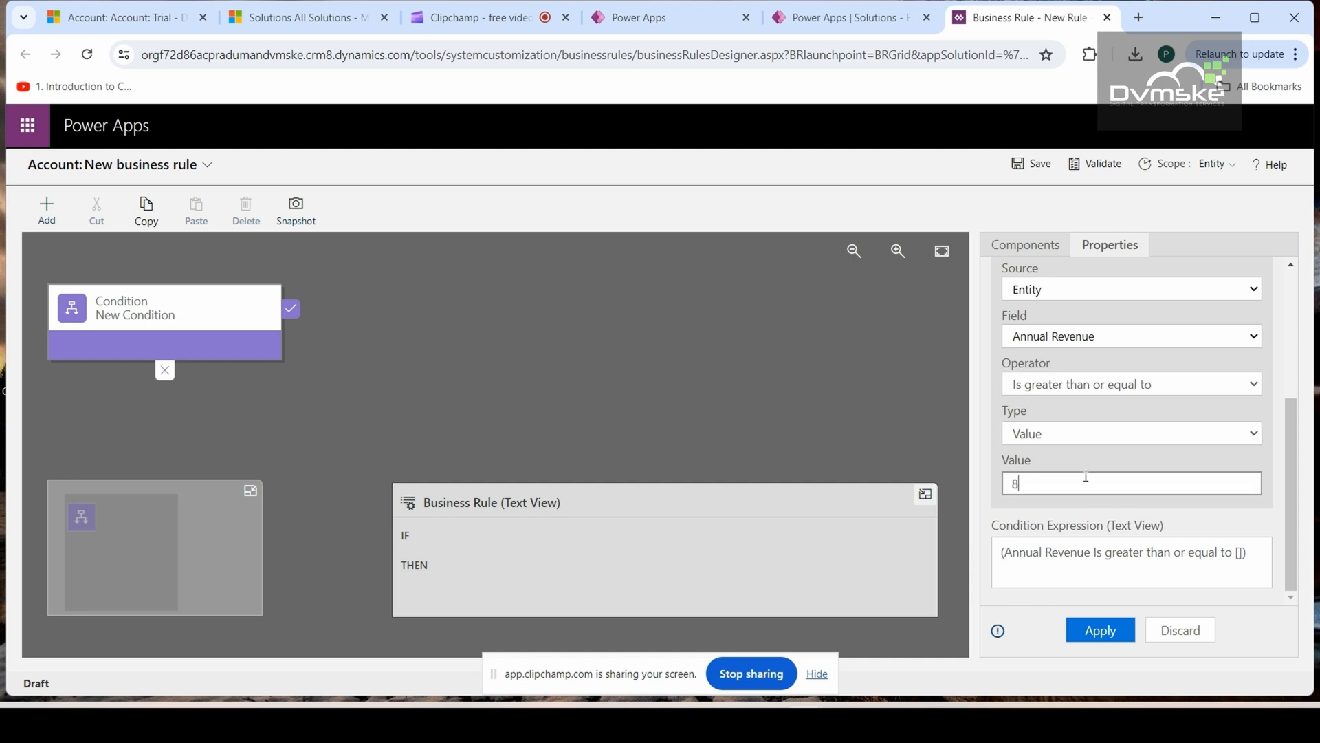
type("000")
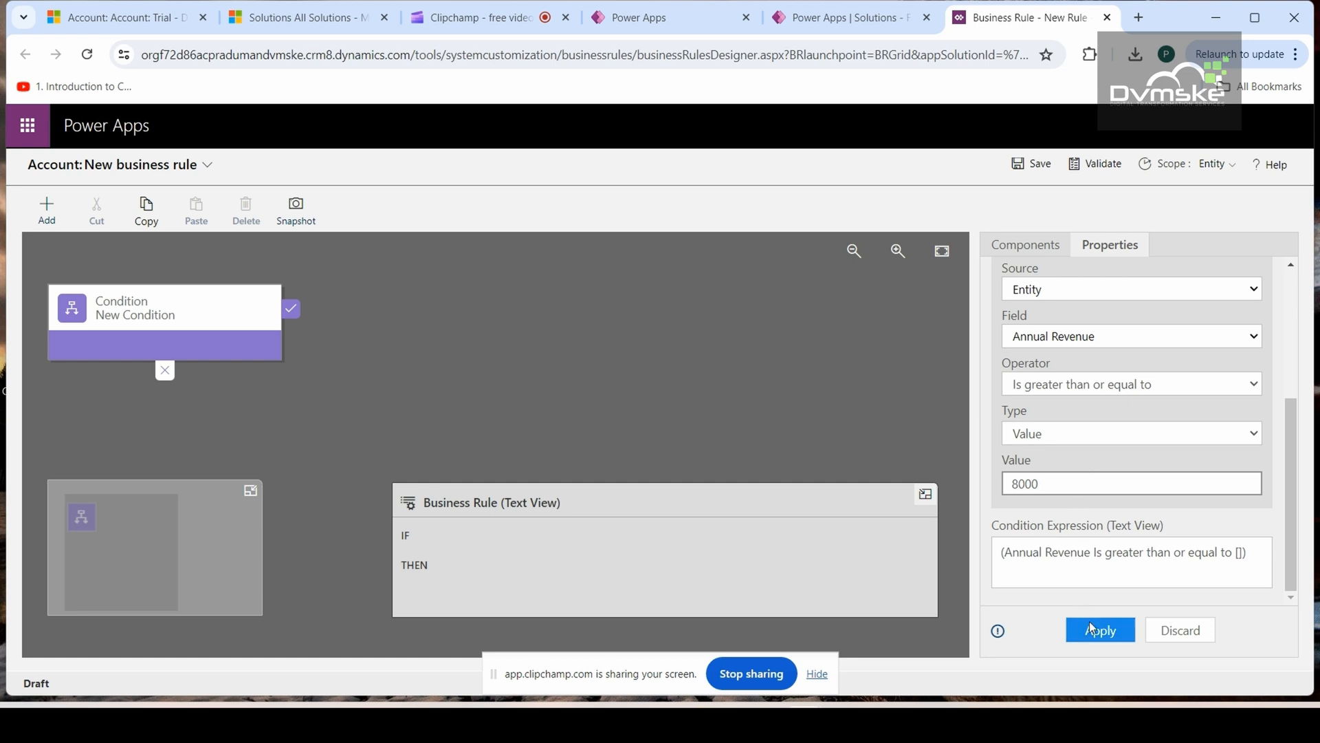
left_click(1100, 630)
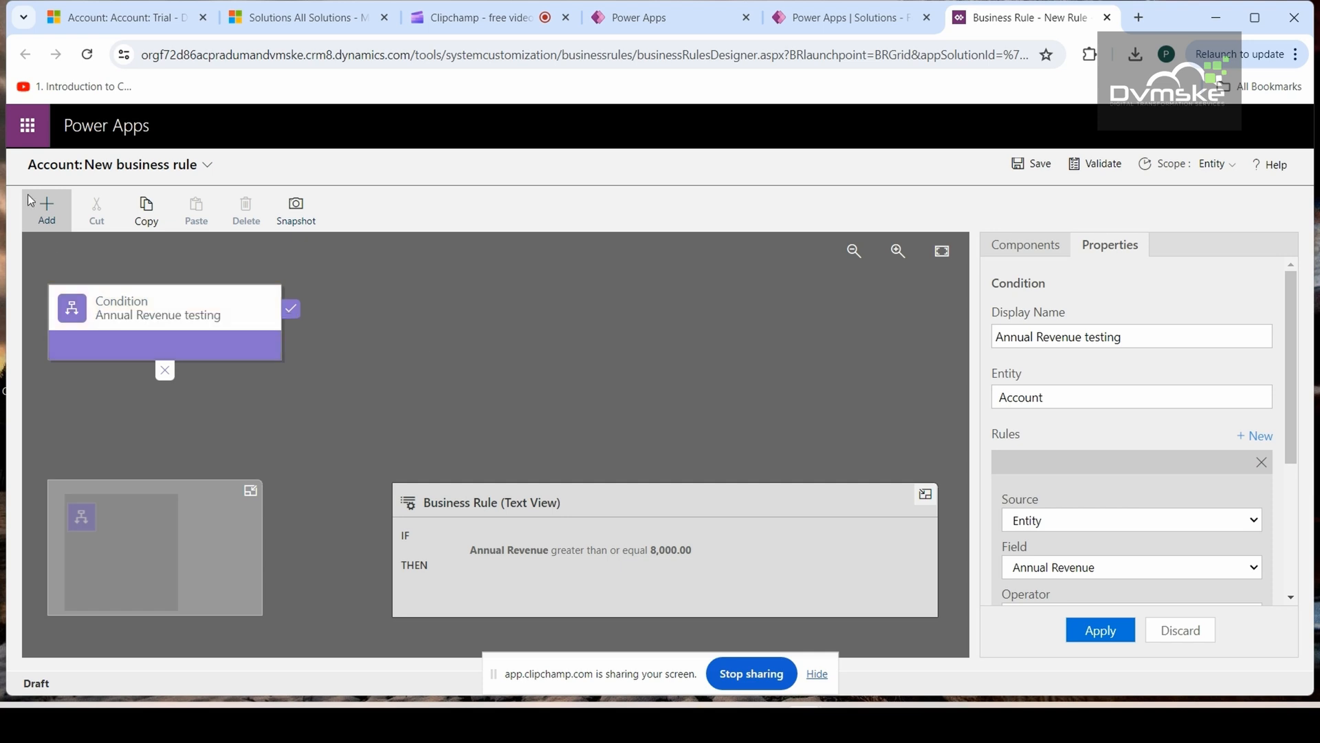
Review the available action types in the Add components menu and close it.
left_click(46, 209)
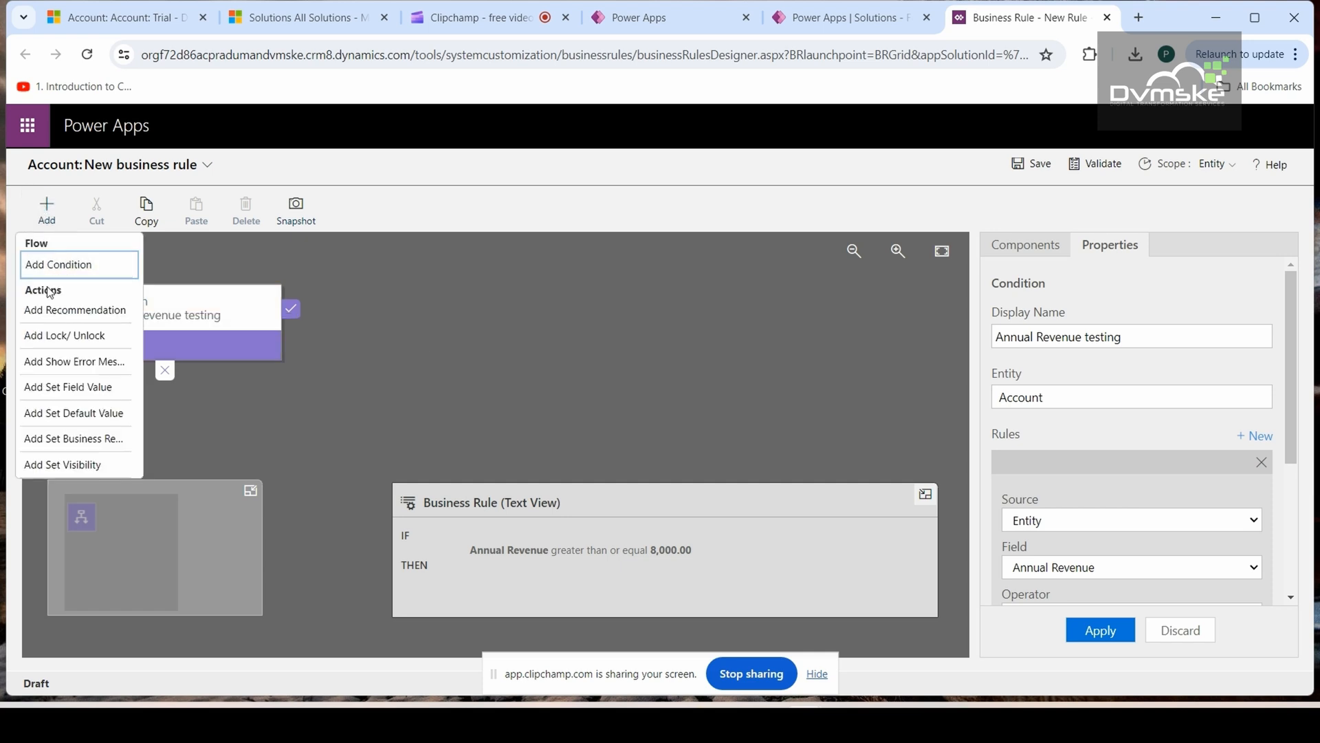
mouse_move(74, 310)
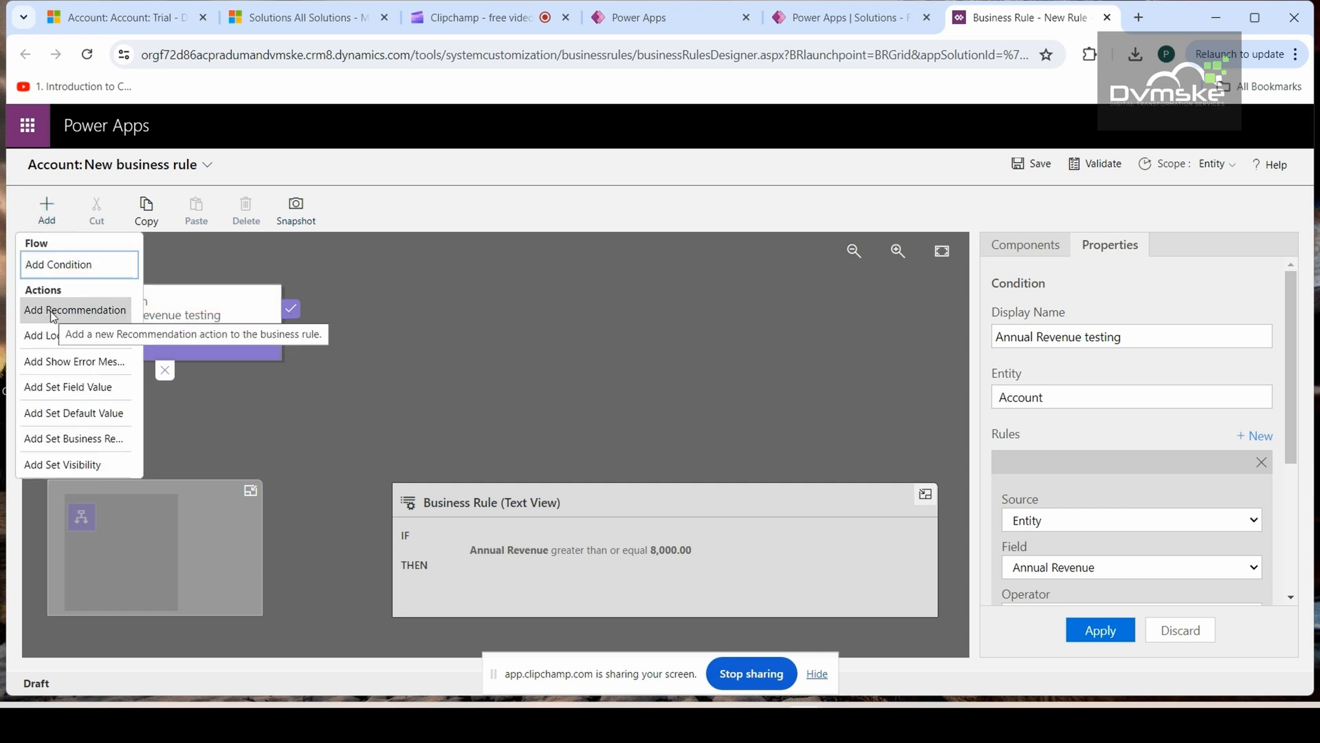
mouse_move(75, 361)
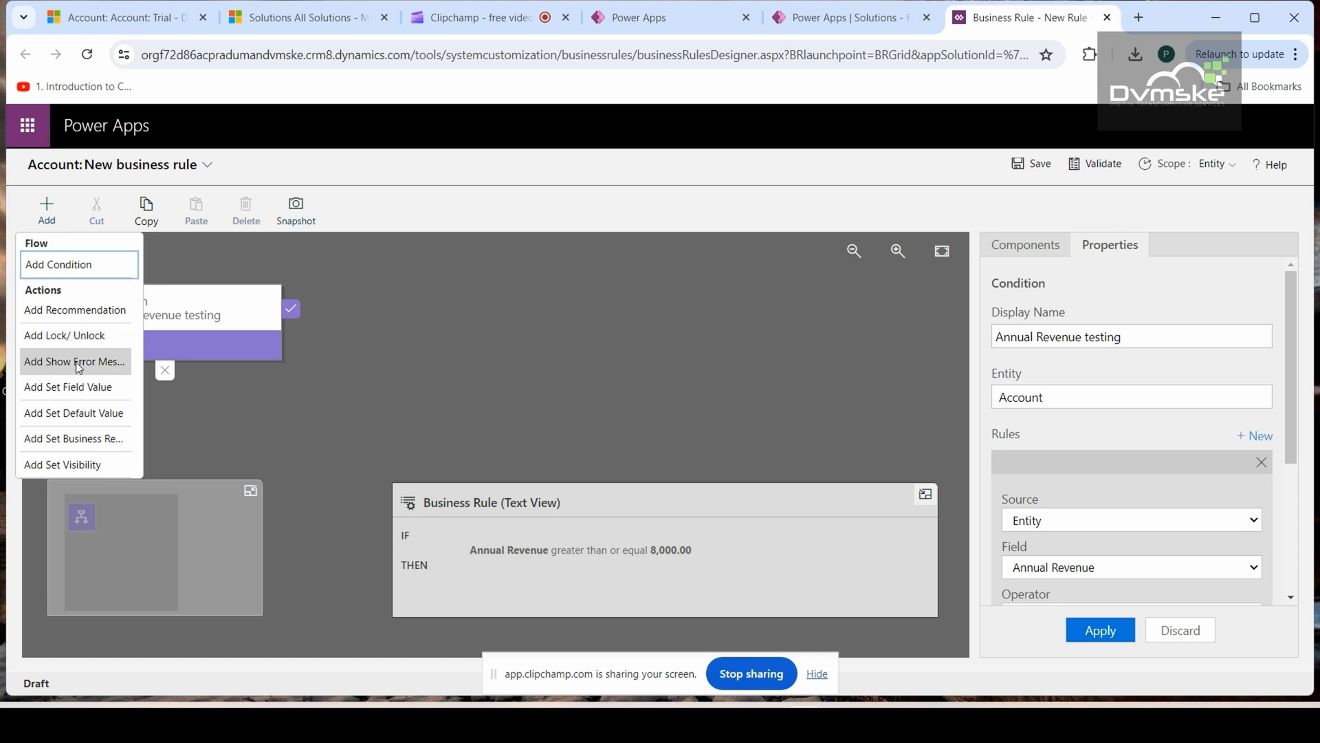
mouse_move(69, 386)
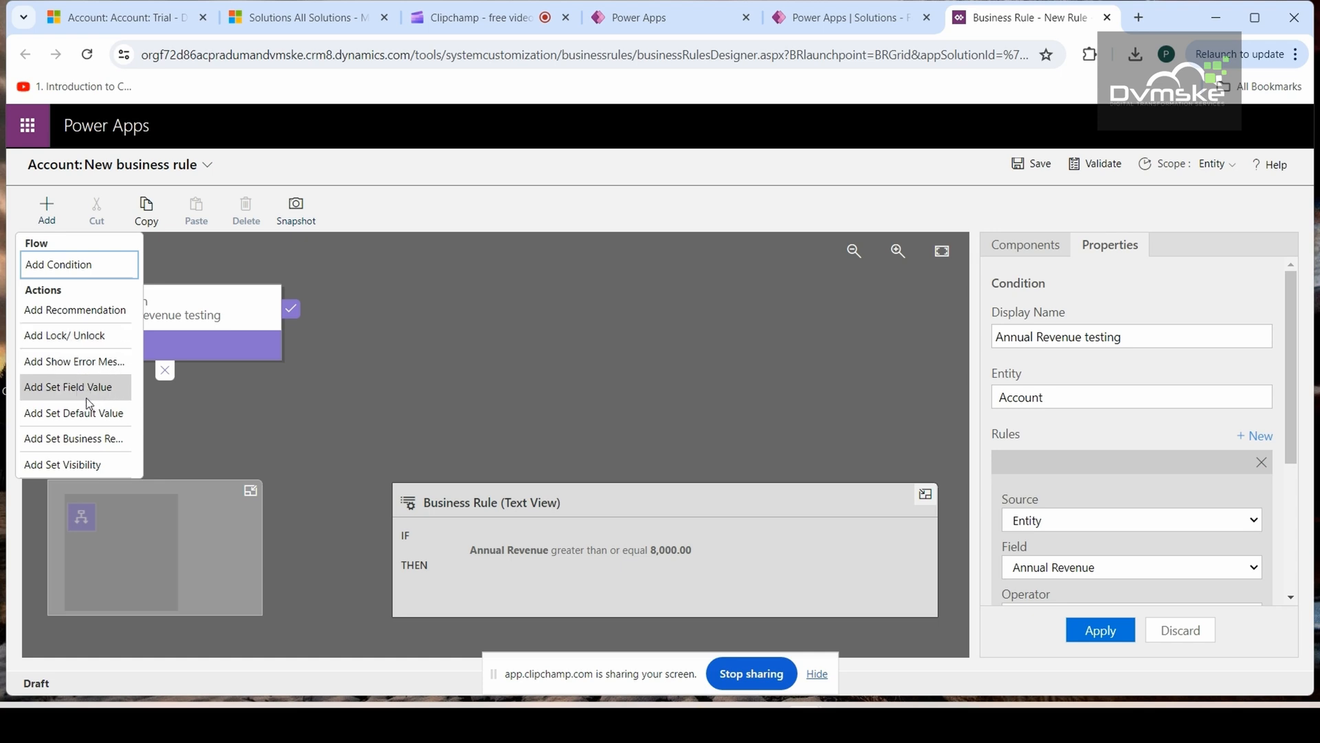
mouse_move(74, 439)
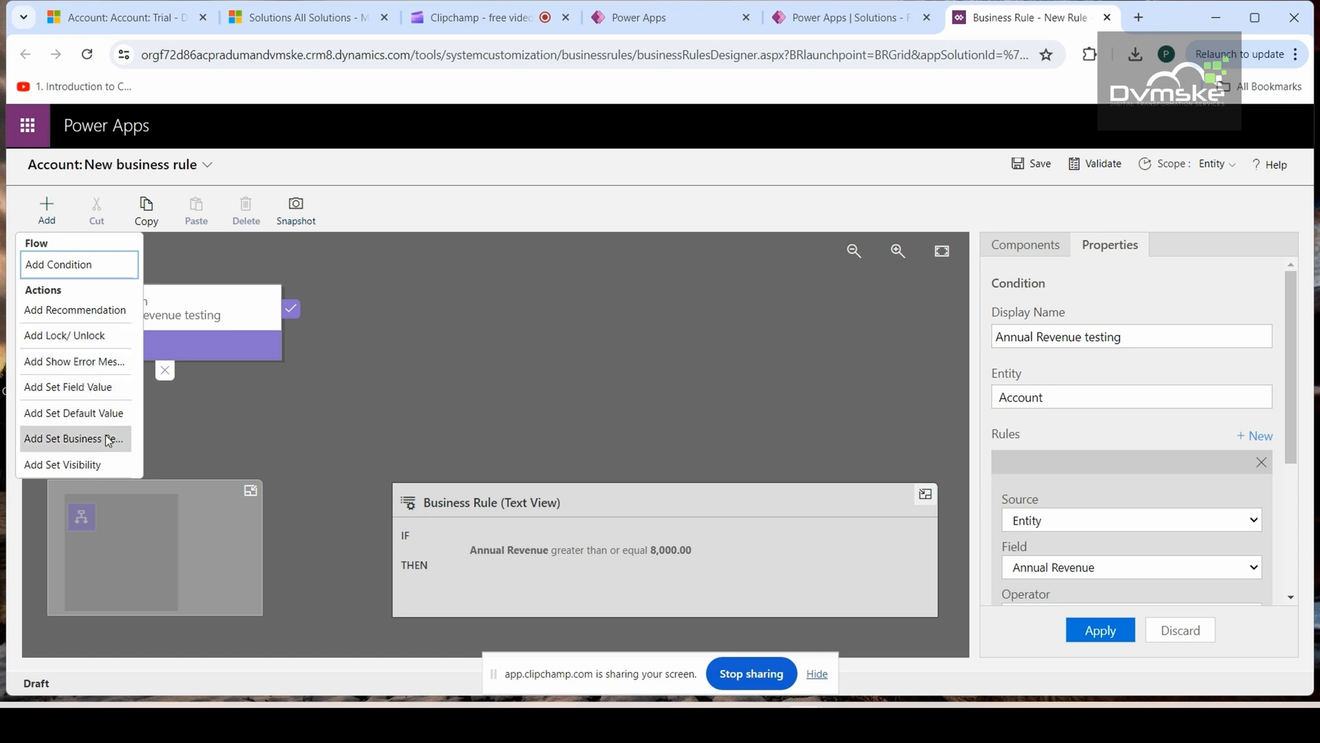
mouse_move(66, 464)
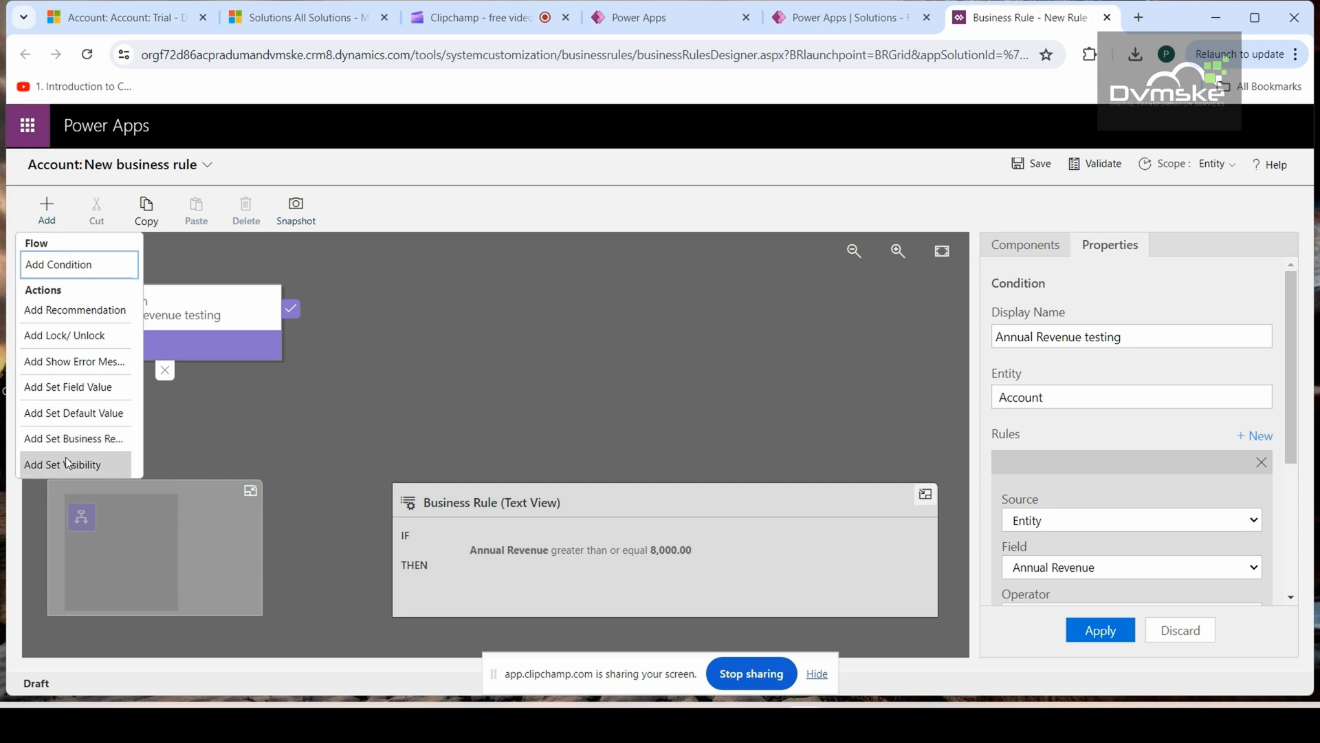
mouse_move(62, 464)
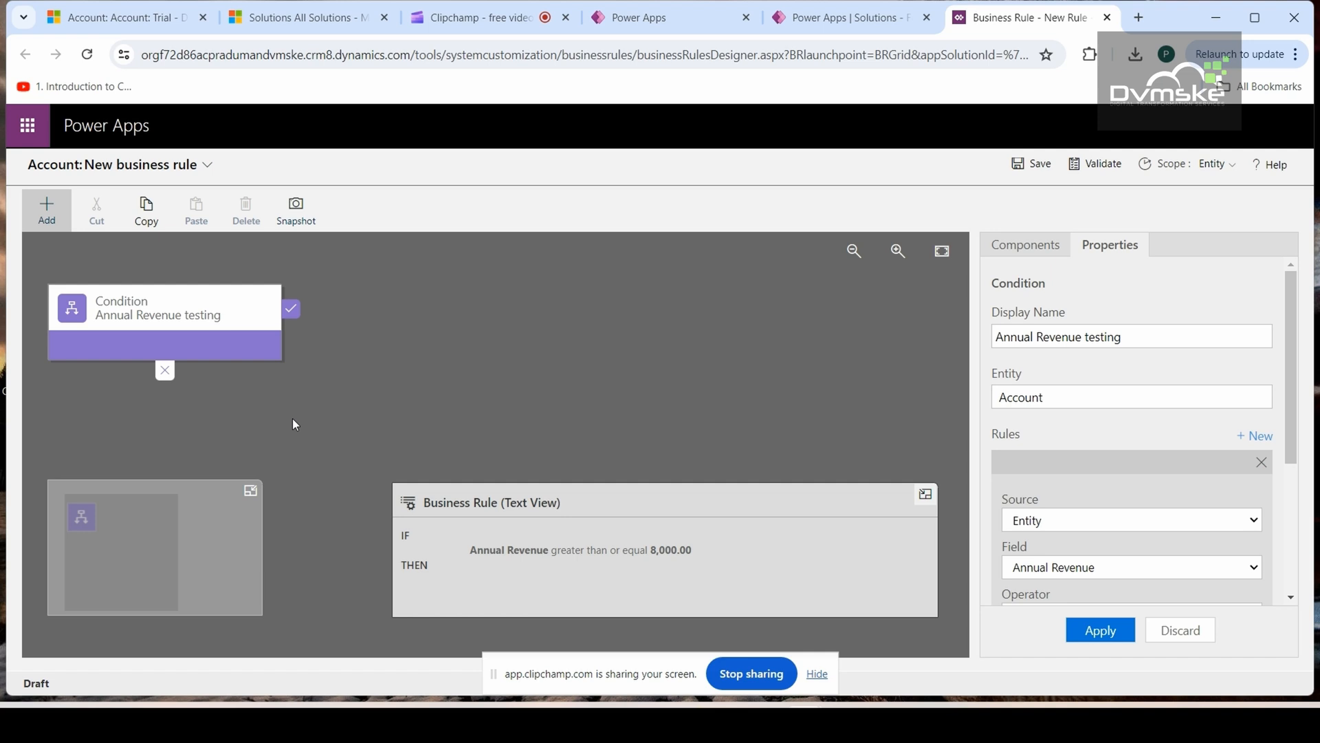
mouse_move(95, 209)
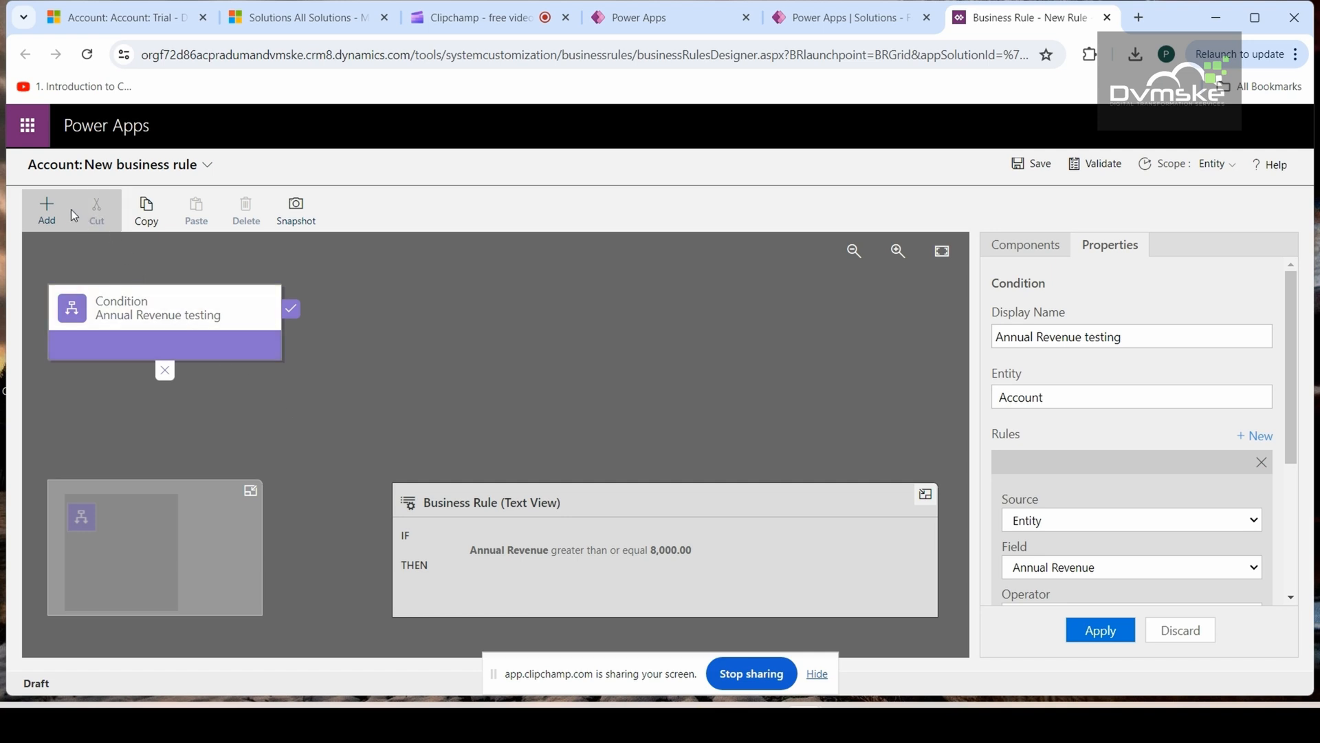
left_click(46, 210)
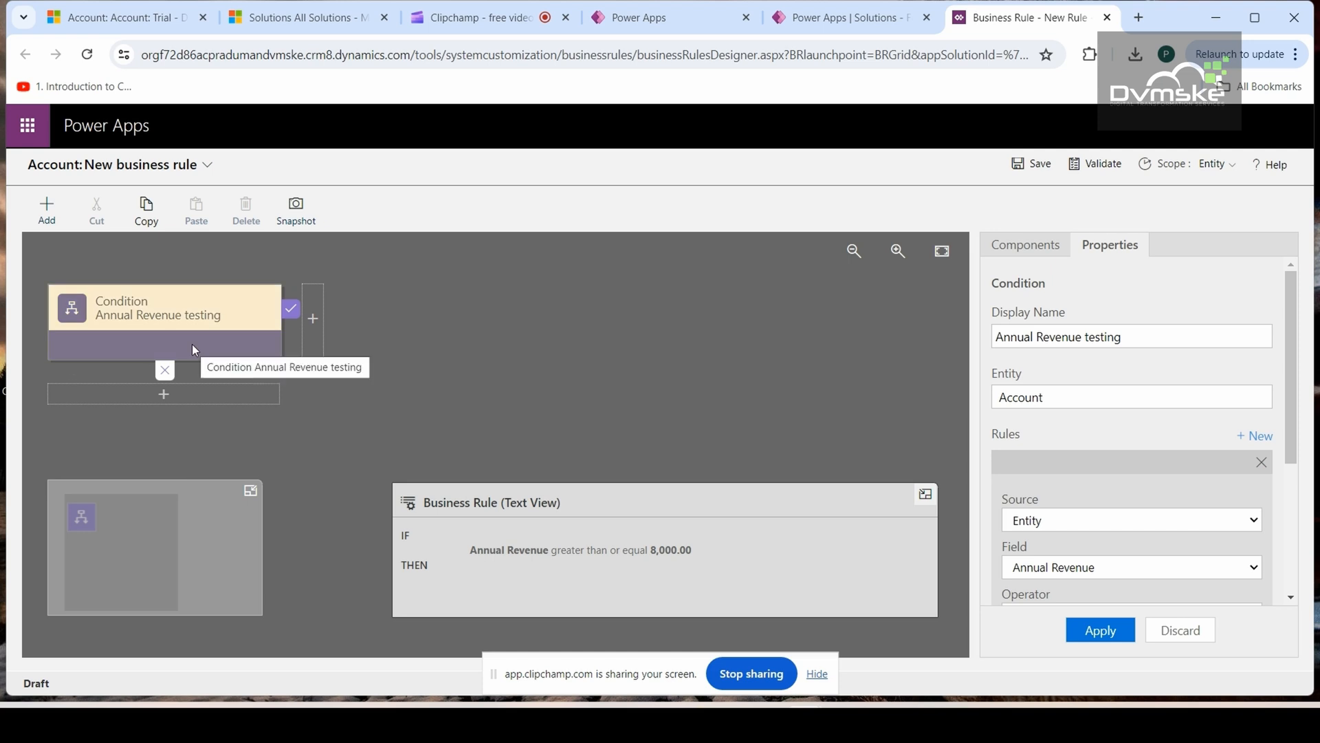
mouse_move(279, 331)
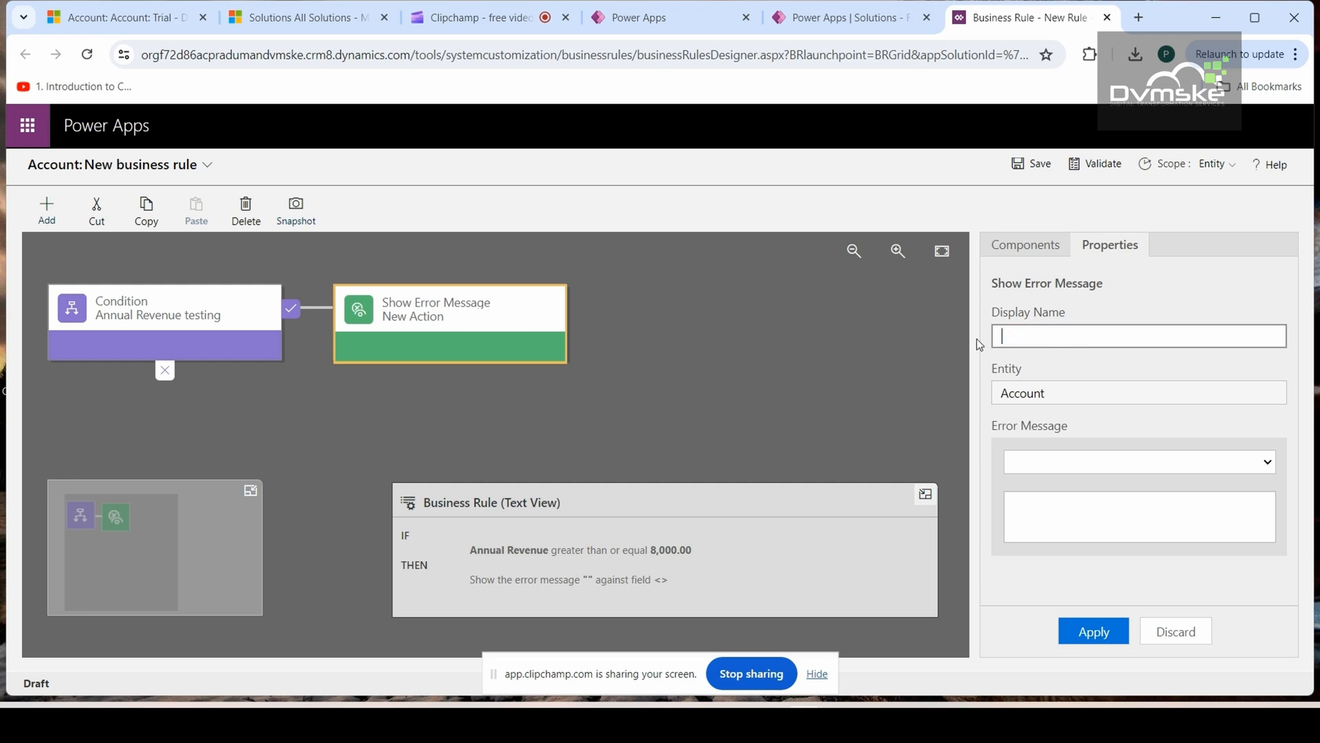
Add a Show Error Message action targeting the Annual Revenue field.
type("Err")
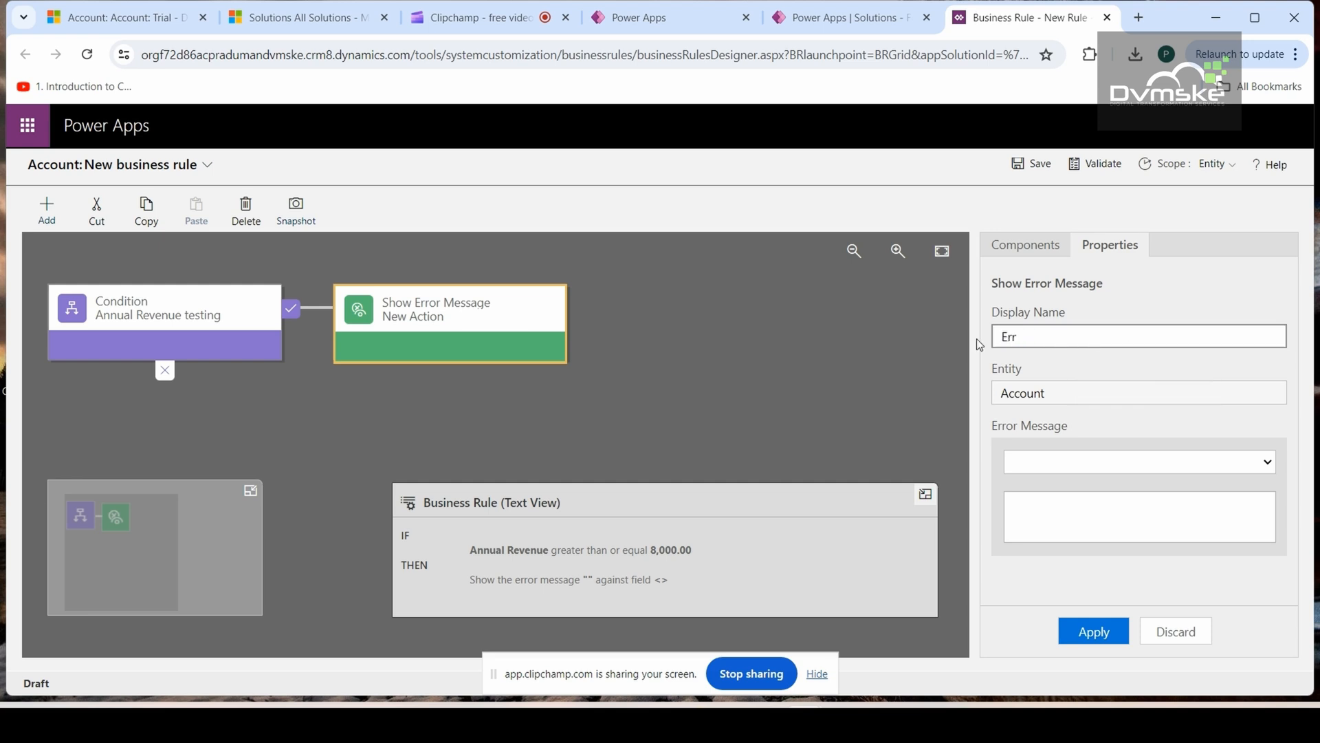
type("Error Message")
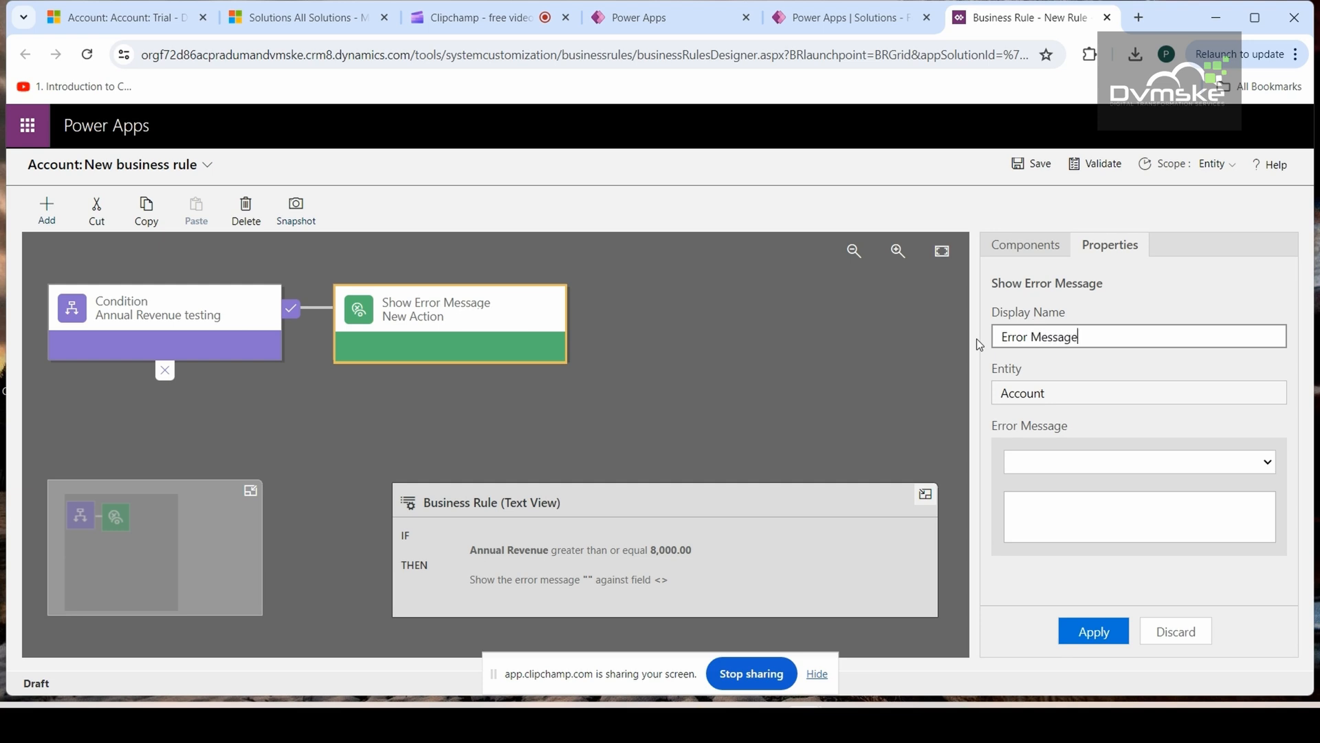
left_click(1265, 461)
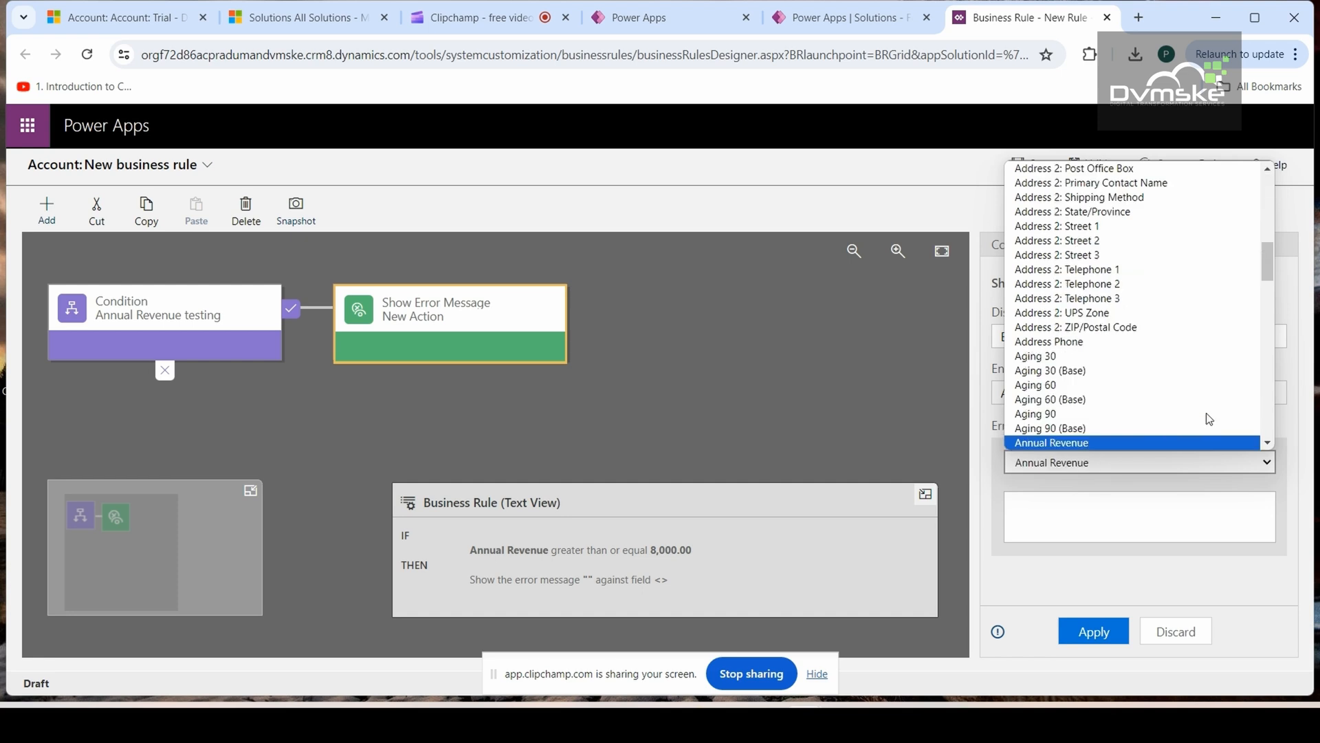
left_click(1050, 442)
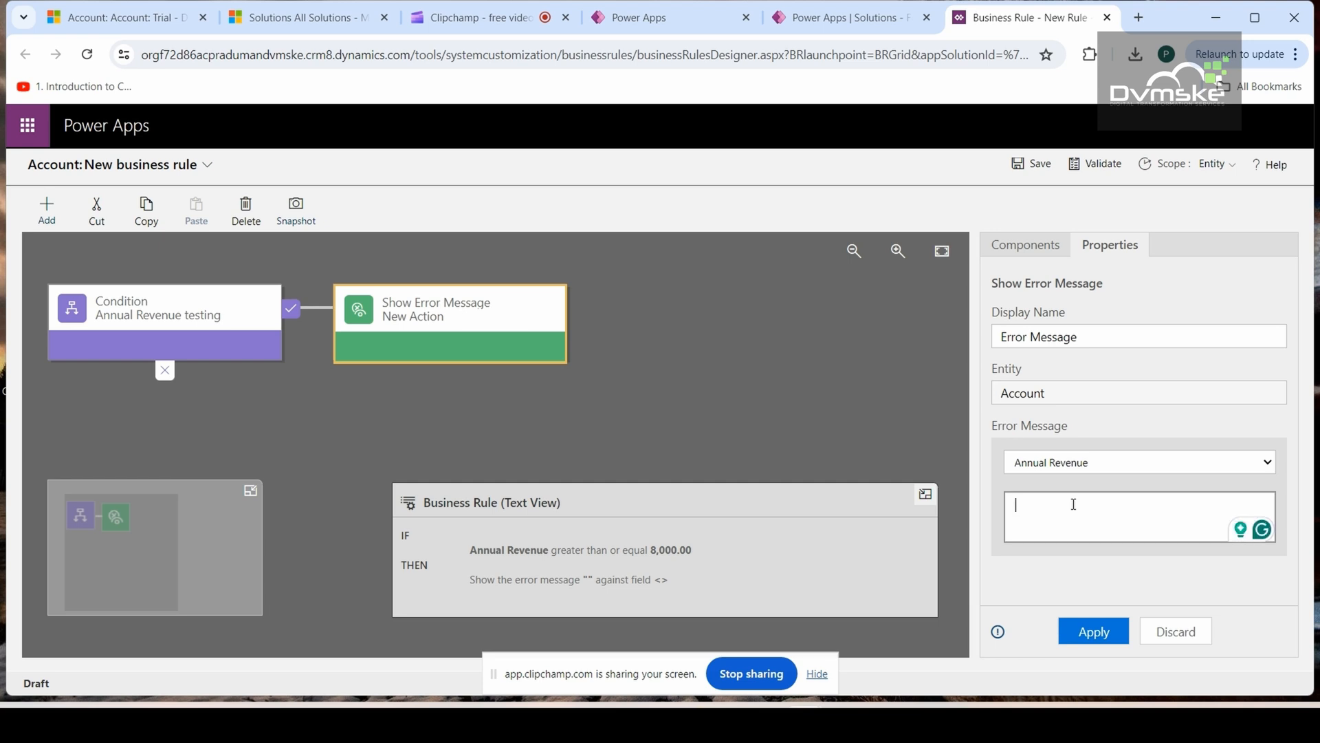
Set the error text to 'please check annual revenue' and apply the action.
type("p")
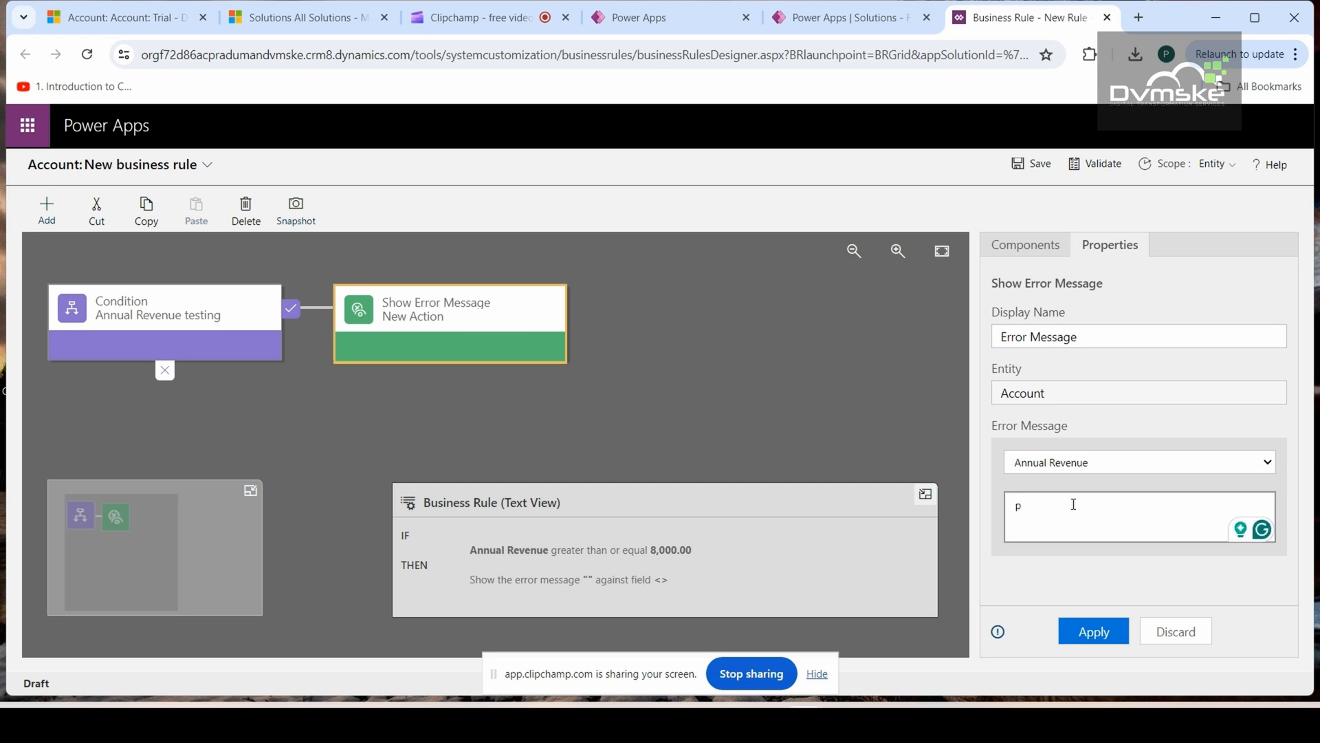
type("lease")
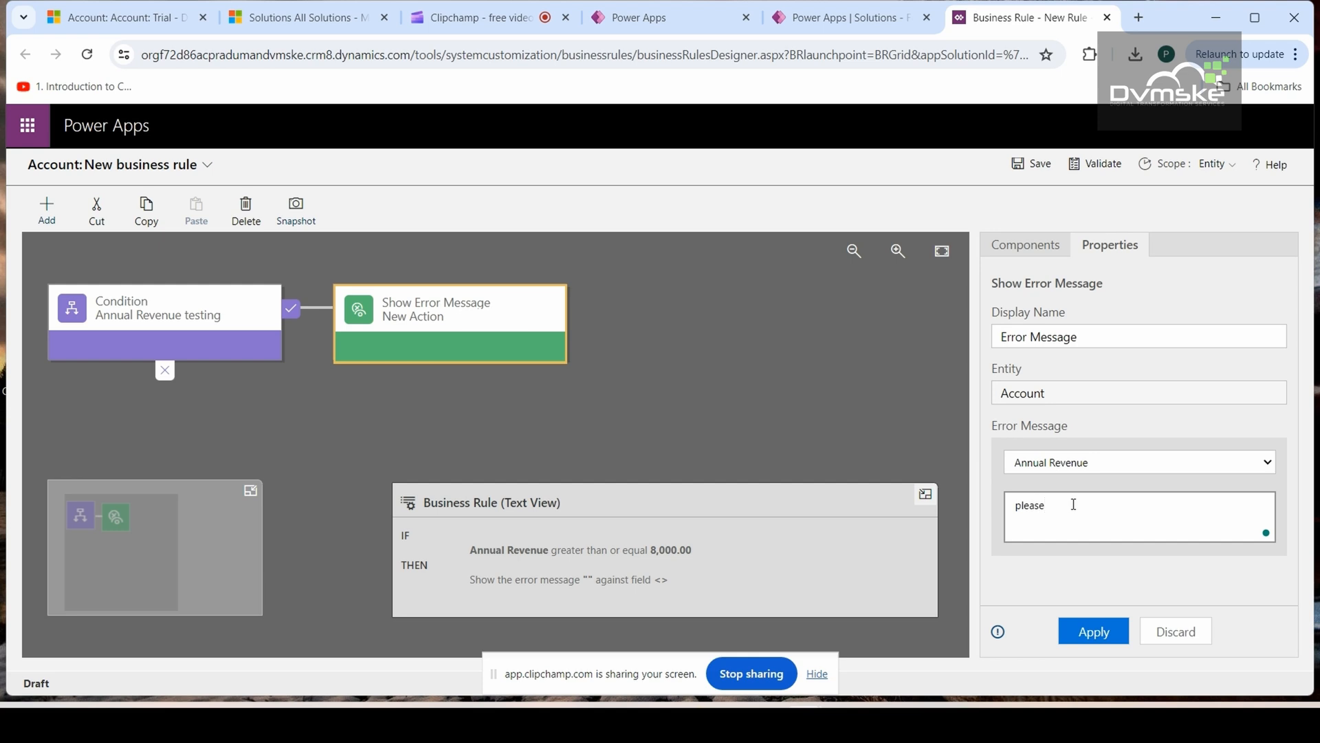
type("check")
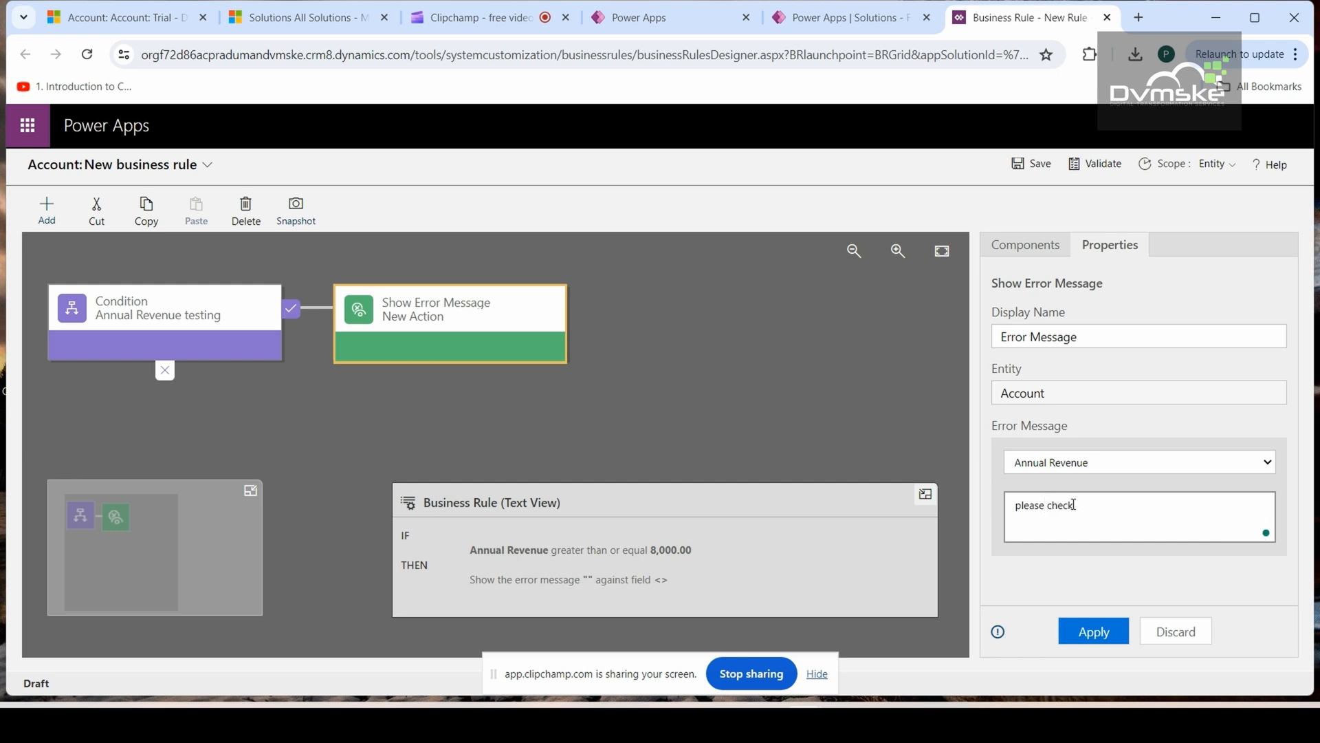
type("ann")
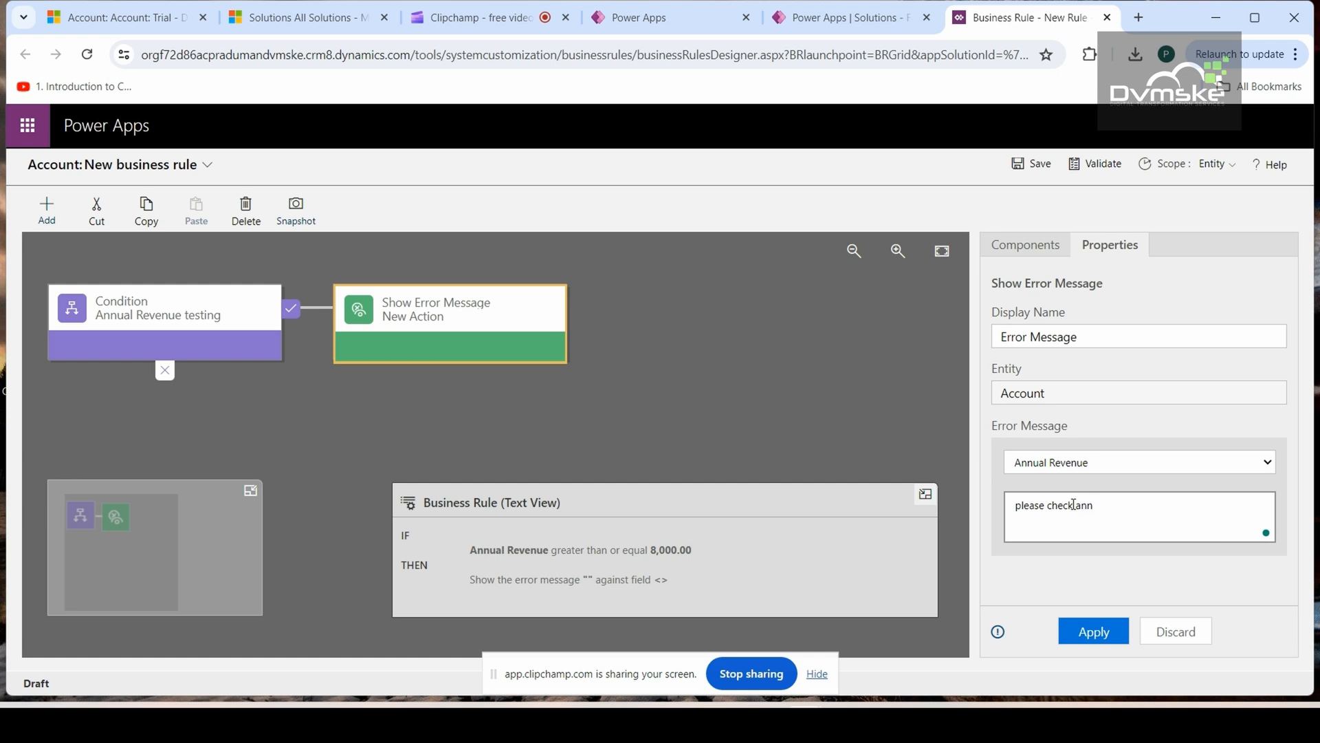
type("annual re")
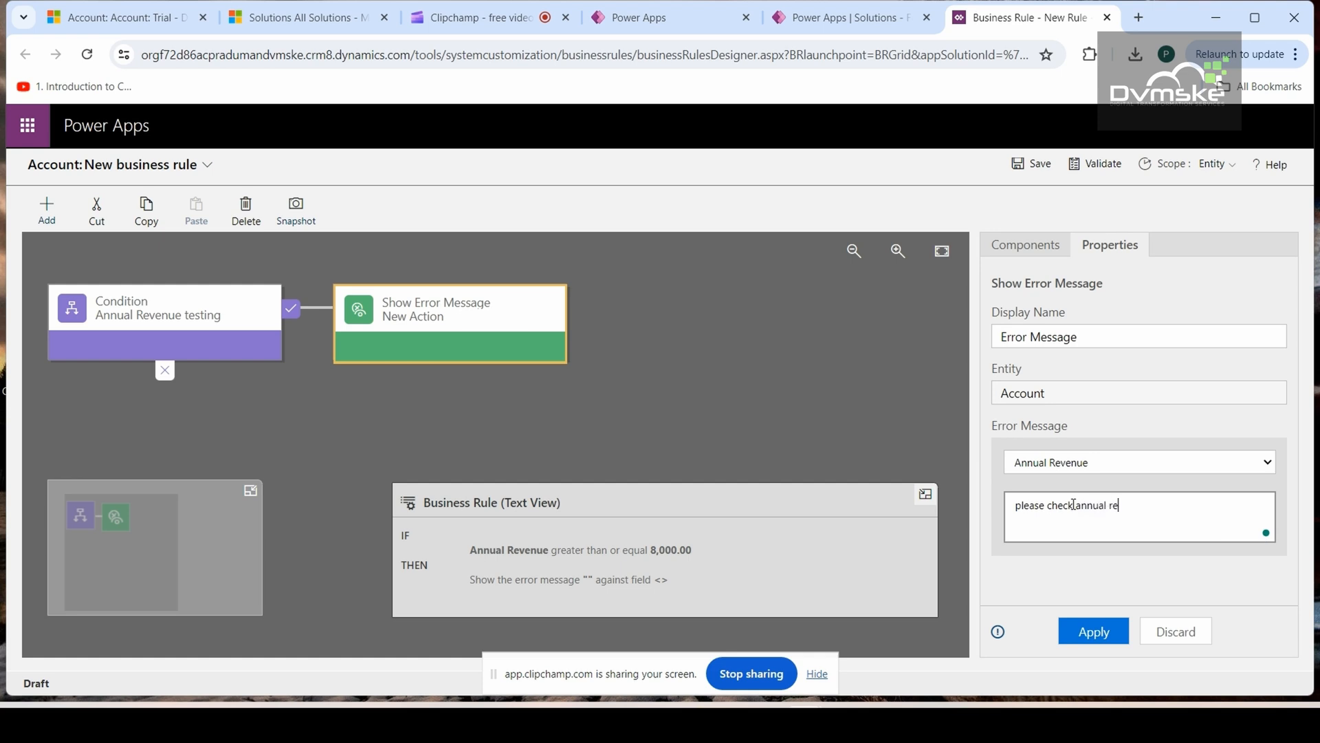
type("venue")
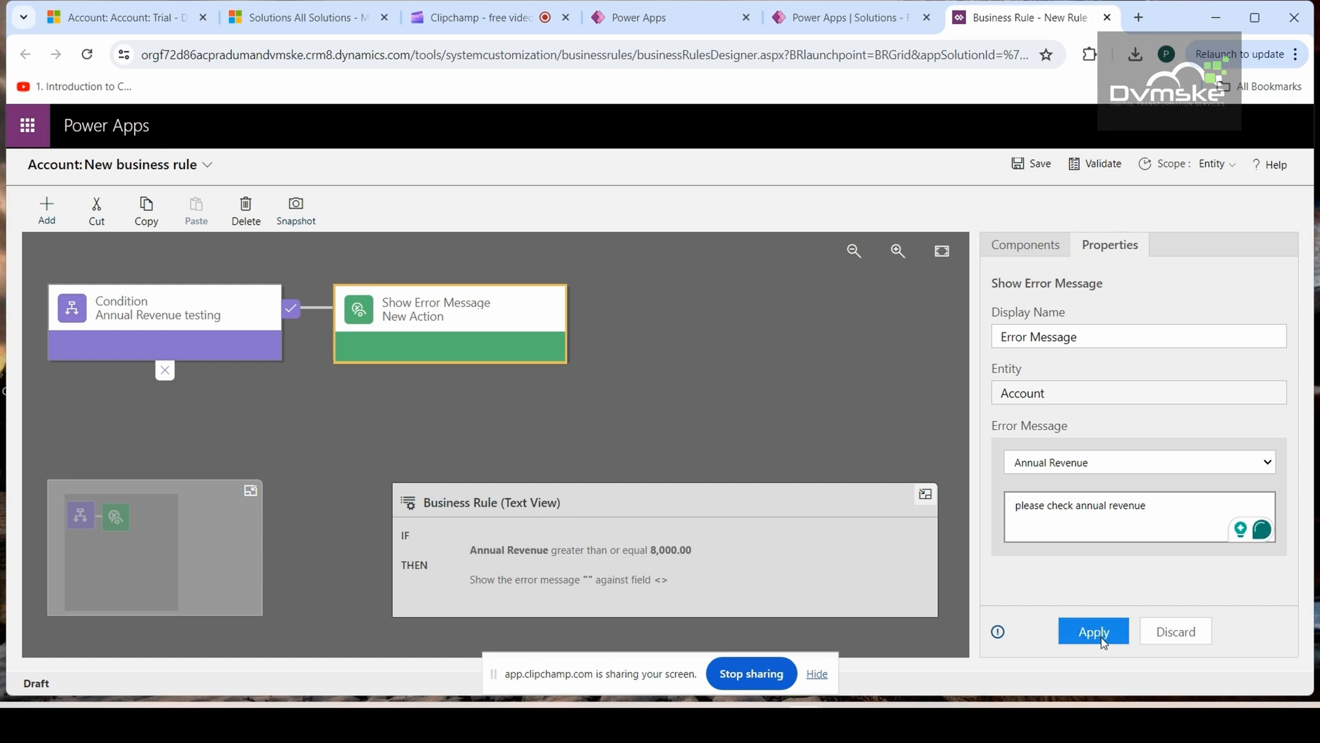
left_click(1093, 631)
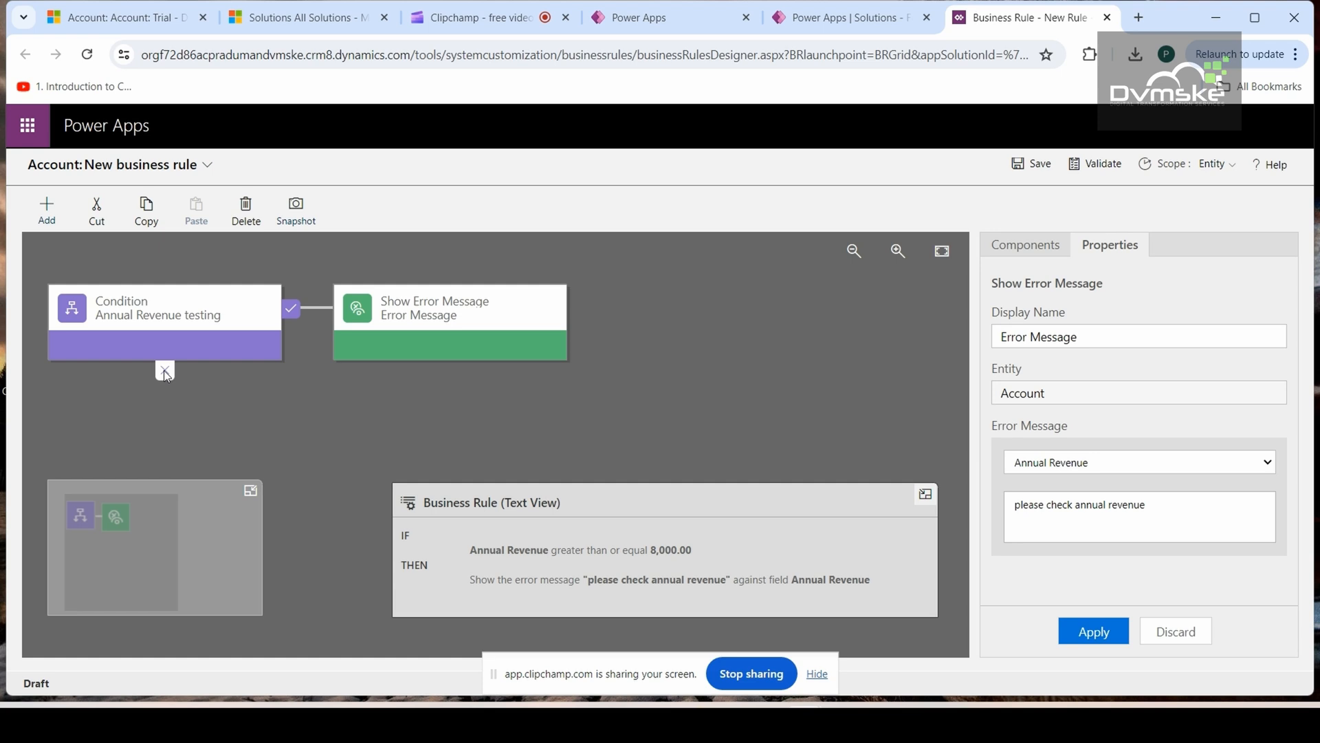
mouse_move(1076, 185)
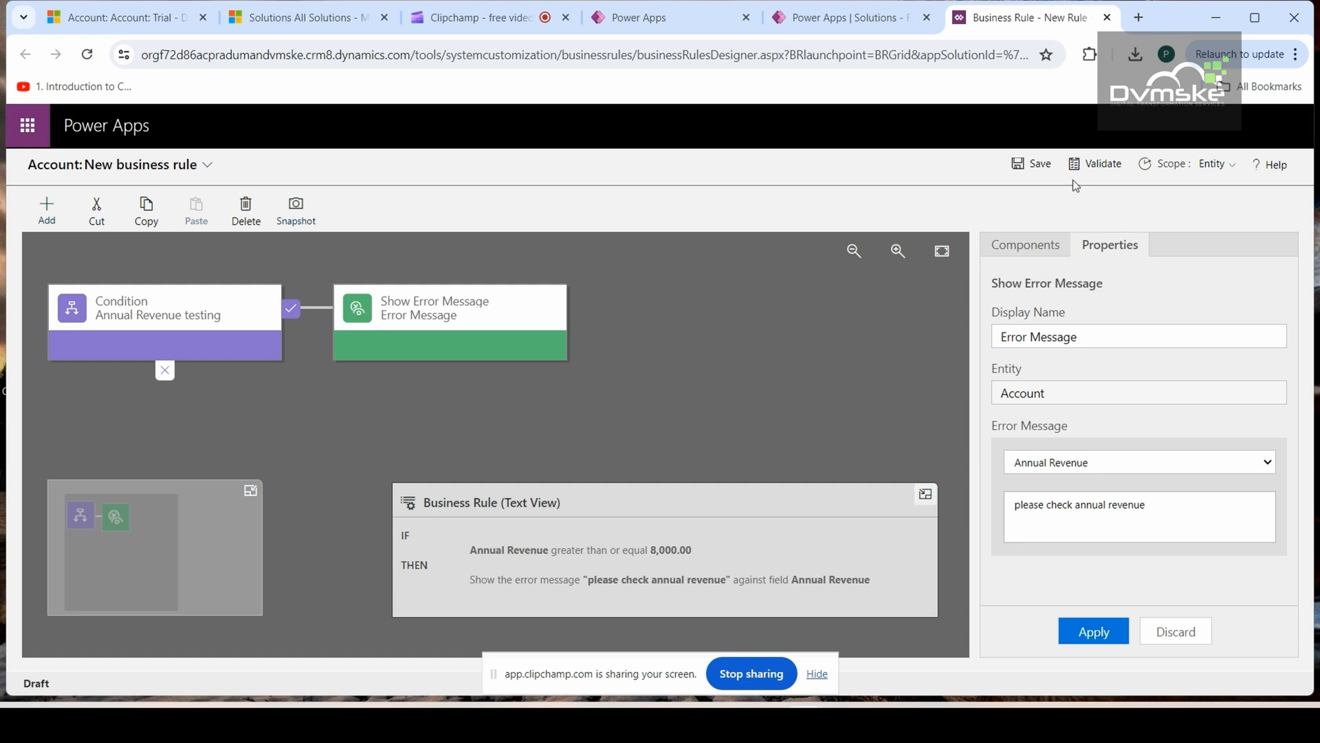
Validate the rule and change its scope from Entity to All Forms.
left_click(1102, 163)
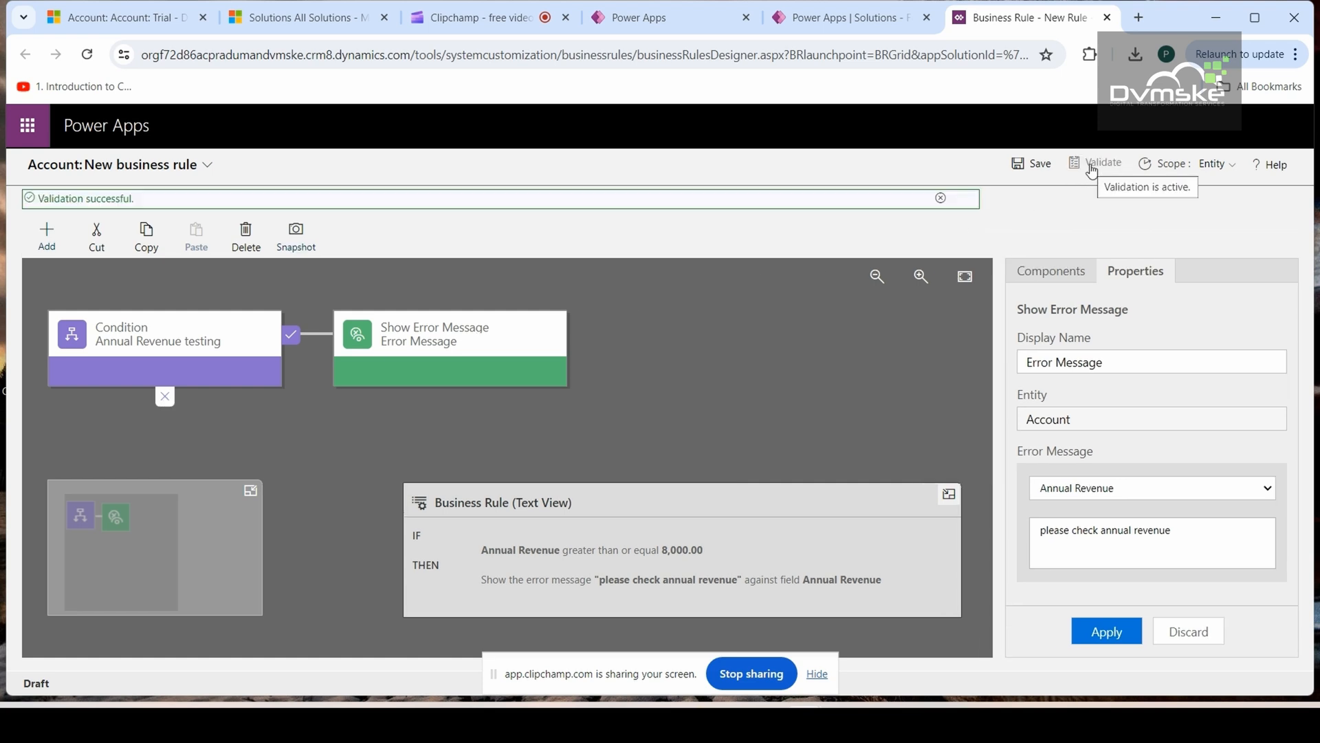
mouse_move(623, 199)
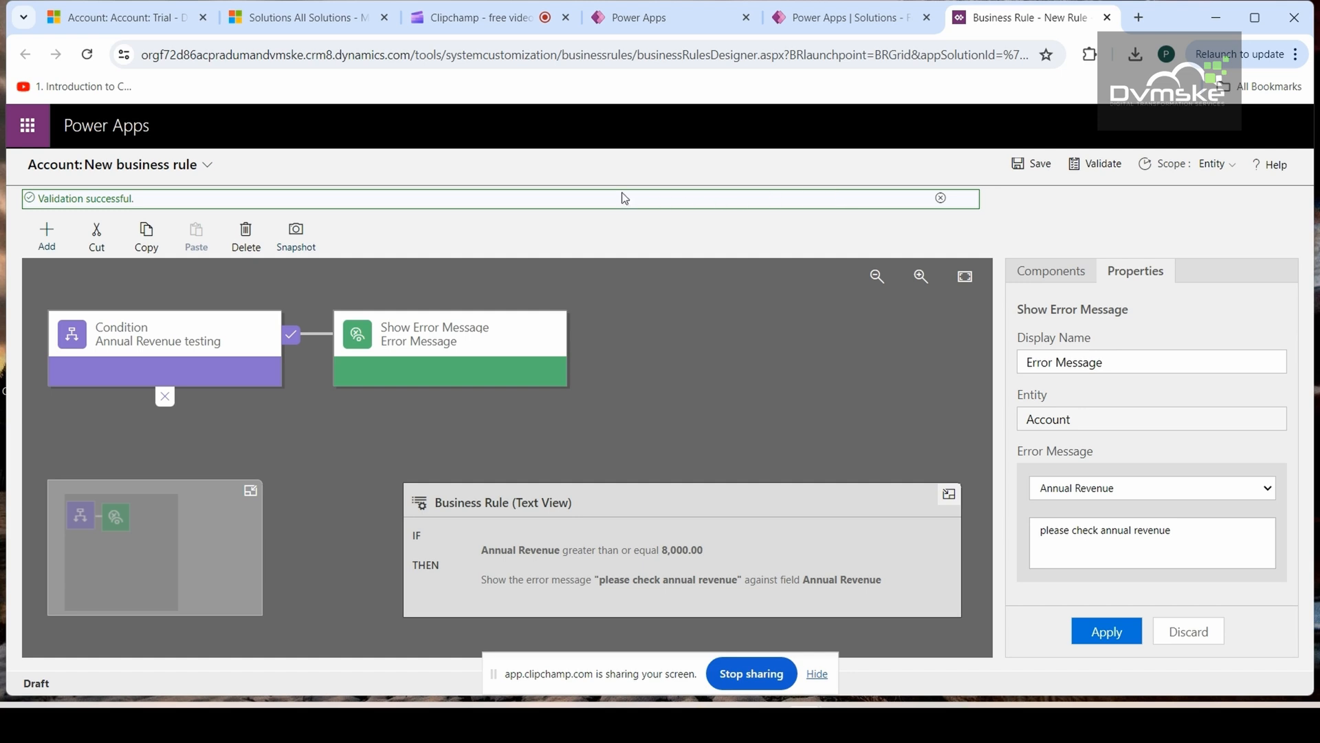
mouse_move(1032, 151)
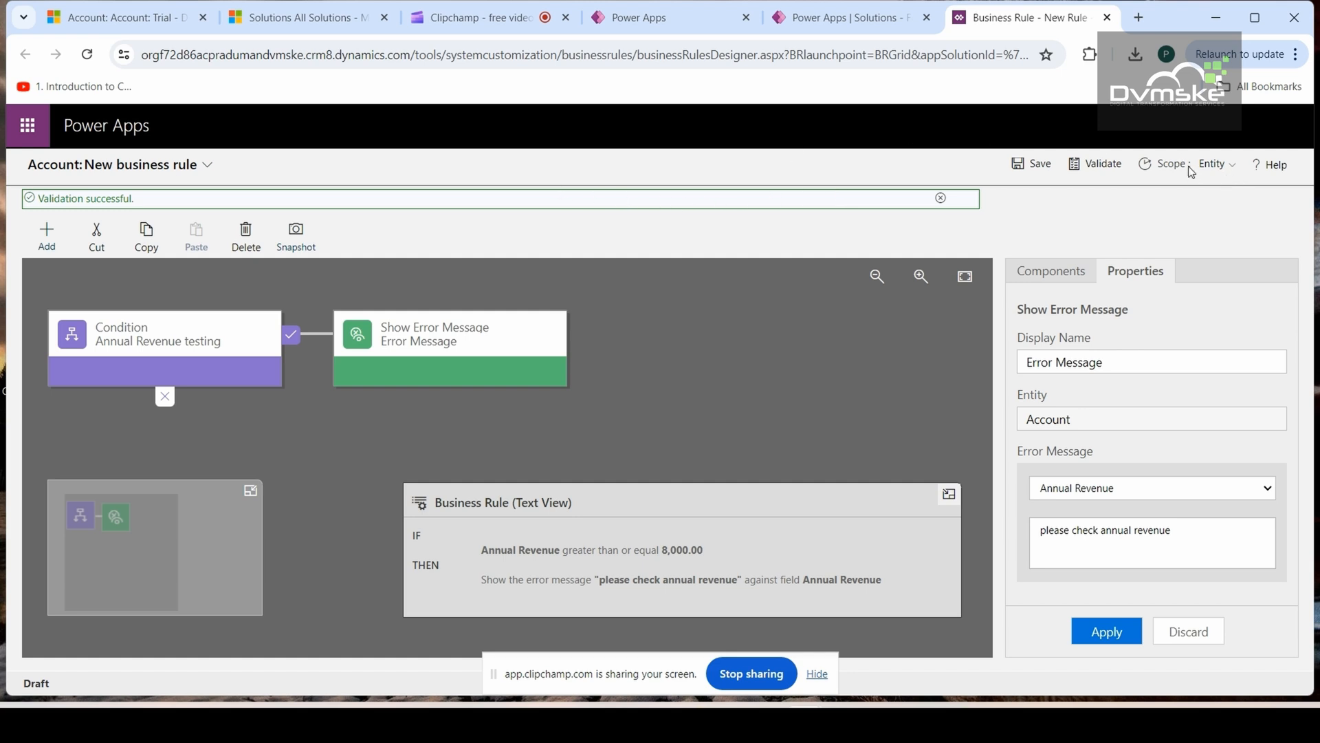
mouse_move(1170, 164)
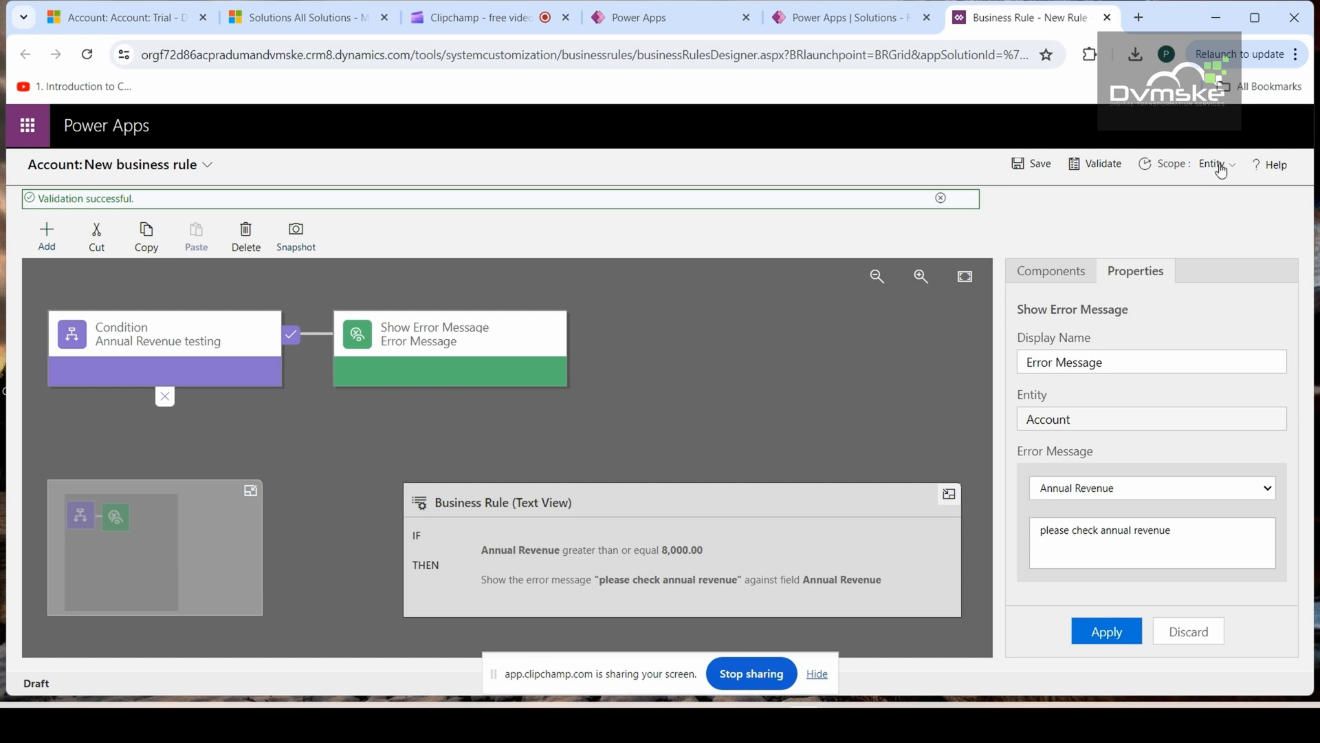
left_click(1216, 164)
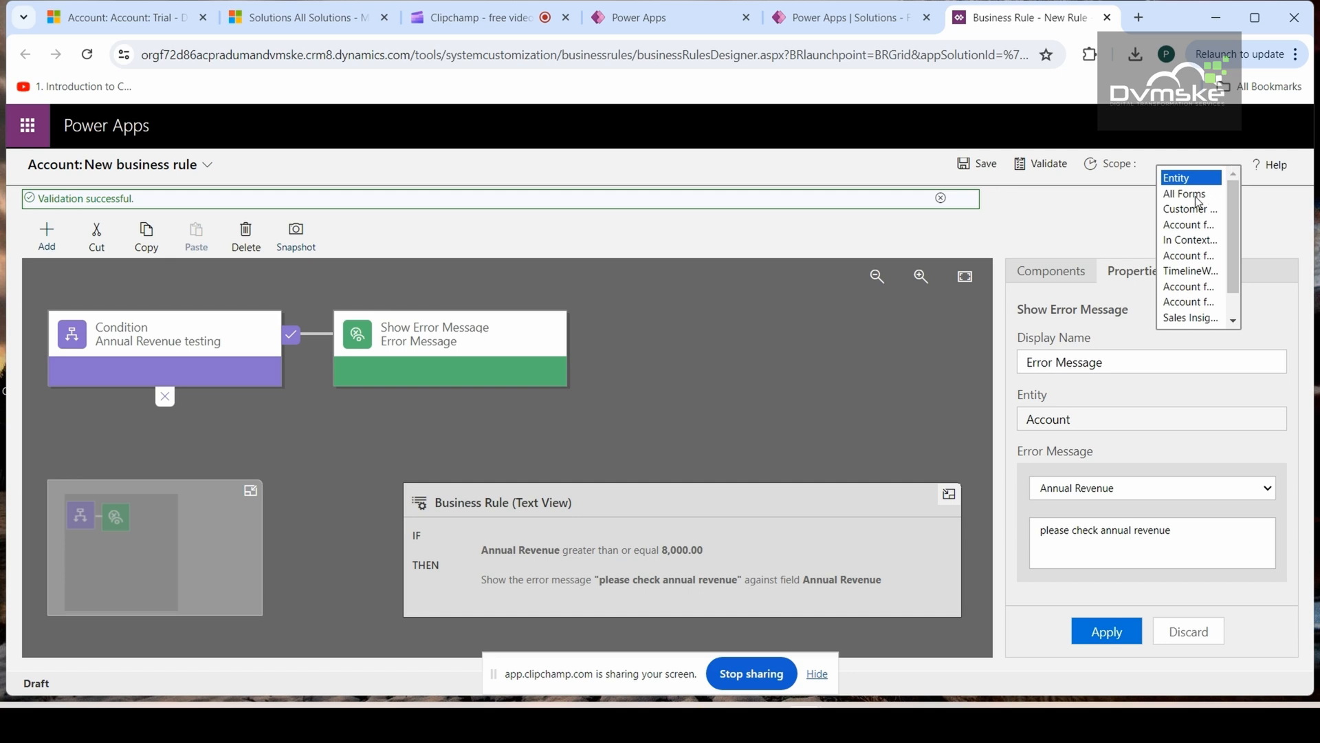
mouse_move(1184, 194)
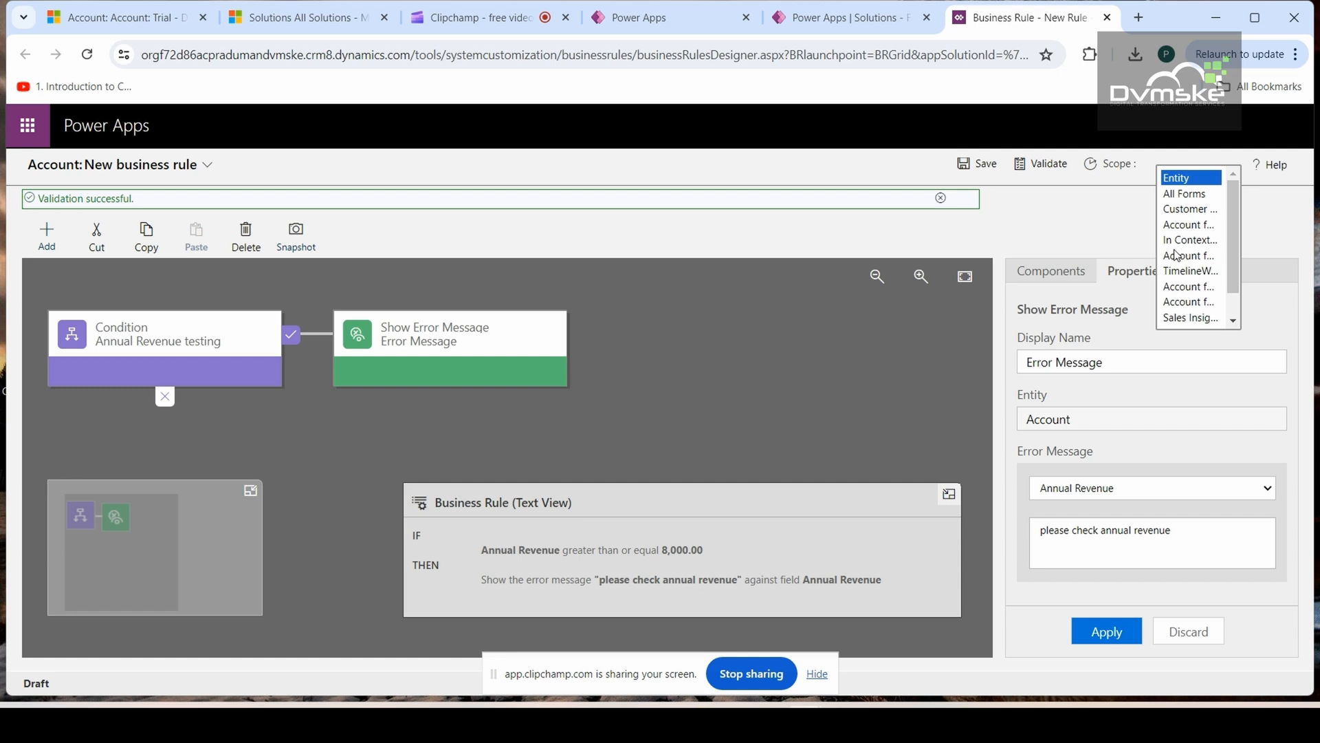
mouse_move(1106, 218)
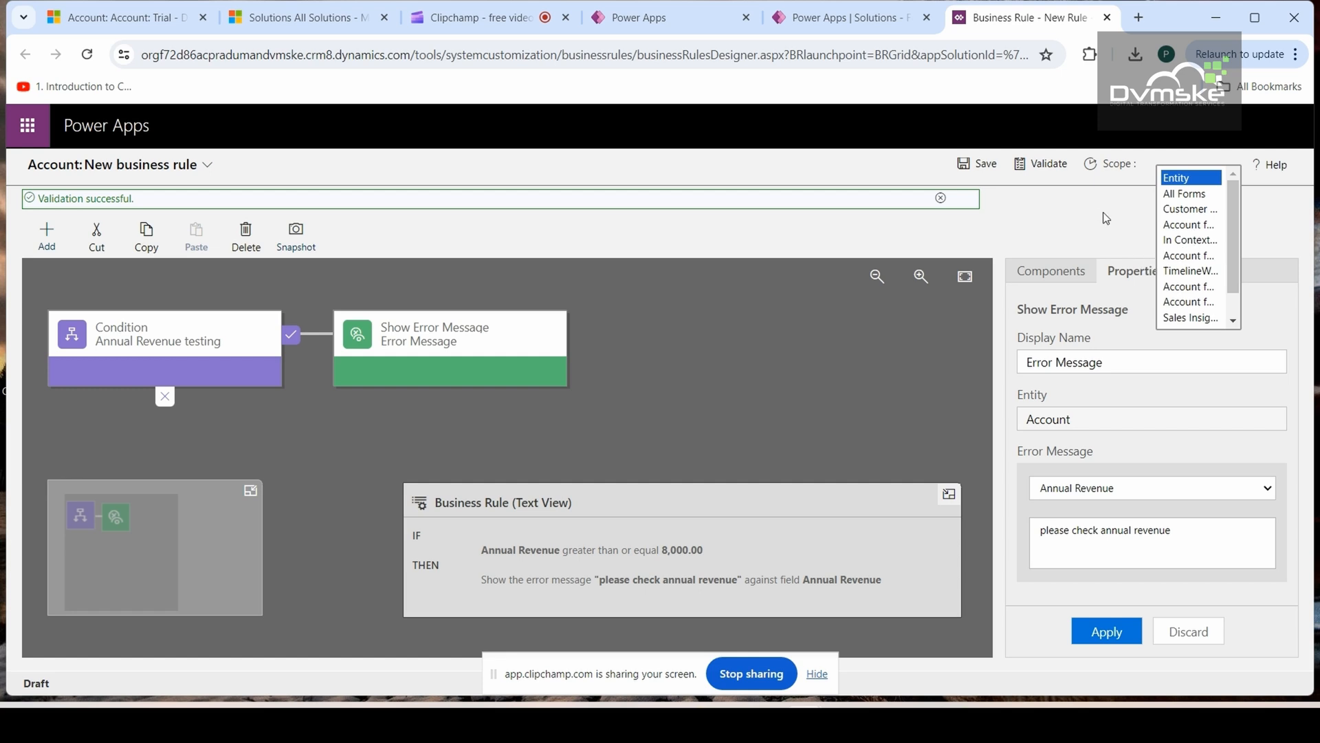
mouse_move(1207, 200)
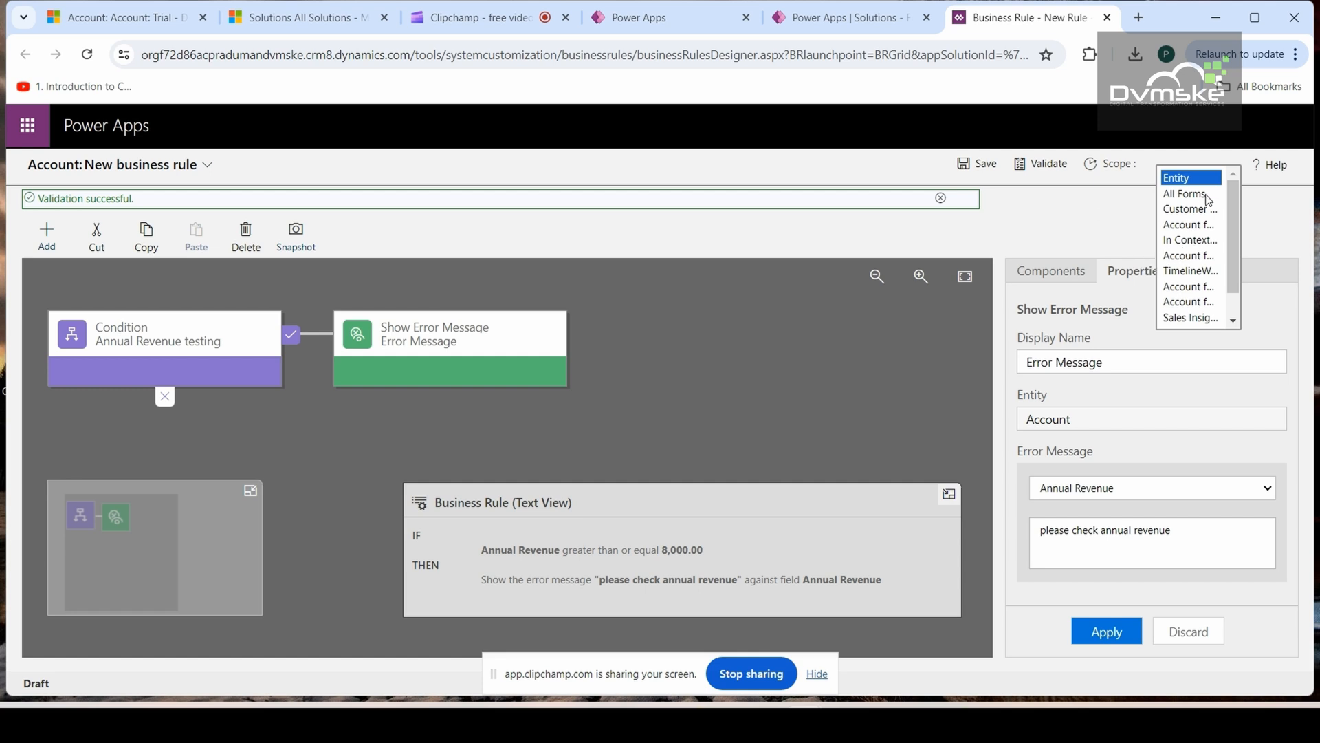
left_click(1184, 193)
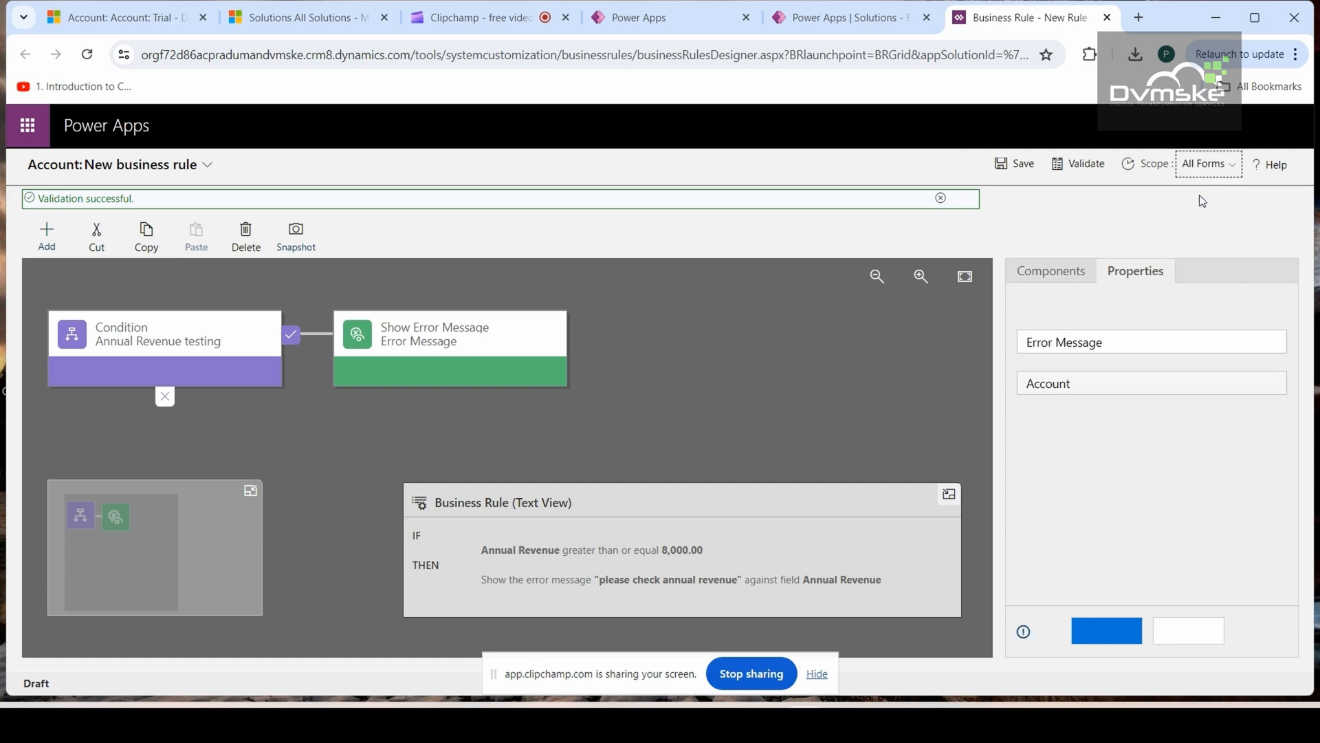
mouse_move(1076, 217)
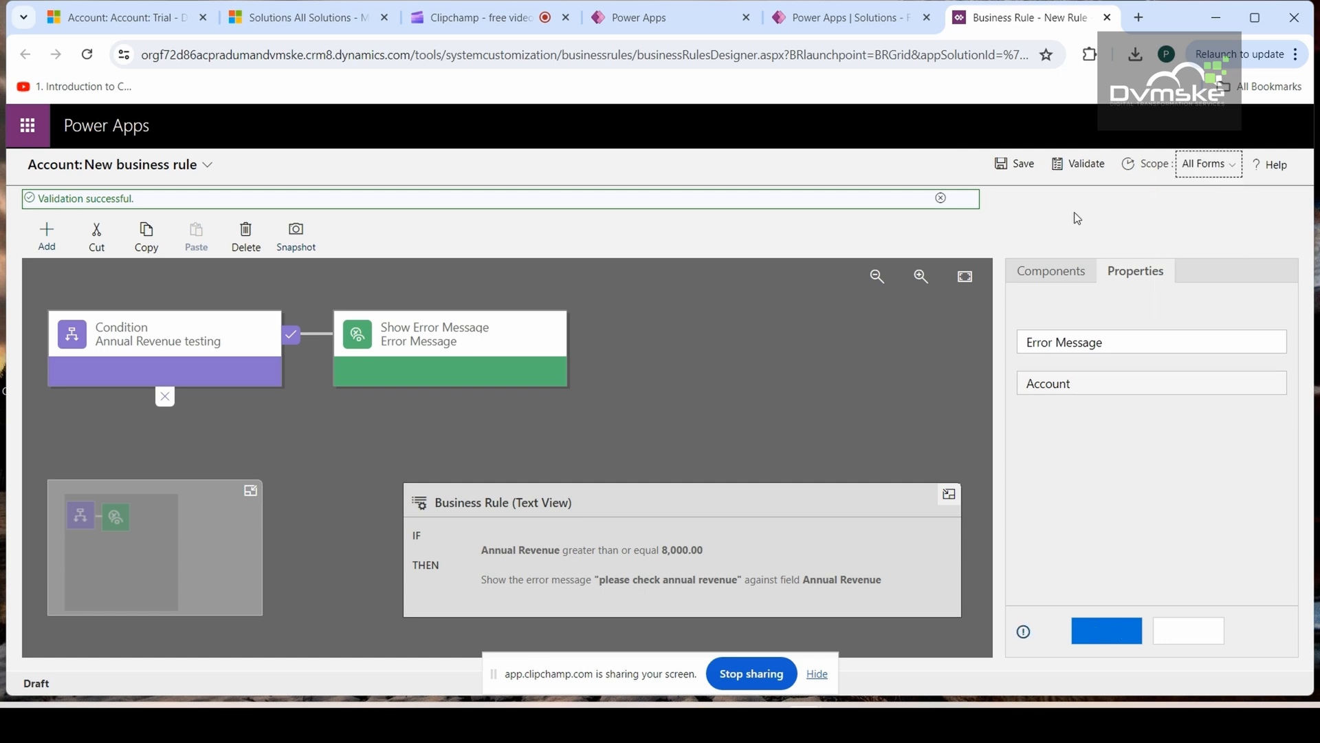
mouse_move(1045, 203)
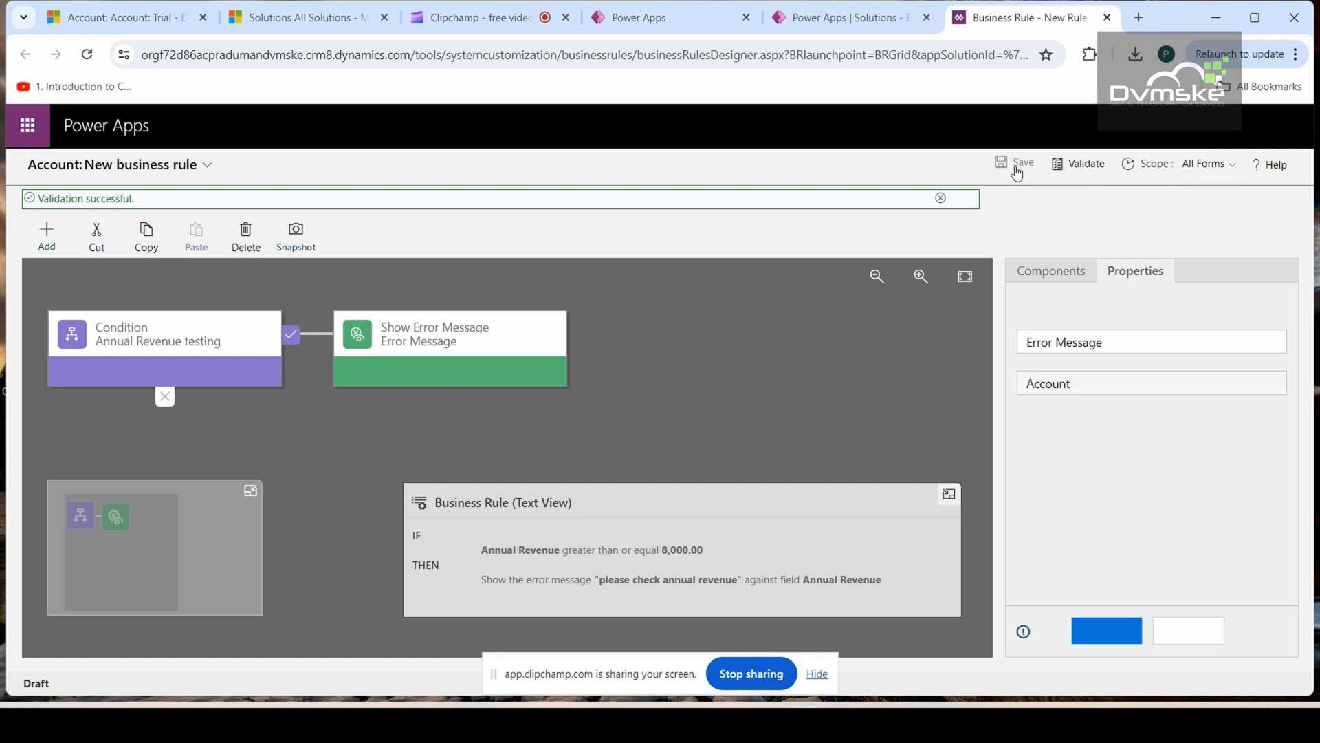
Save and activate the Annual Revenue rule, then return to the Sales Hub tab.
left_click(1021, 164)
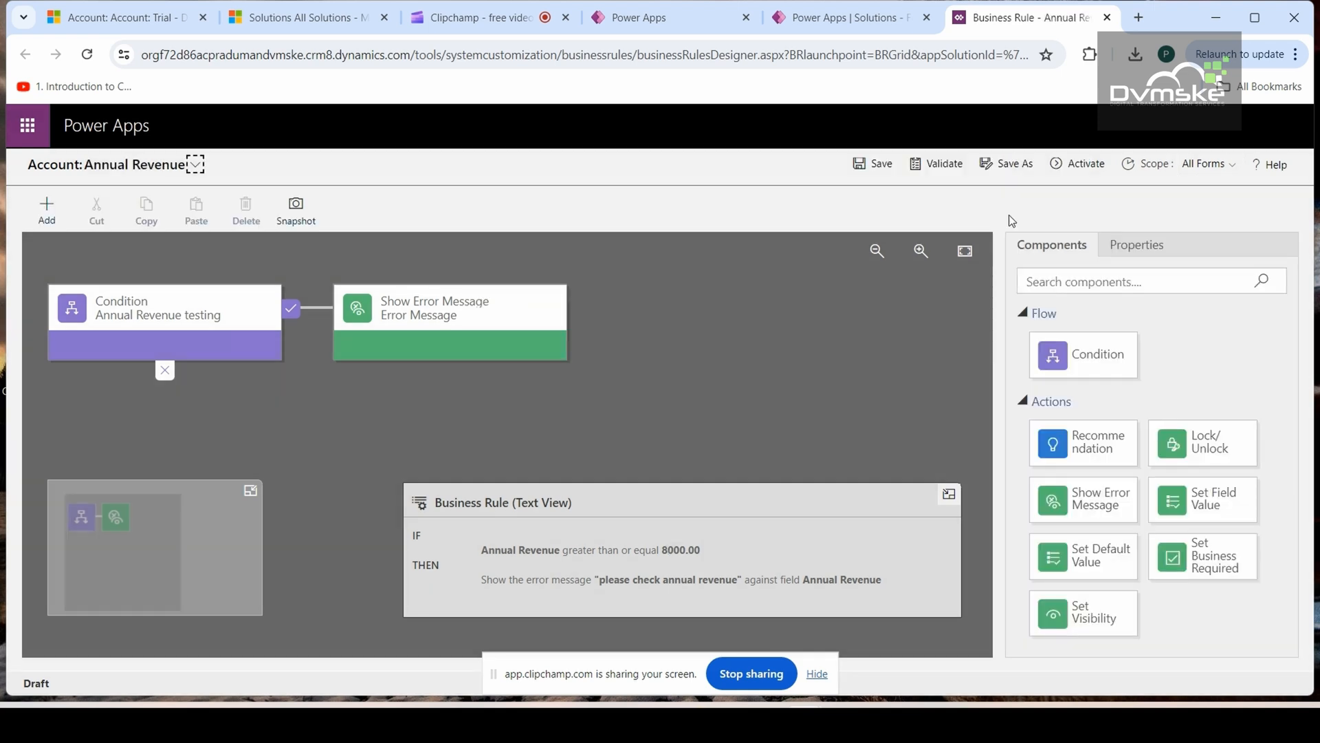
mouse_move(1085, 164)
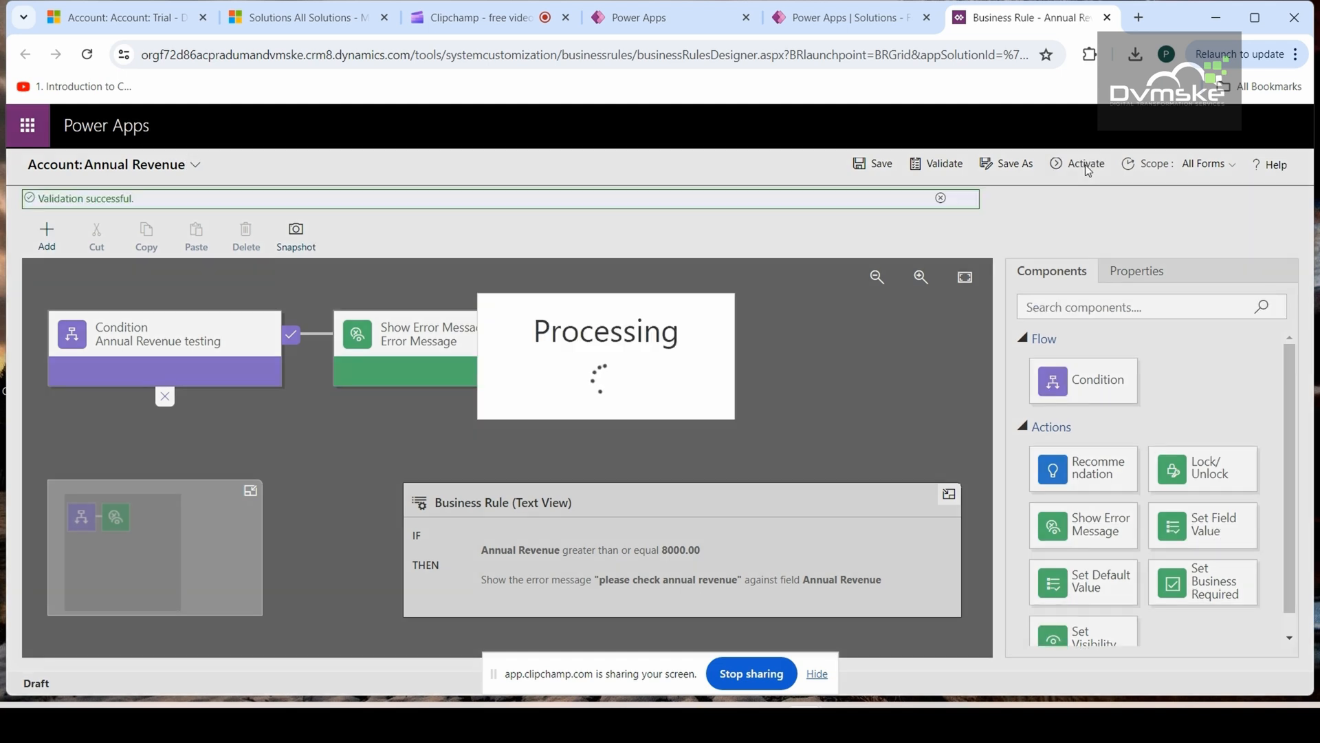
left_click(1084, 164)
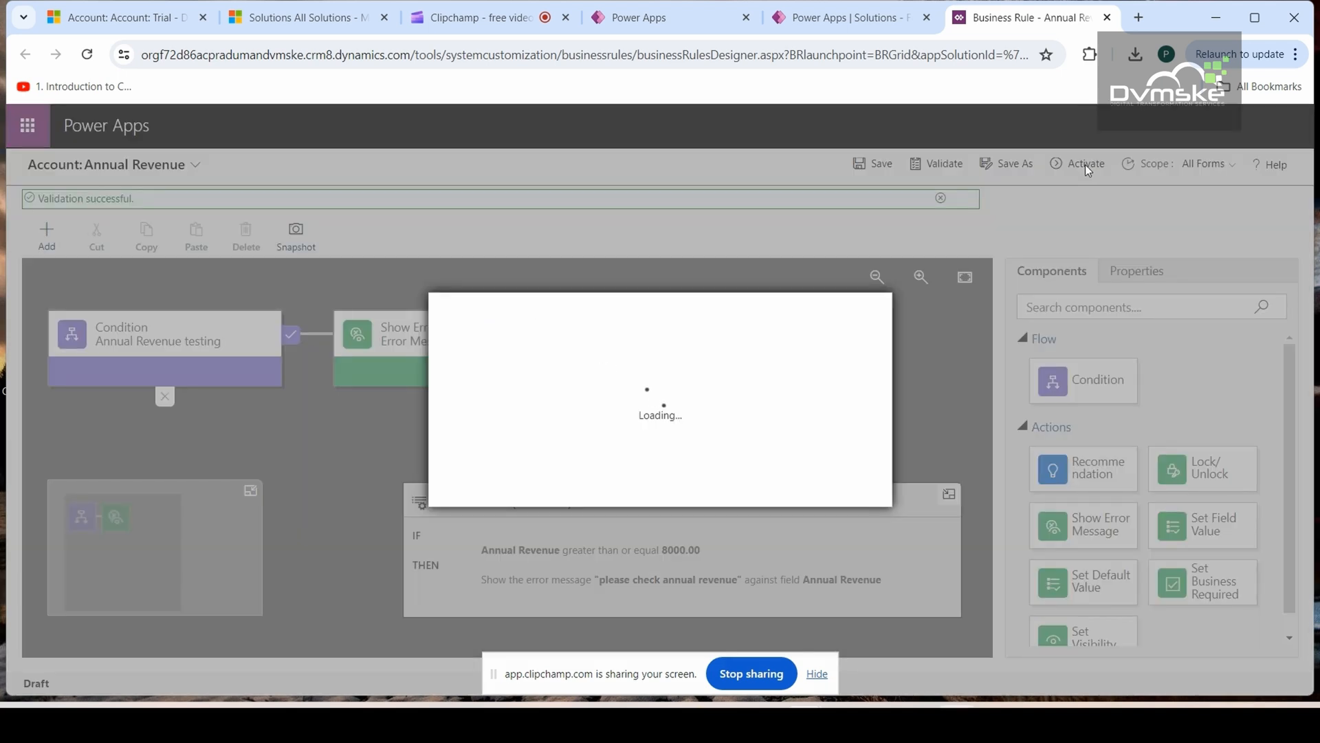
left_click(1084, 164)
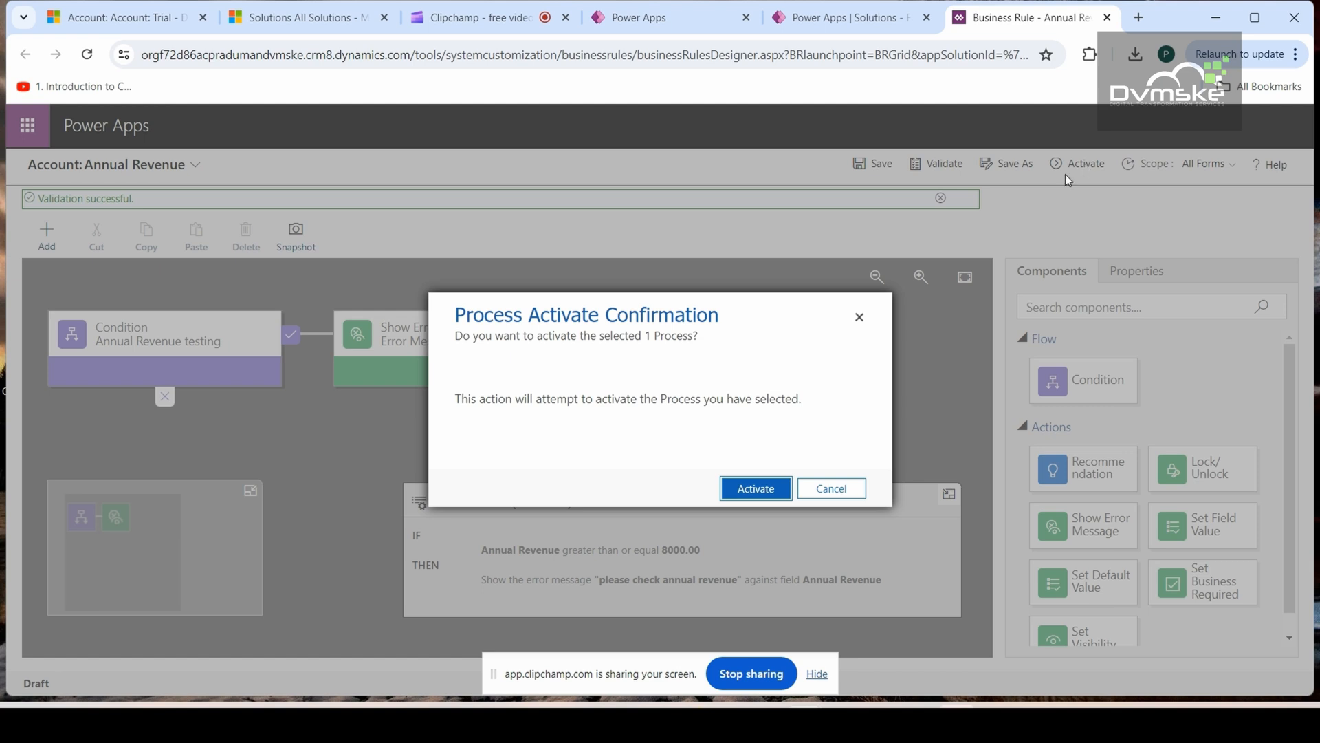
mouse_move(768, 449)
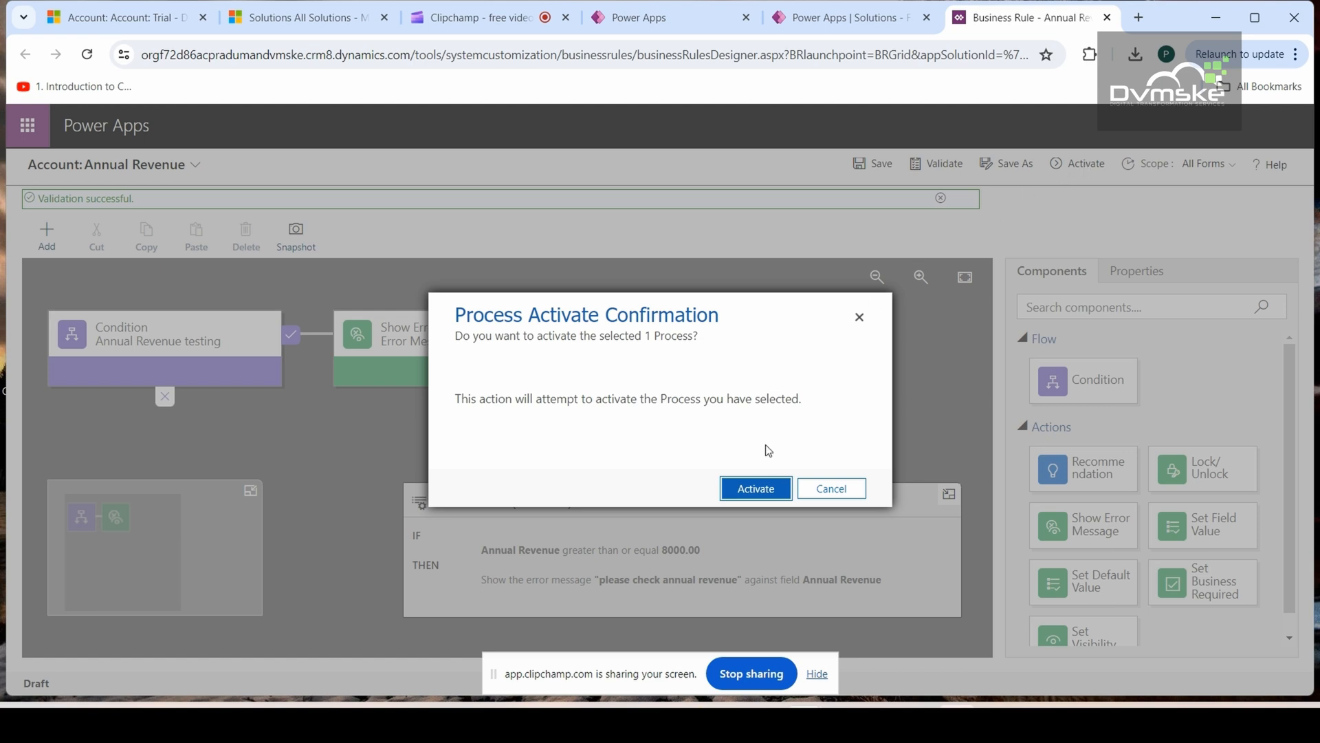
left_click(755, 489)
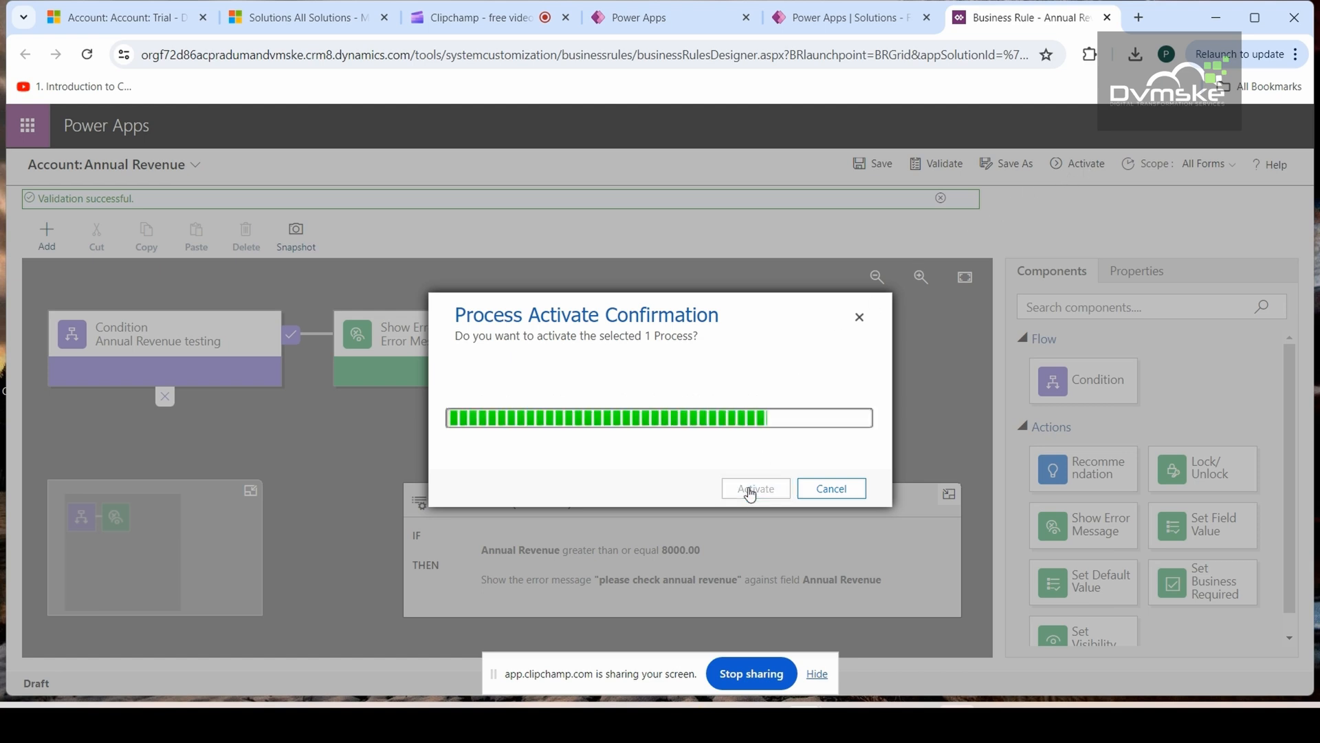
left_click(754, 488)
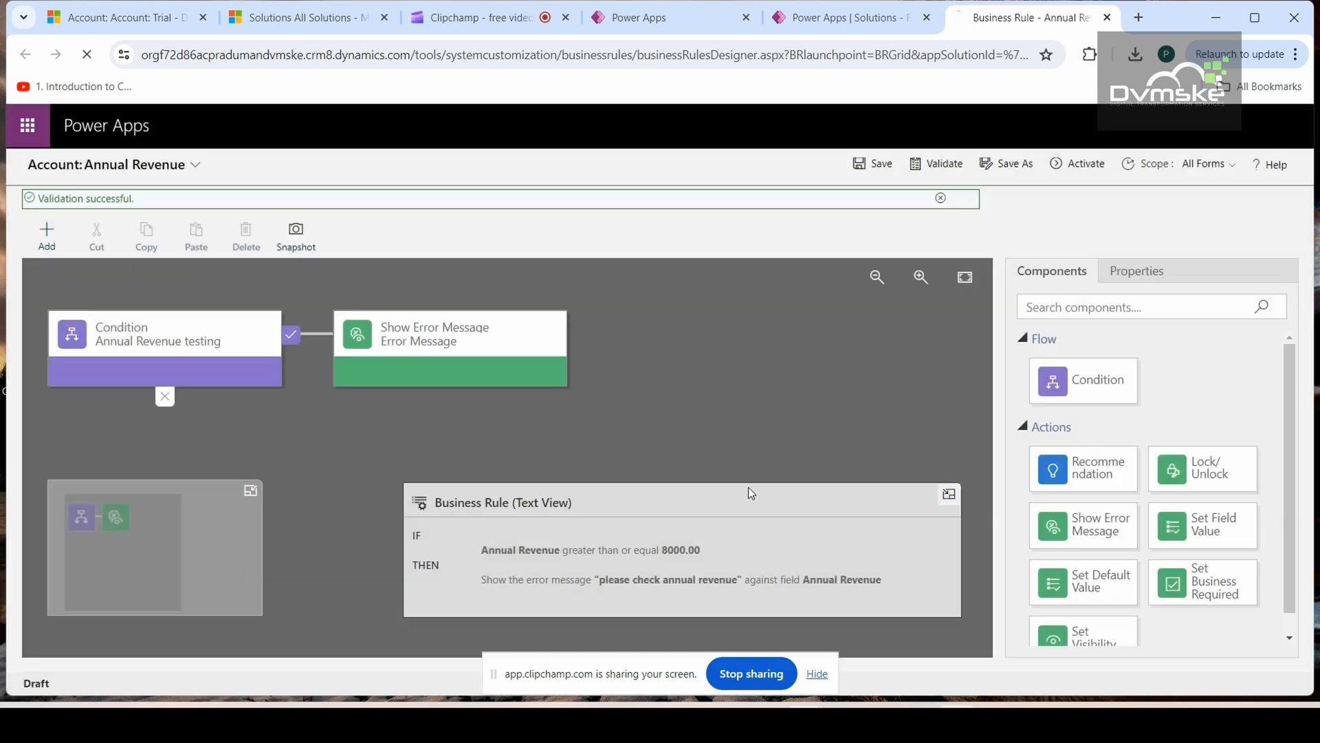
left_click(1084, 164)
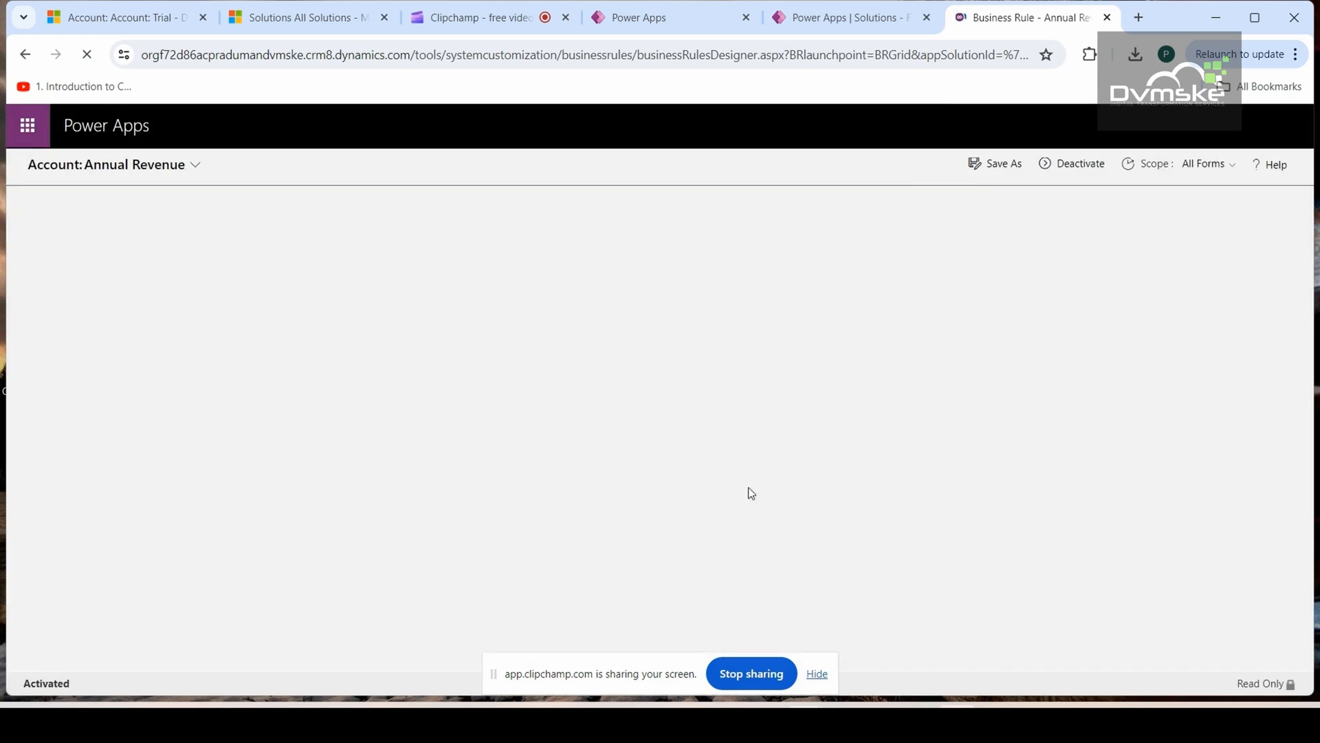
left_click(122, 16)
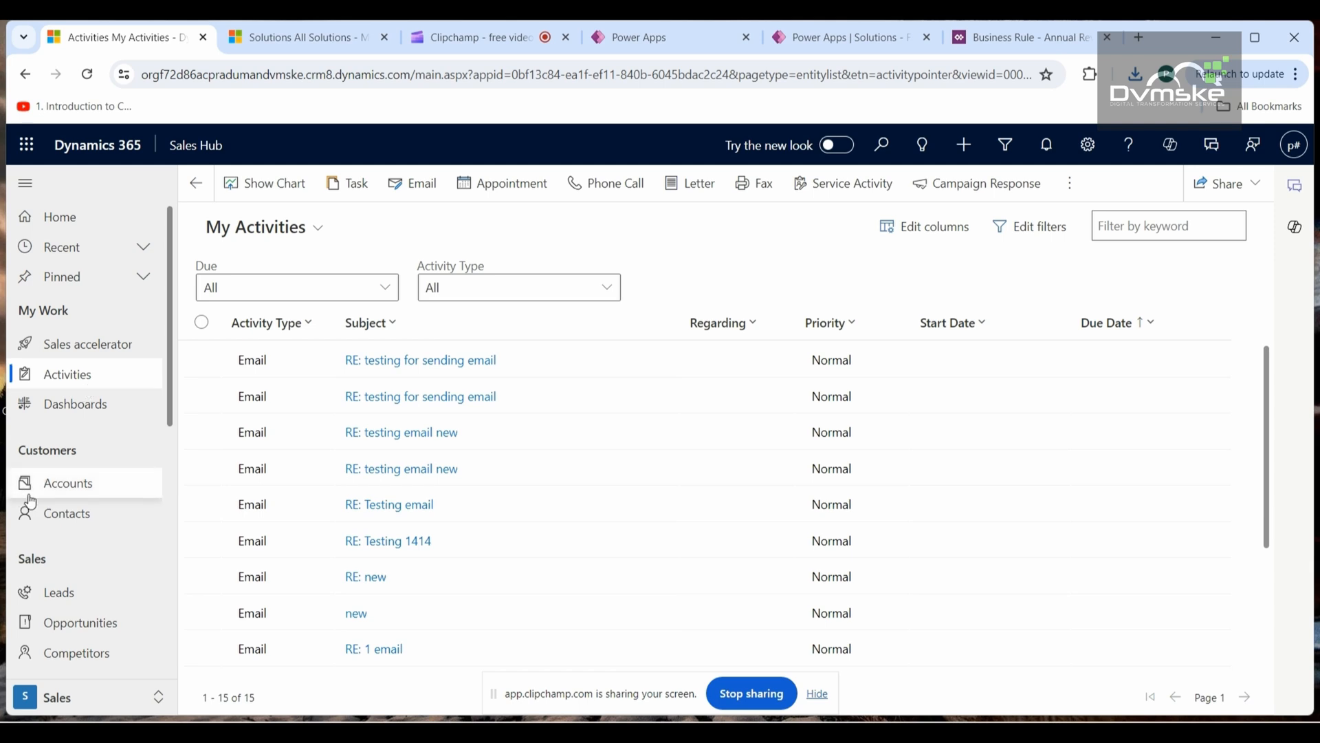
Open the Test1 account record from My Active Accounts.
left_click(69, 482)
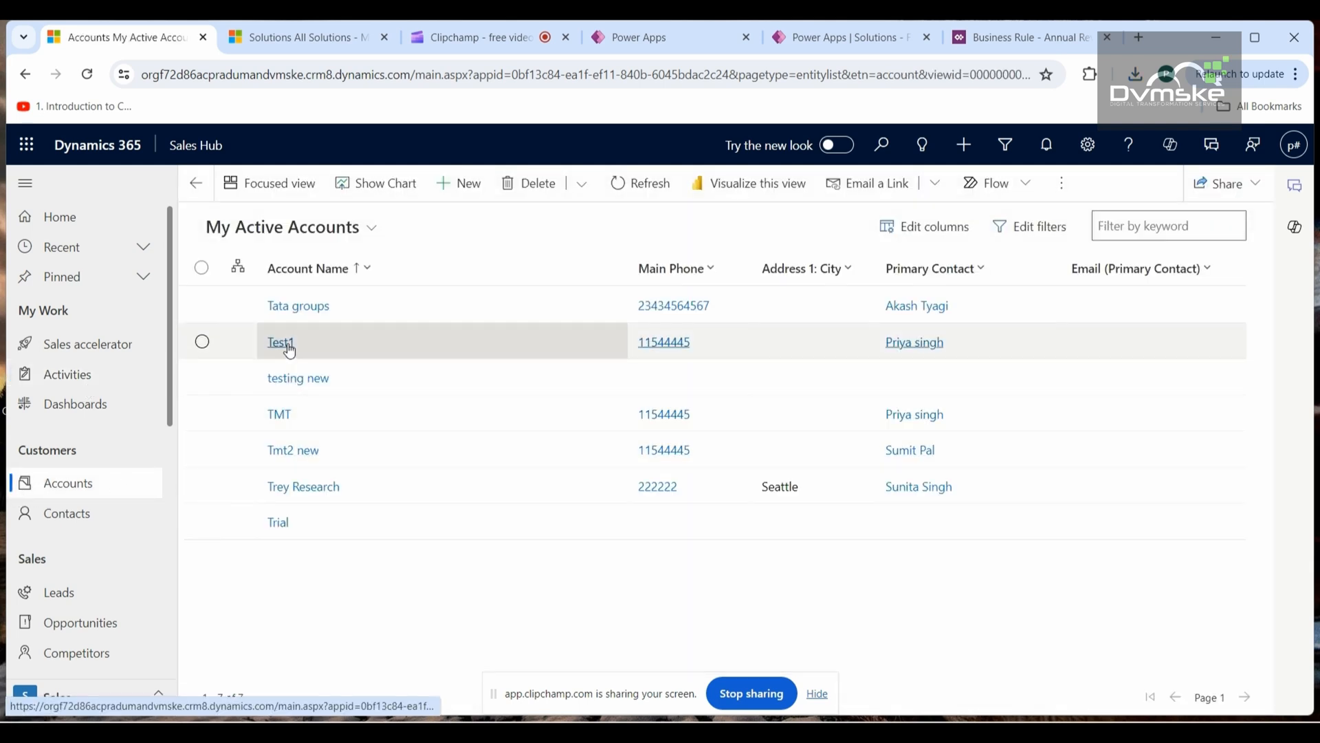
left_click(280, 342)
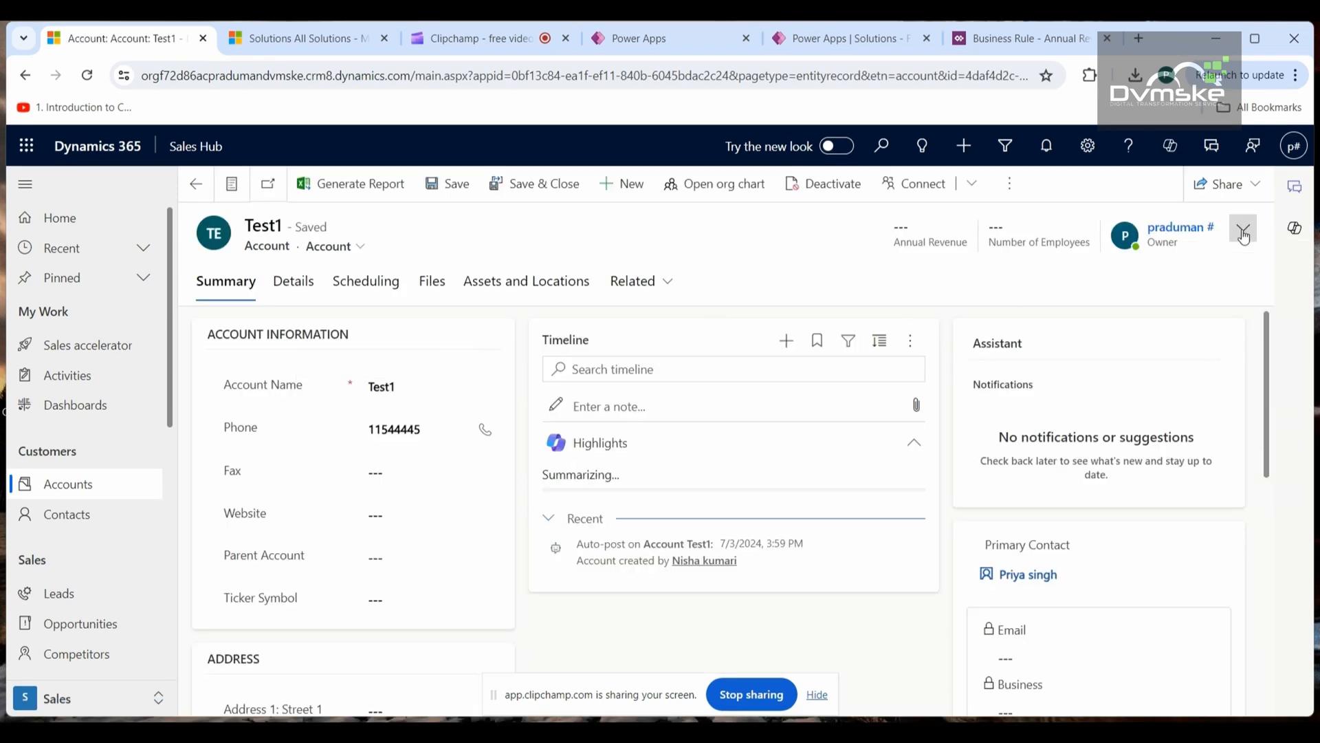
Set Test1's Annual Revenue to 6000, then replace it with 9000 to trigger the rule.
left_click(1242, 233)
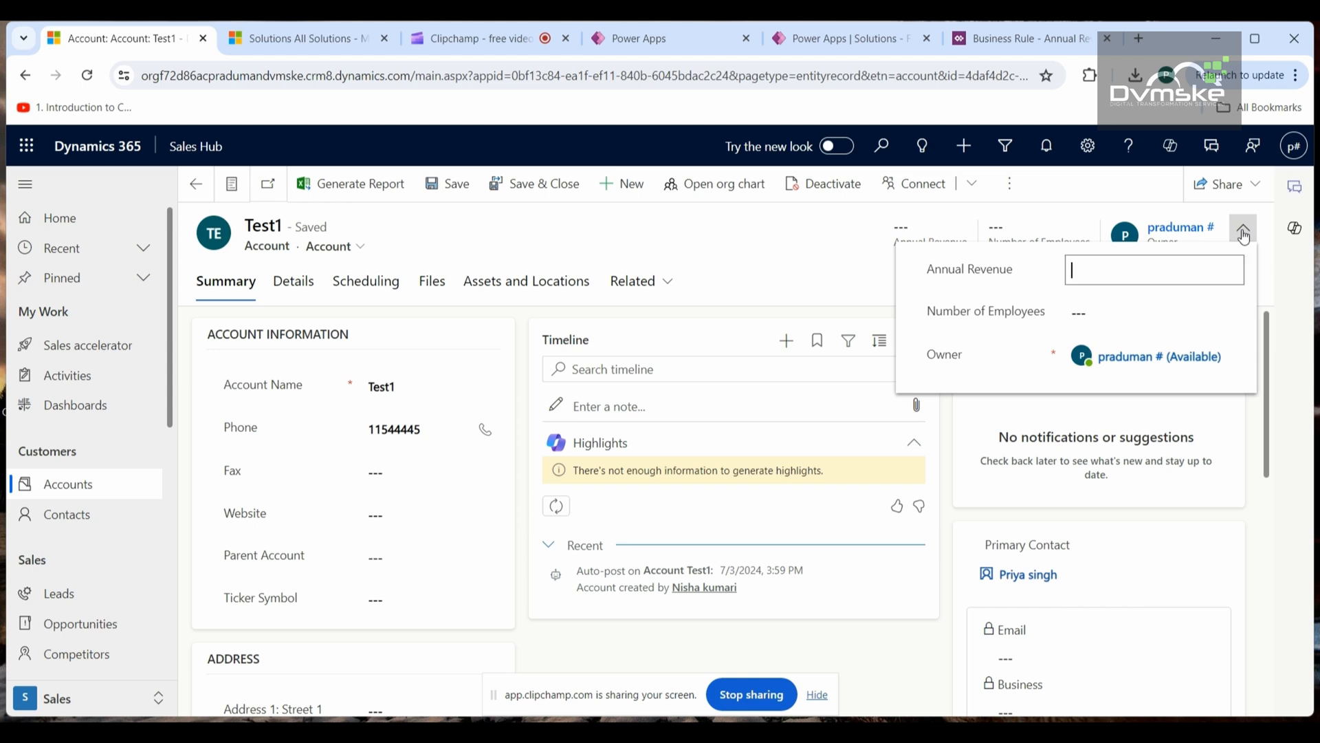
type("6000")
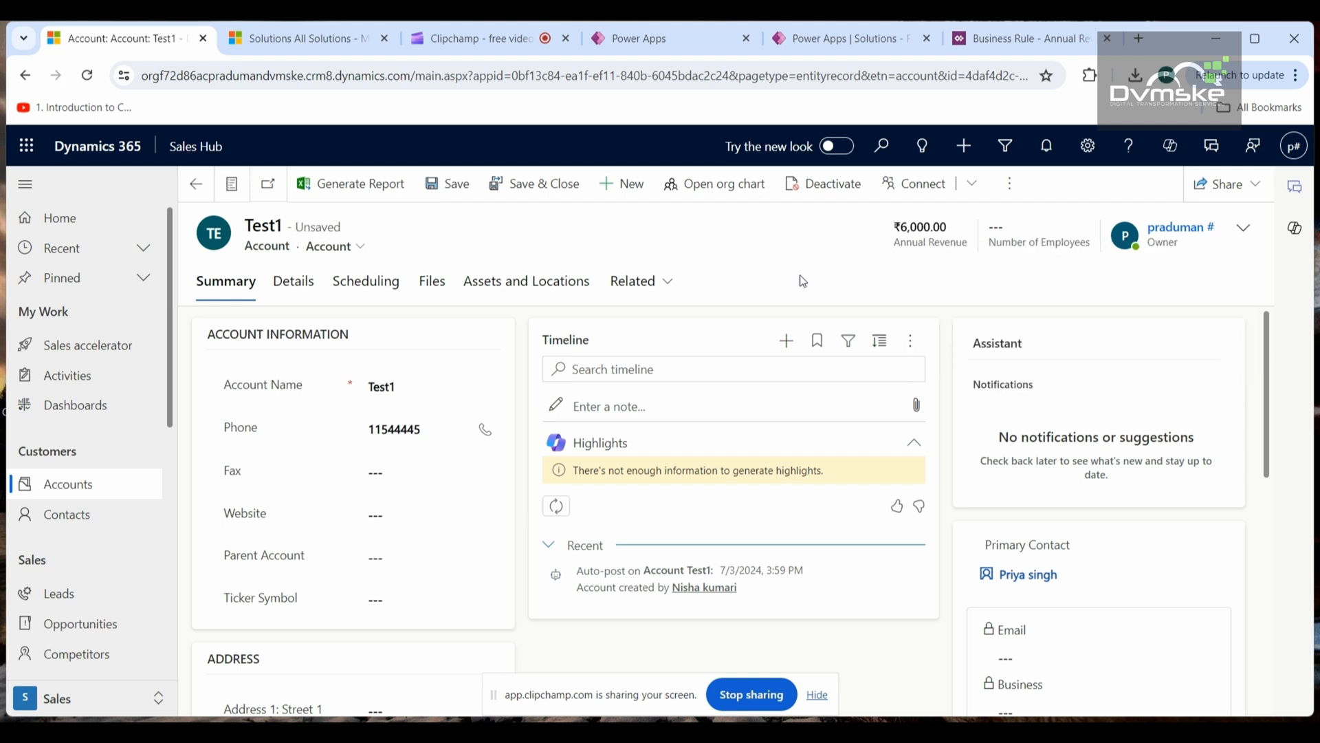
mouse_move(907, 274)
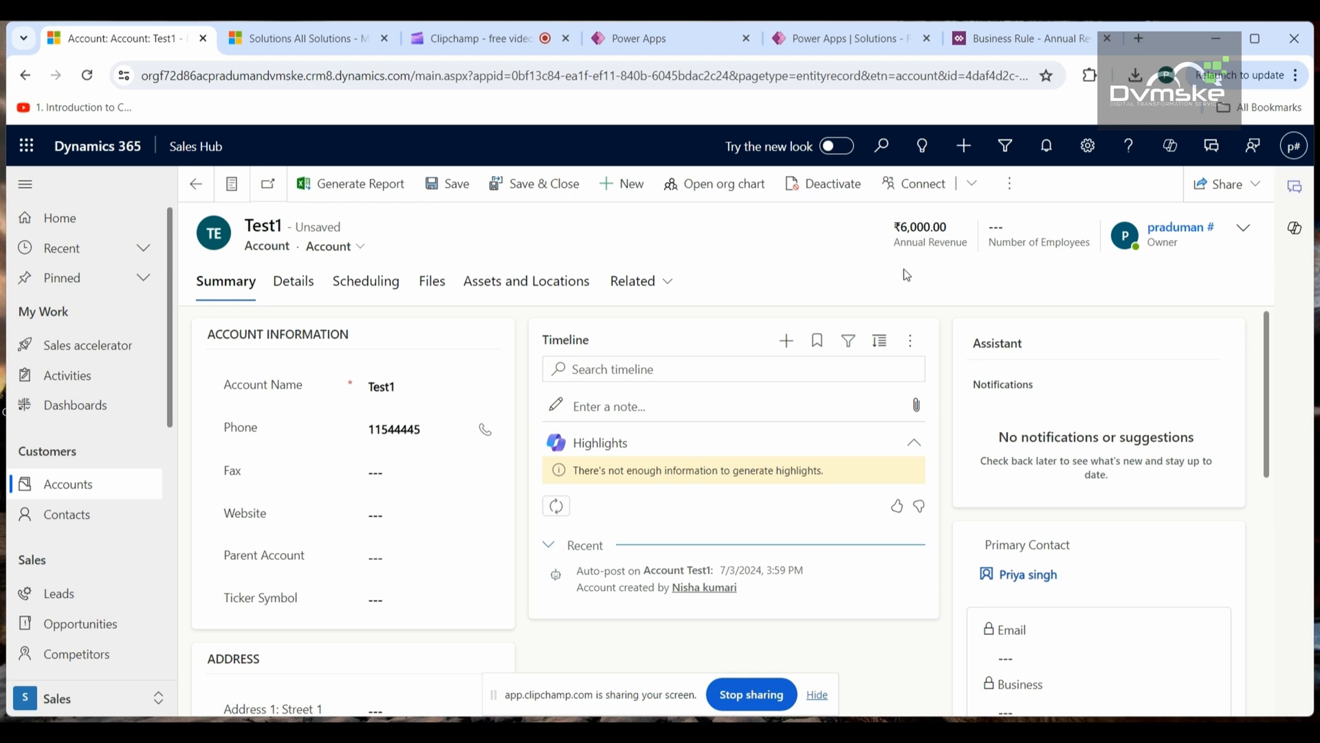
mouse_move(1244, 228)
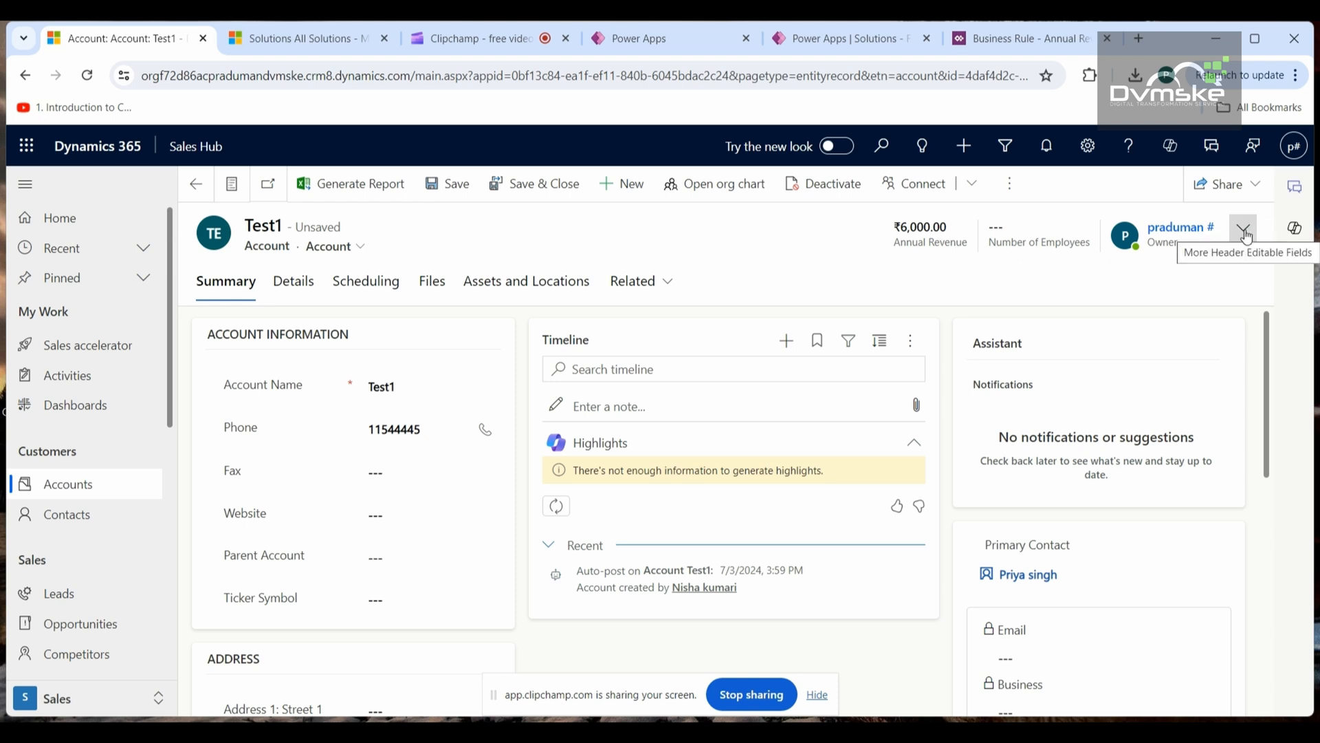
left_click(1245, 235)
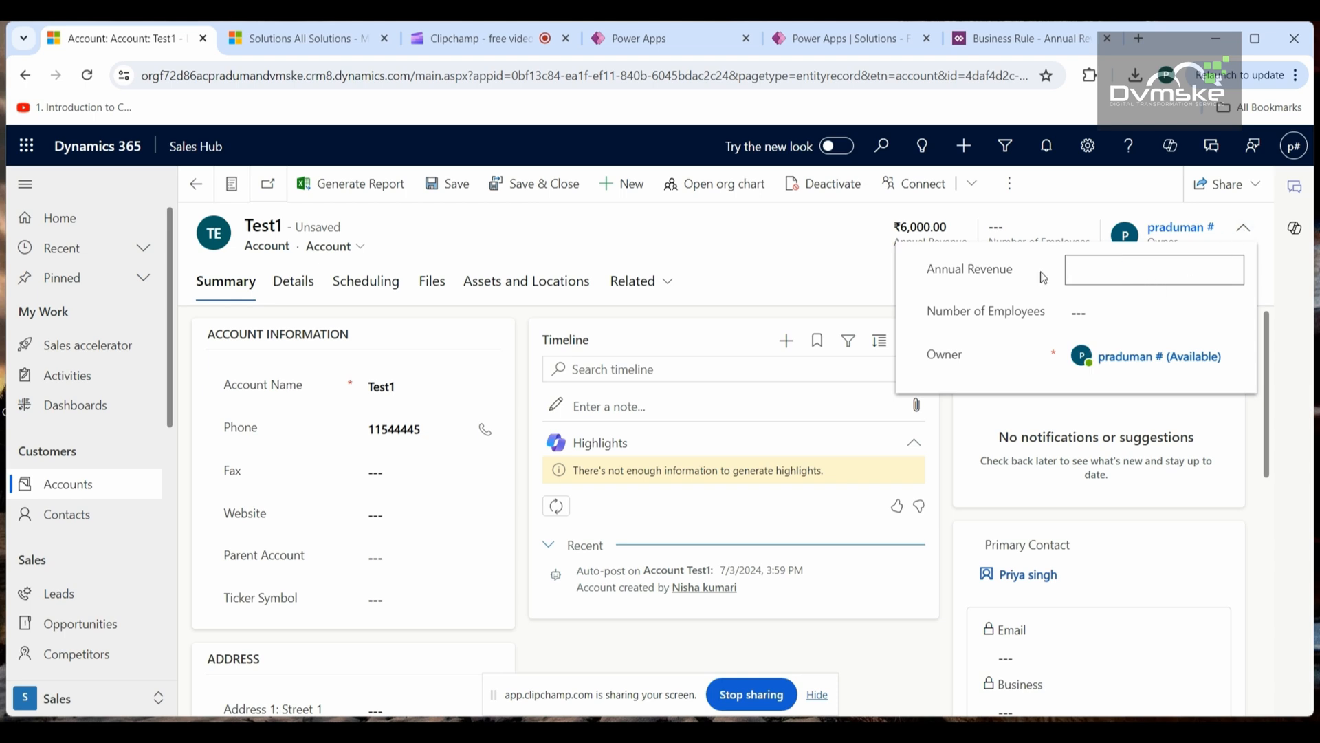
type("9000")
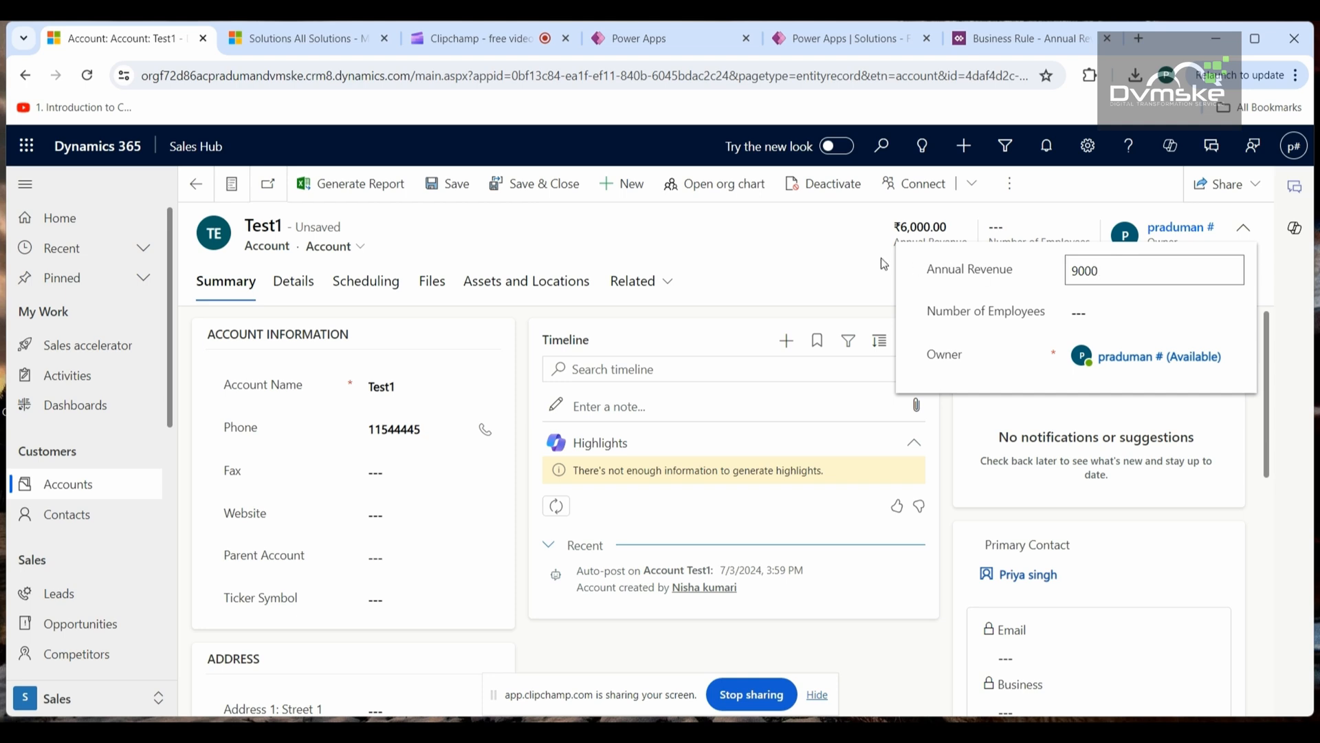